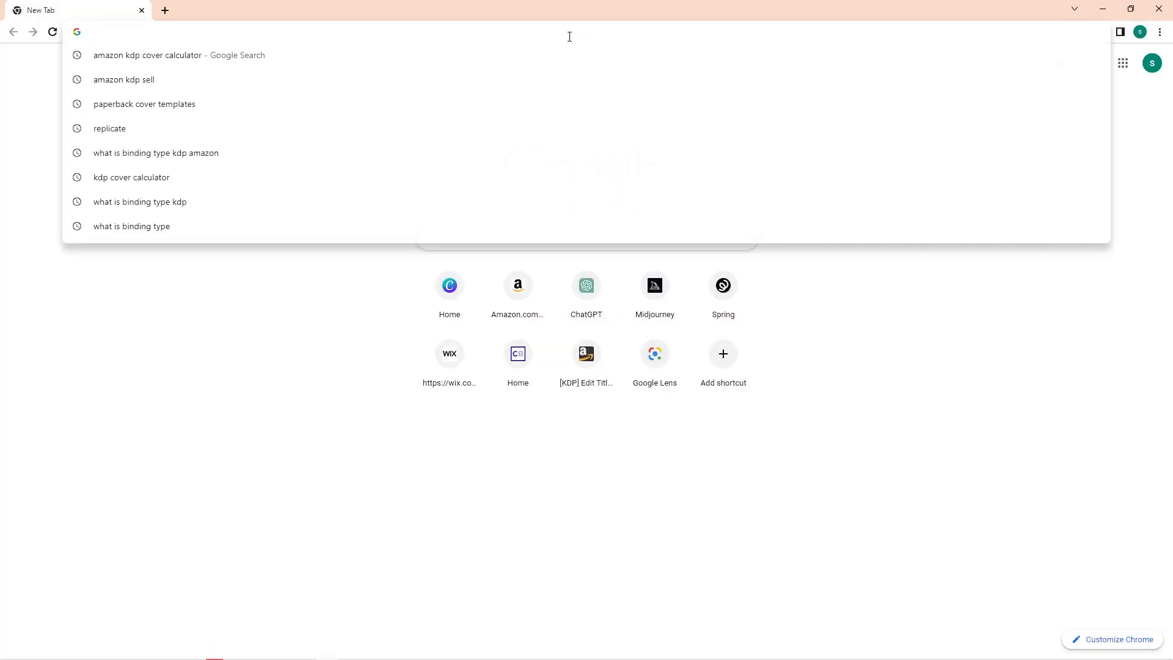
Search Google for KDP book covers and open the Print Cover Calculator and Templates page.
{"action": "type", "text": "kd[ bopok cover"}
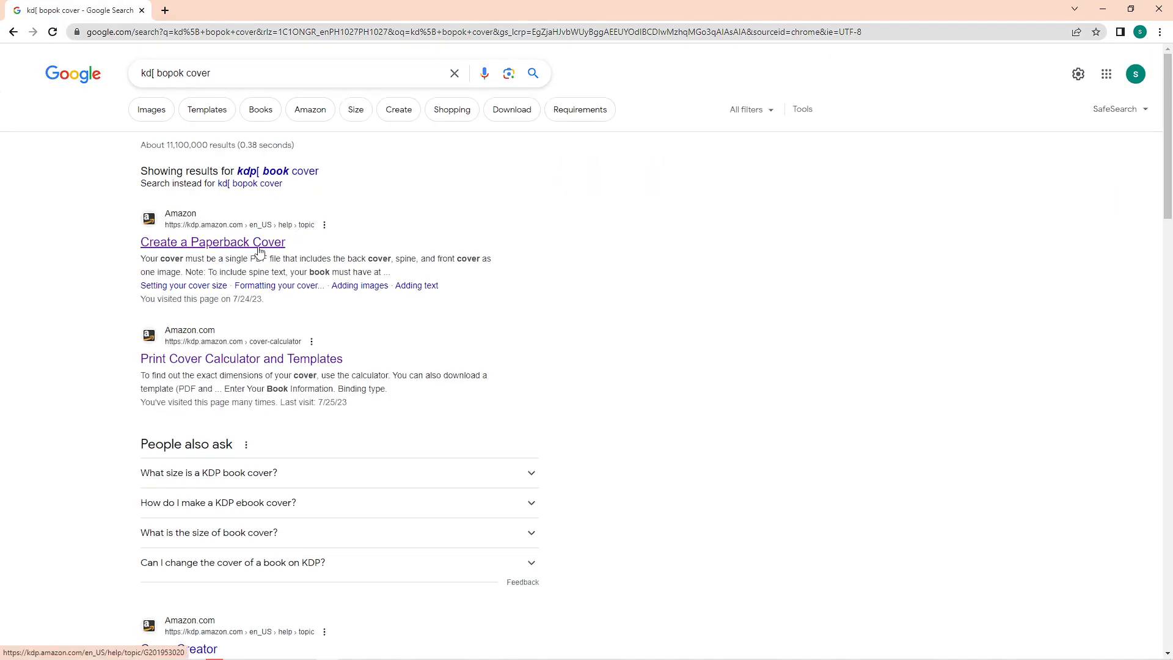
{"action": "left_click", "coordinate": [241, 358]}
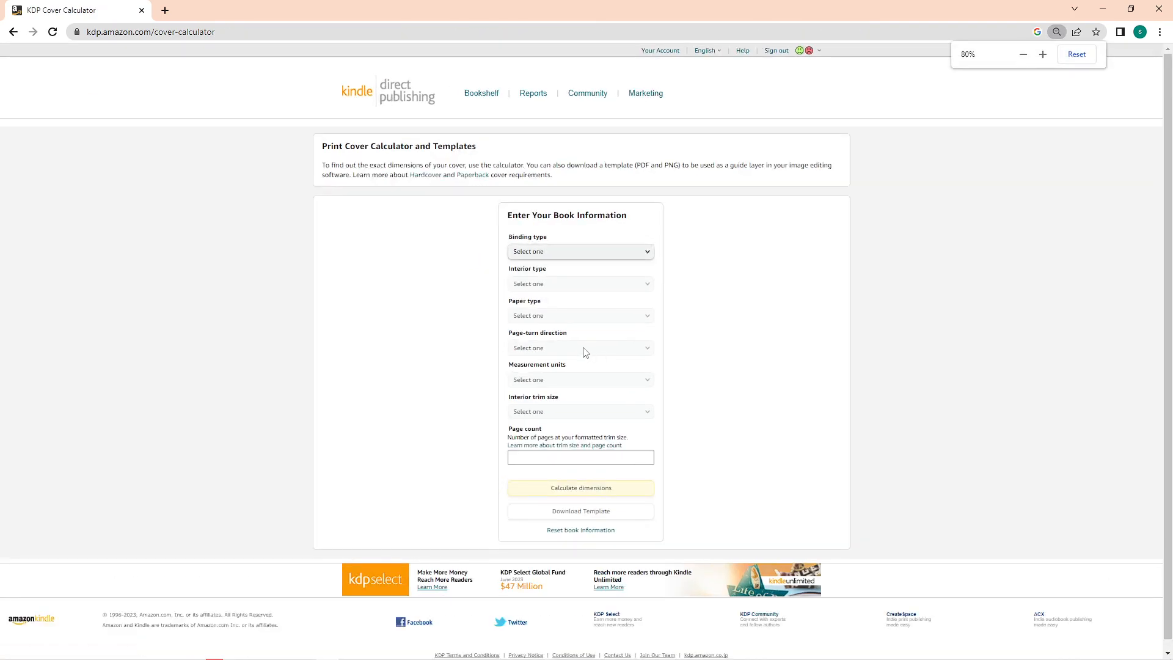
Zoom the calculator page to 110% and scroll down to the book information form.
{"action": "left_click", "coordinate": [1042, 54]}
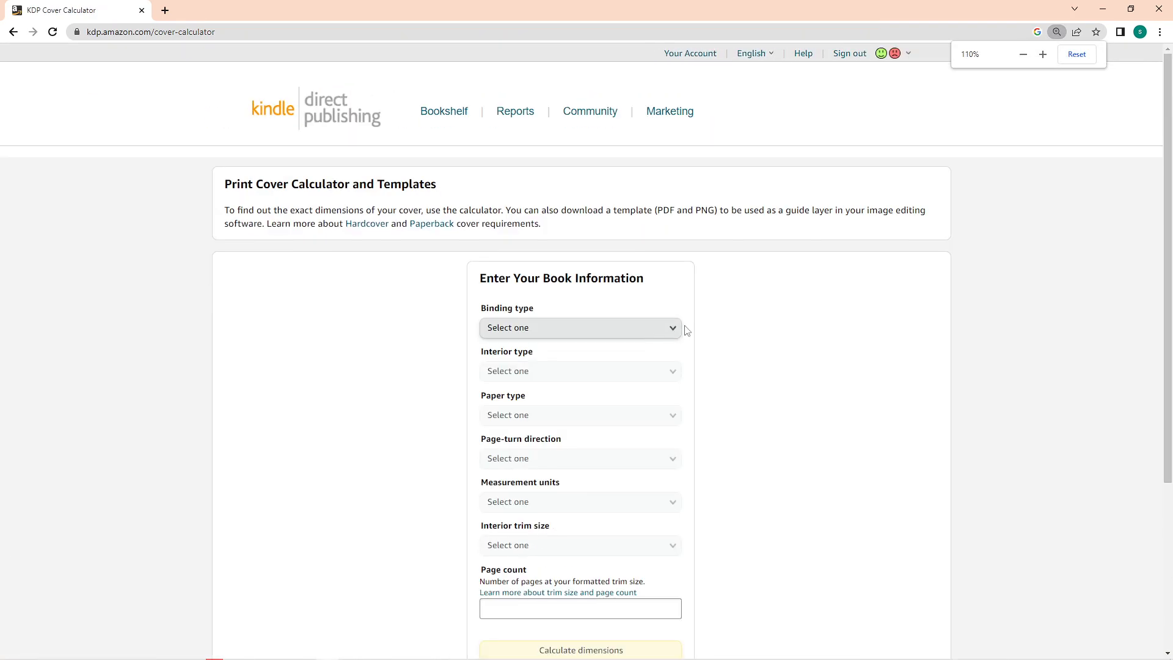
{"action": "scroll", "scroll_direction": "down", "scroll_amount": 3}
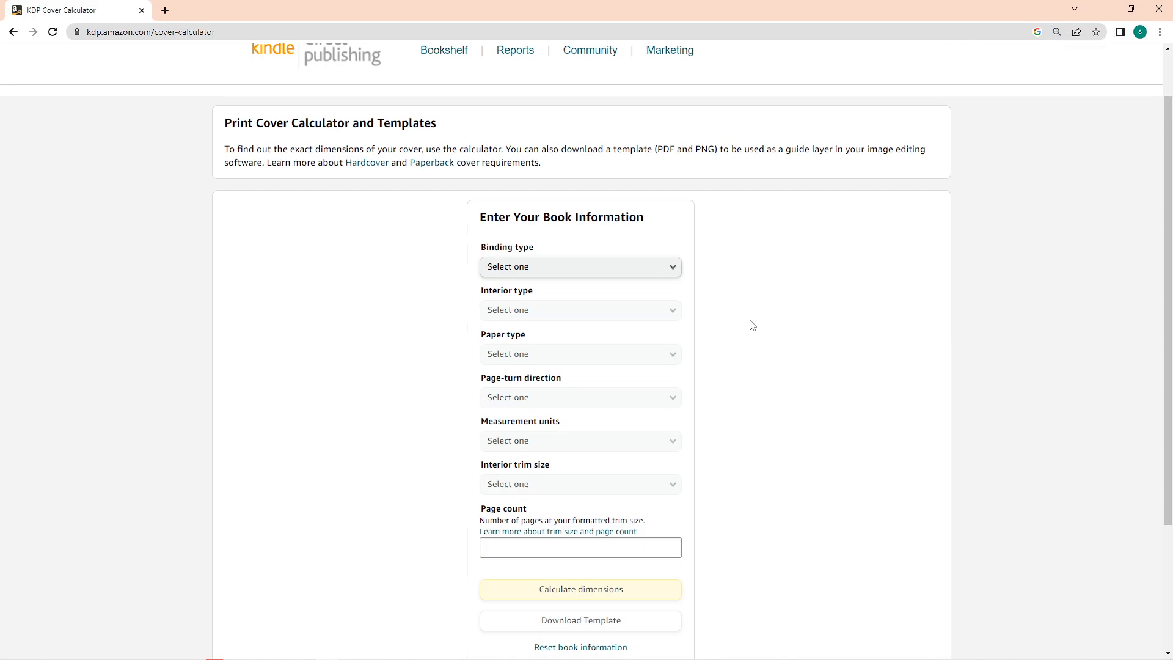
{"action": "mouse_move", "coordinate": [843, 289]}
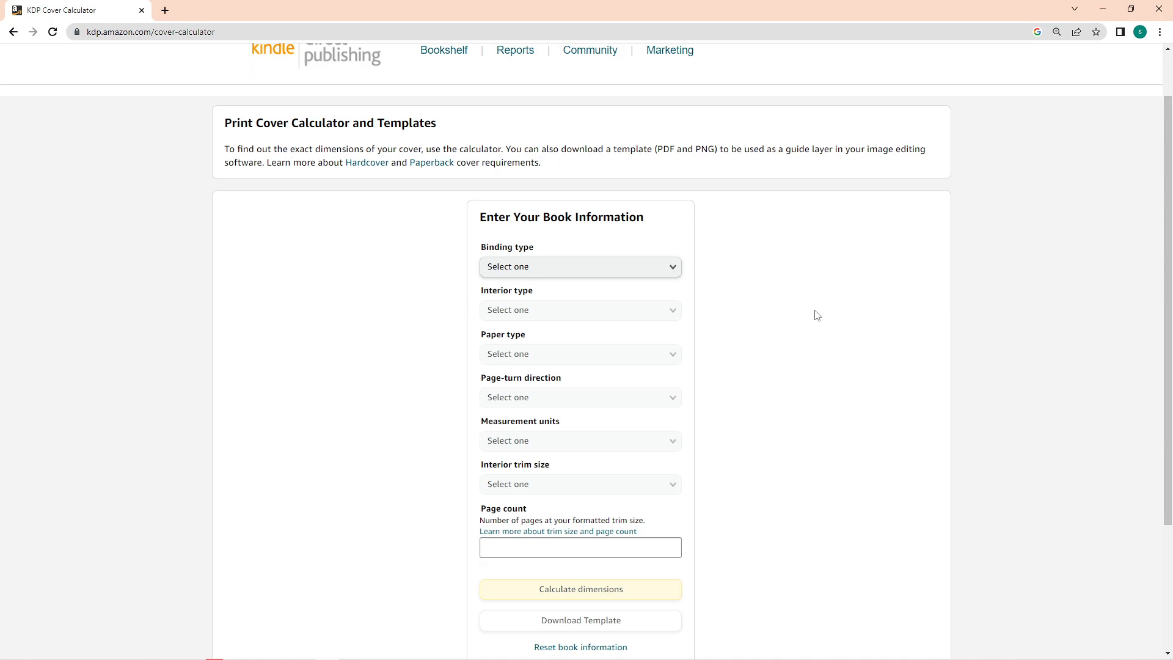
{"action": "mouse_move", "coordinate": [812, 326]}
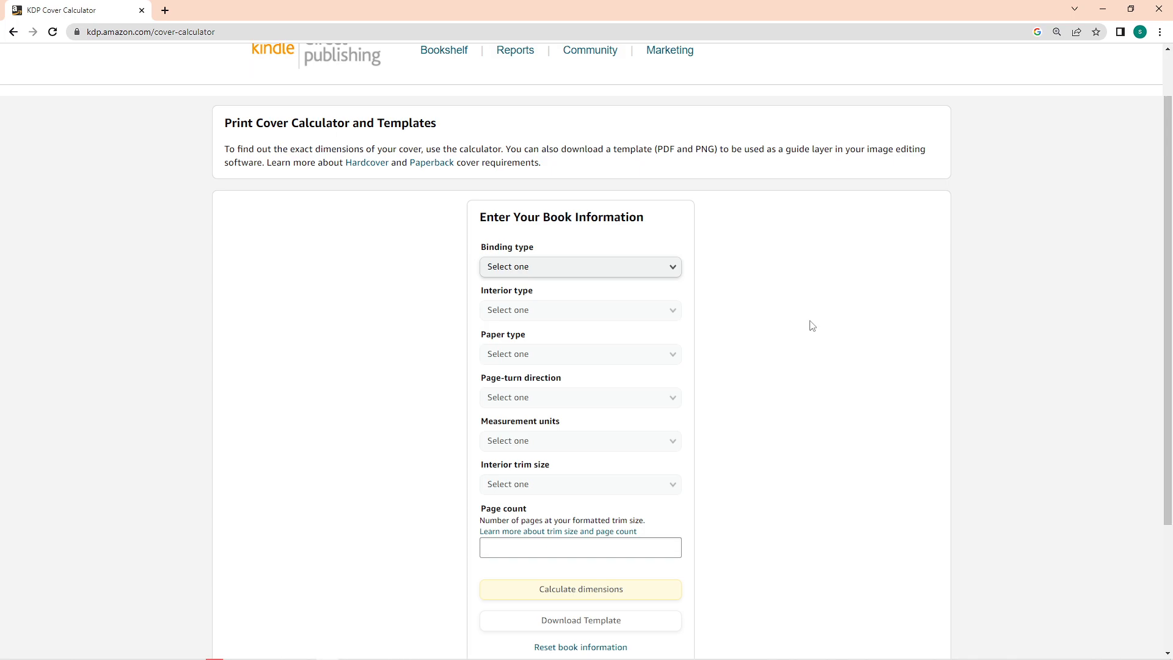
{"action": "mouse_move", "coordinate": [823, 316]}
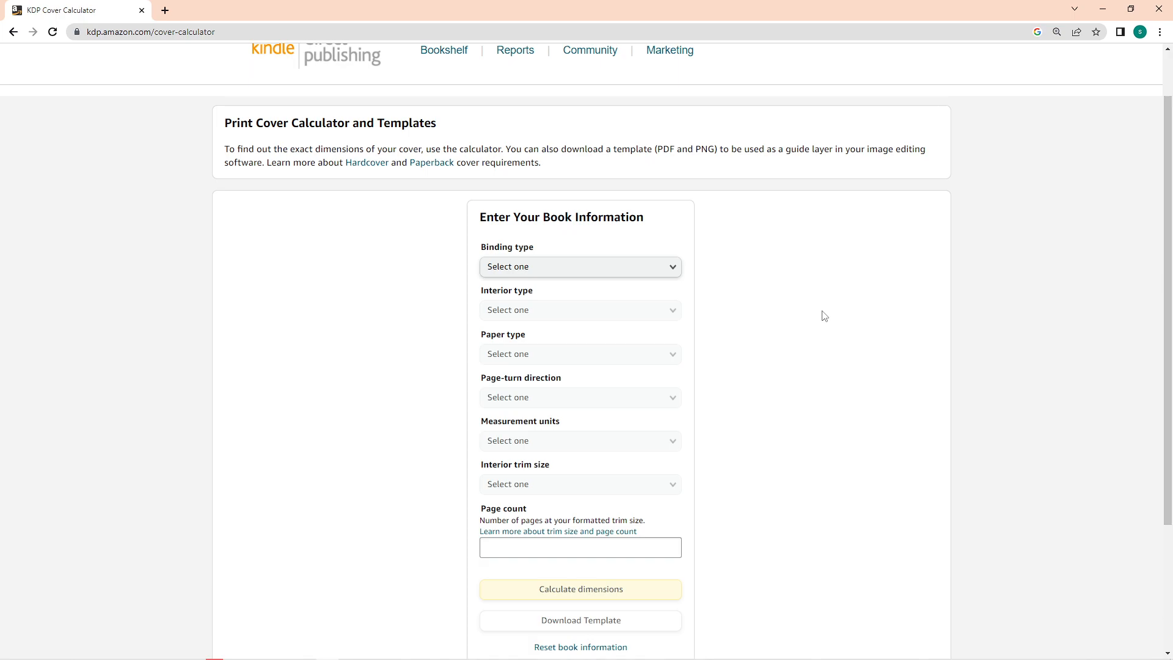
Choose Paperback binding, Premium color interior and White paper in the calculator form.
{"action": "left_click", "coordinate": [580, 267]}
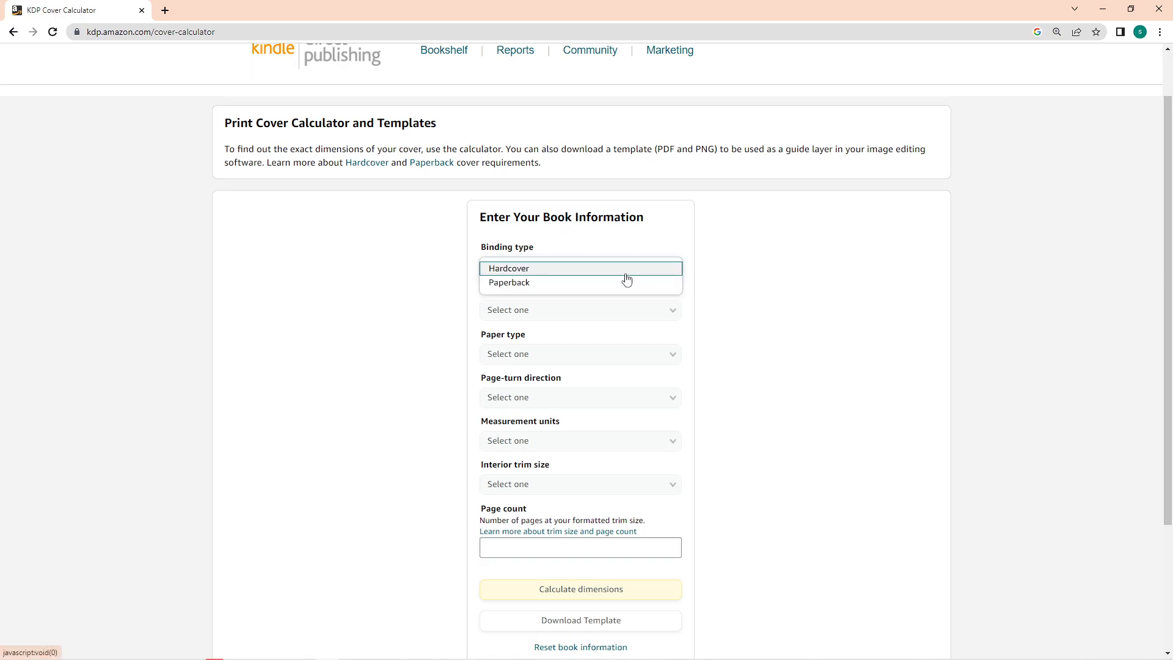
{"action": "mouse_move", "coordinate": [537, 284]}
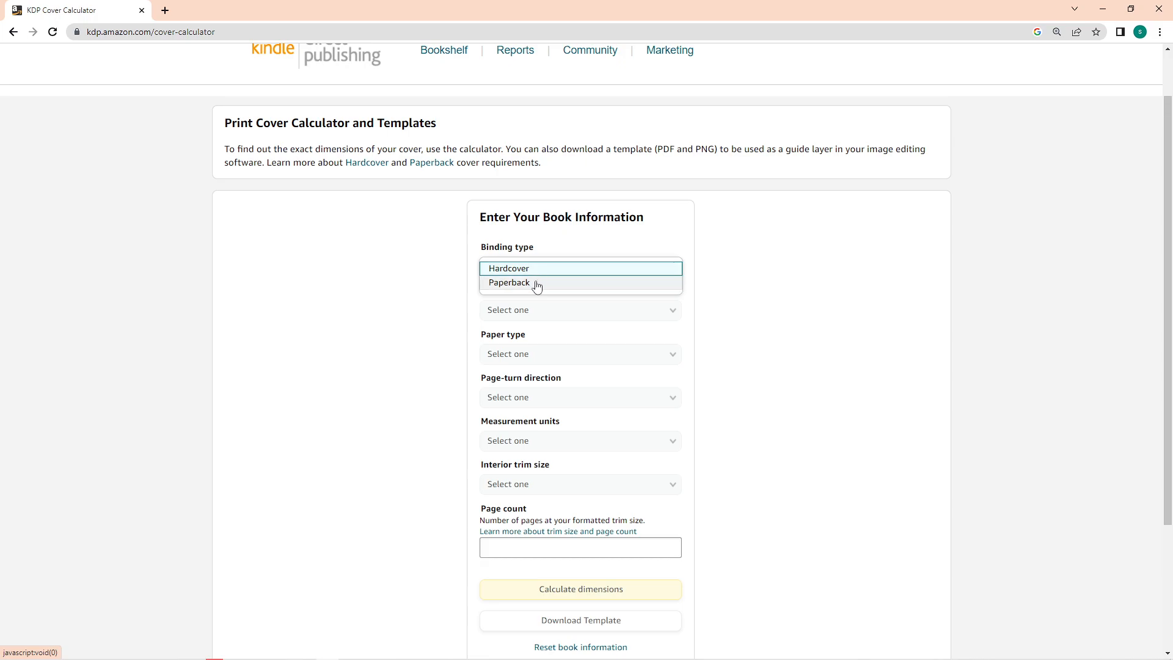
{"action": "left_click", "coordinate": [509, 283]}
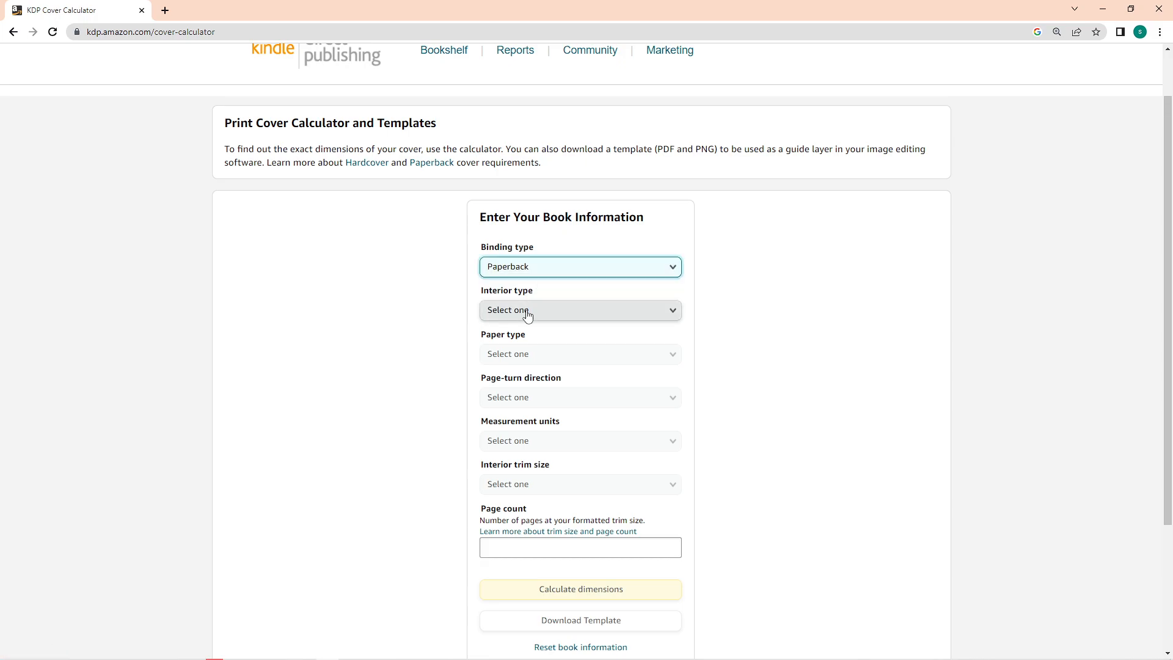
{"action": "left_click", "coordinate": [580, 309]}
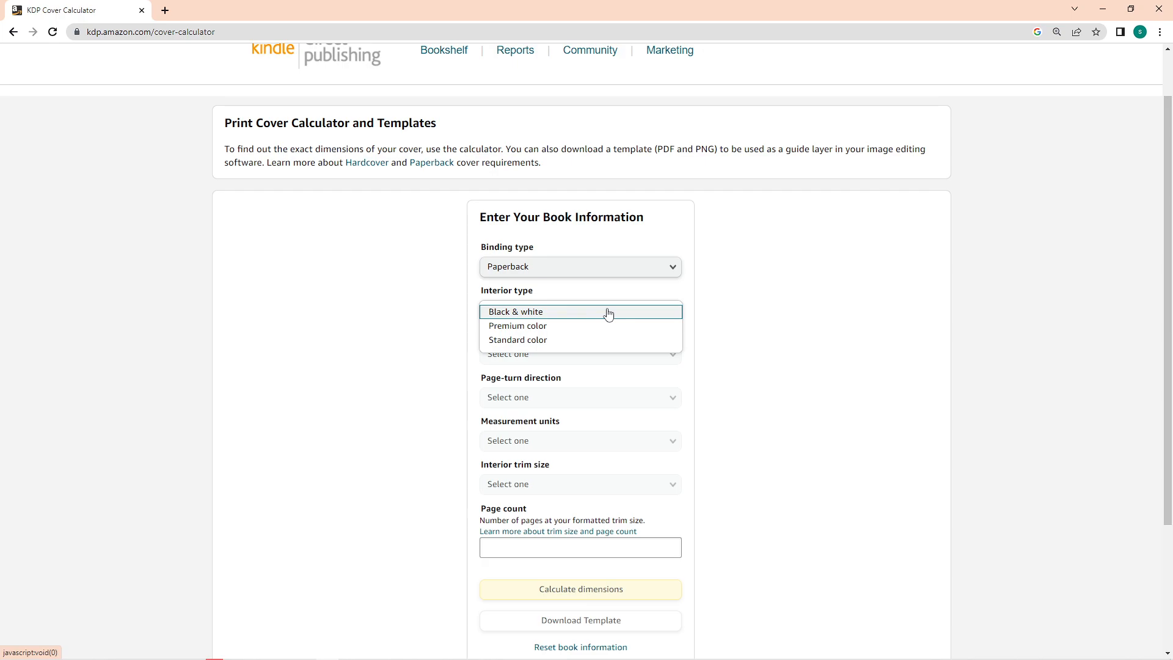
{"action": "mouse_move", "coordinate": [483, 315]}
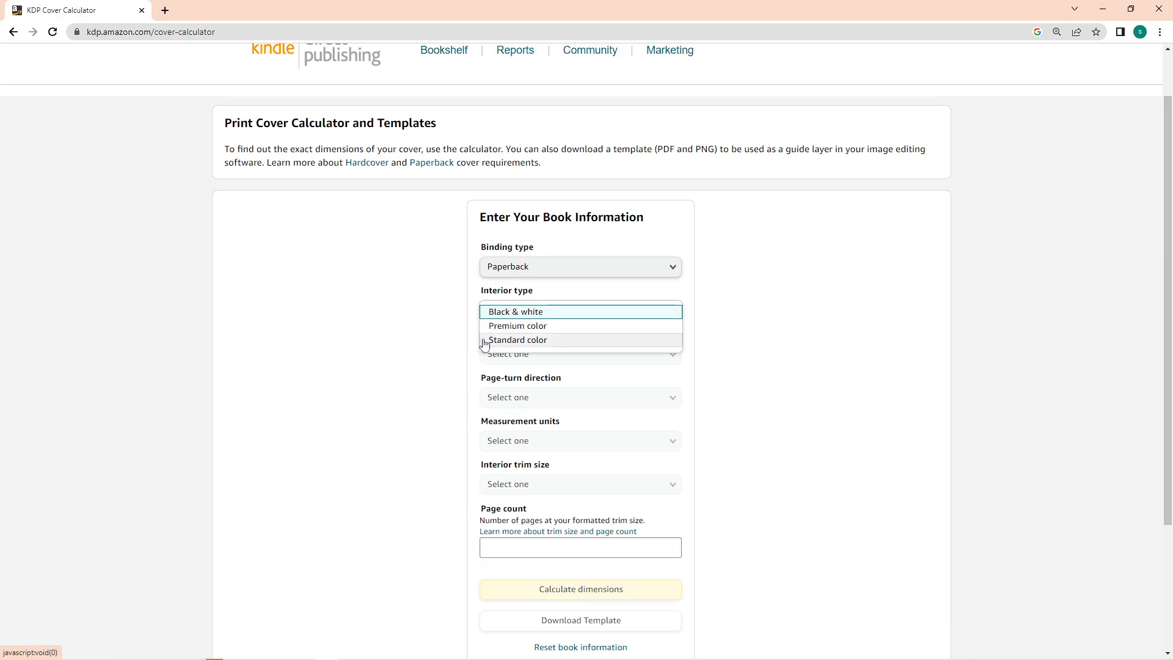
{"action": "mouse_move", "coordinate": [673, 343]}
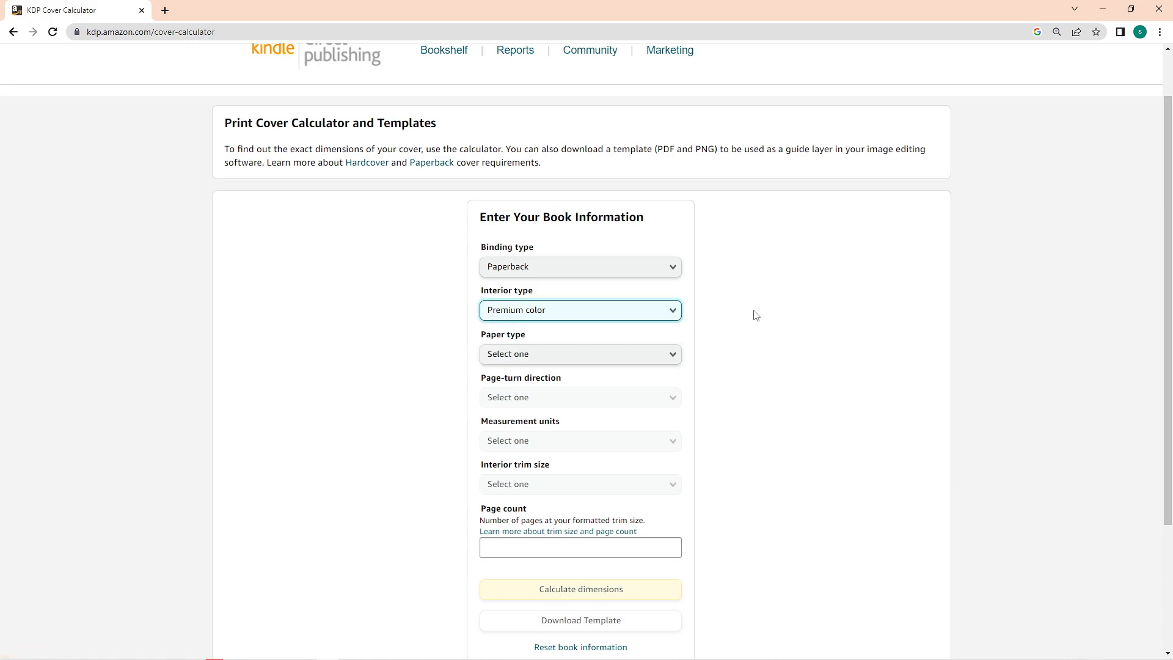
{"action": "scroll", "scroll_direction": "down", "scroll_amount": 3}
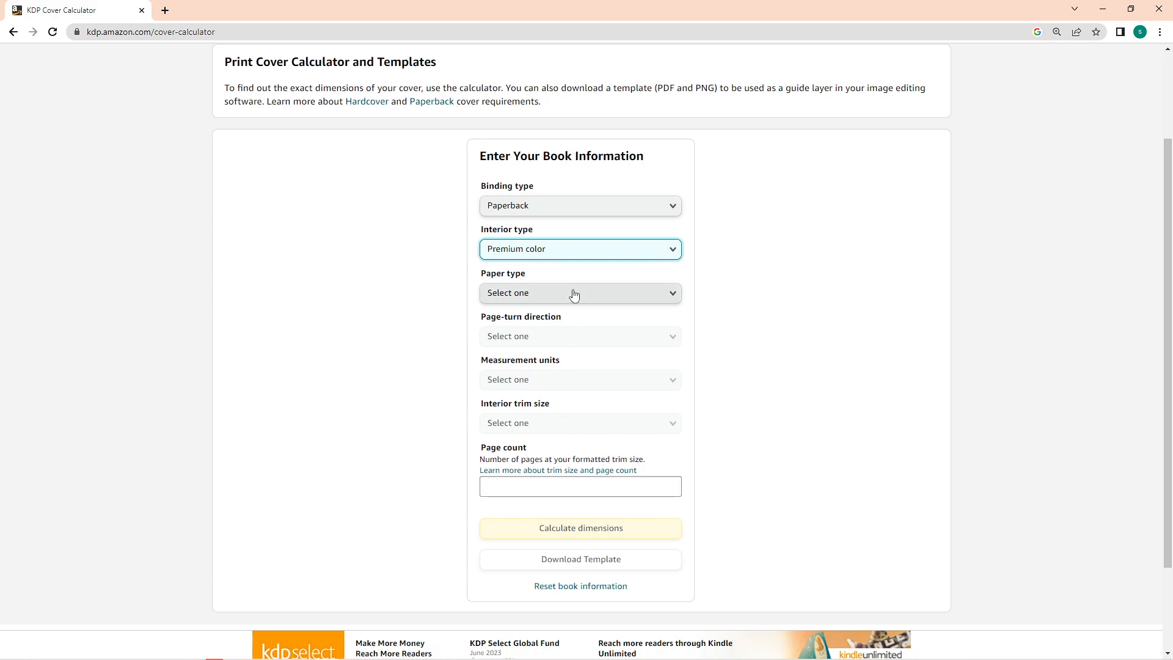
{"action": "left_click", "coordinate": [580, 292]}
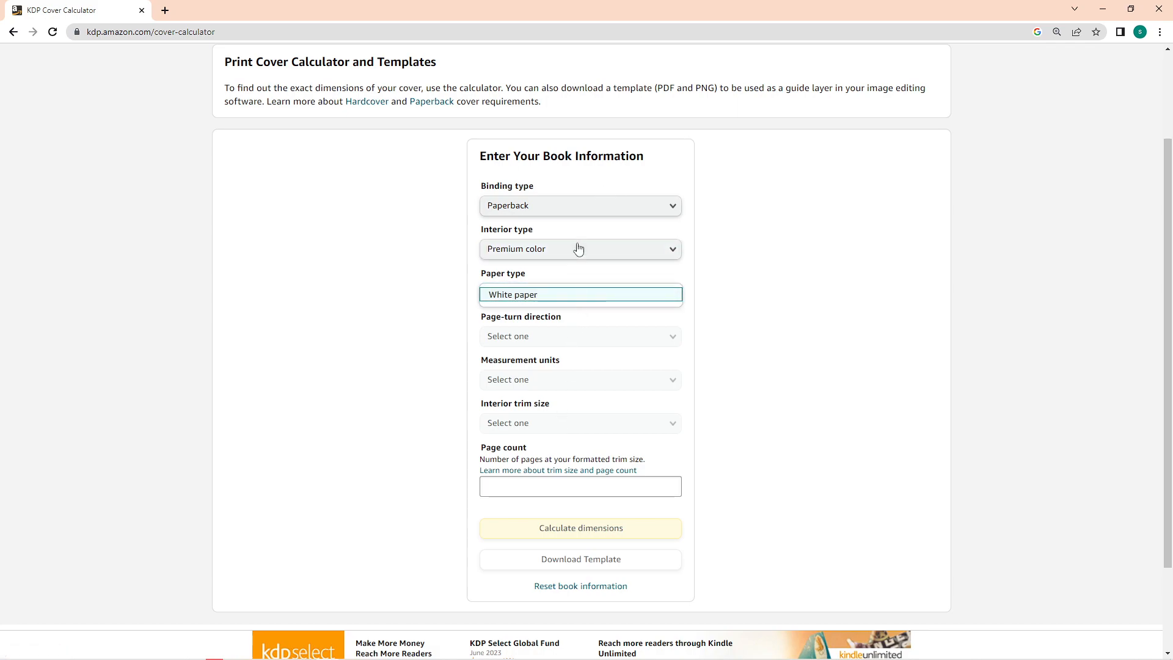
{"action": "left_click", "coordinate": [579, 249]}
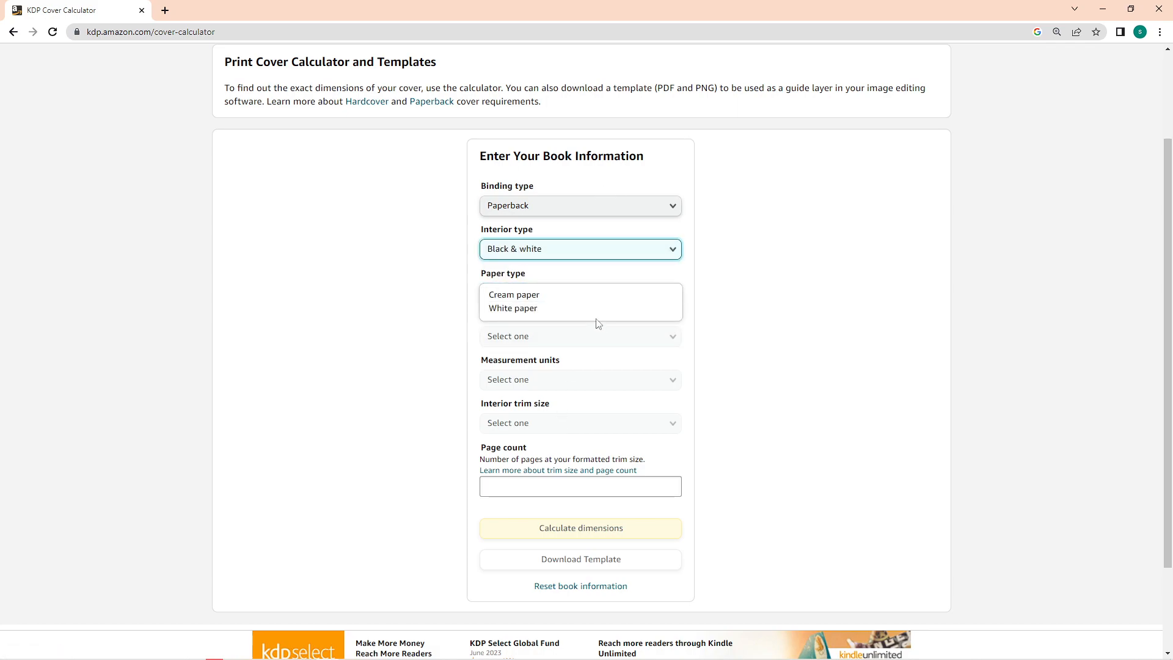
{"action": "left_click", "coordinate": [580, 248]}
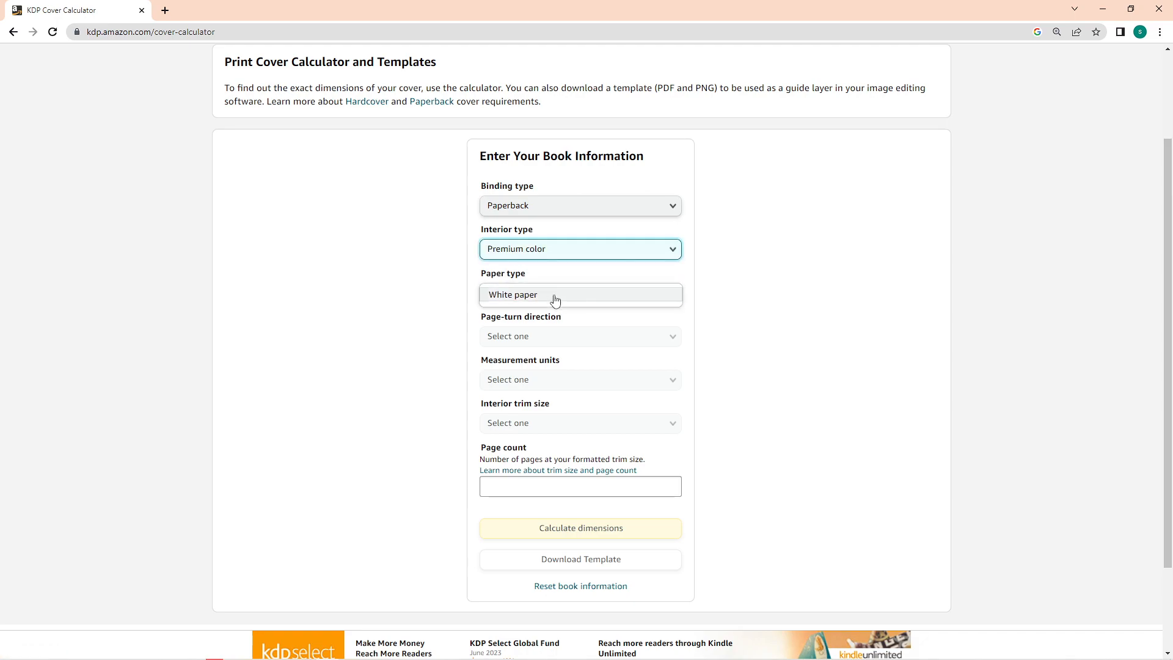
{"action": "left_click", "coordinate": [580, 337]}
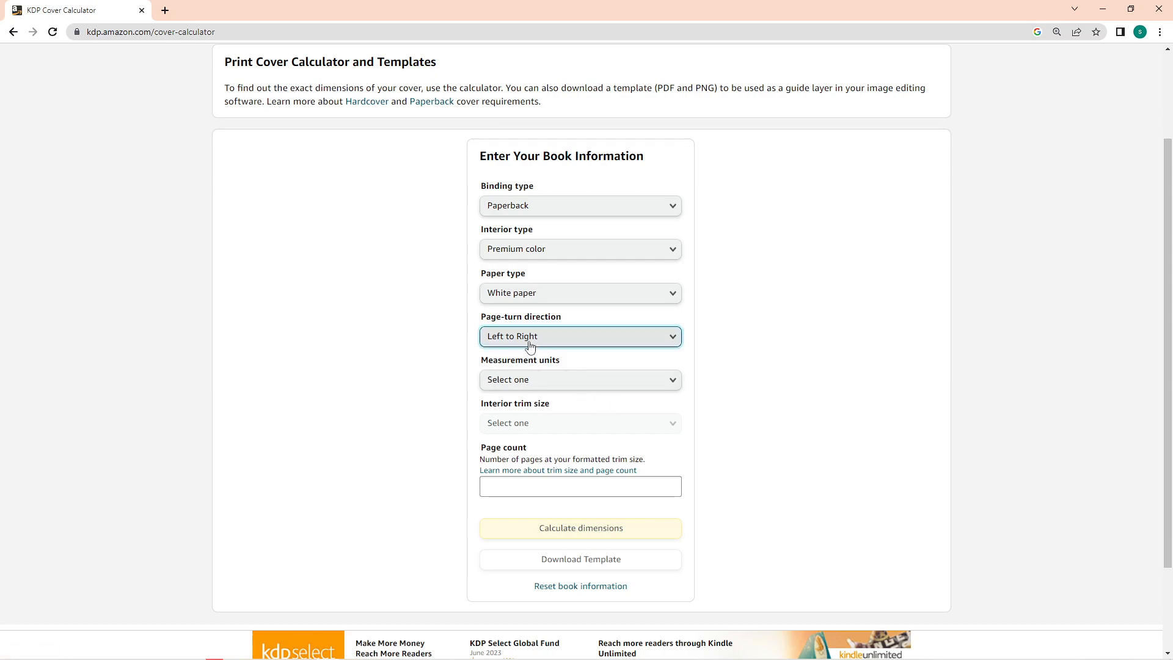
Set units to Inches, trim size to 8.5 x 11 in, and page count to 180.
{"action": "left_click", "coordinate": [580, 379]}
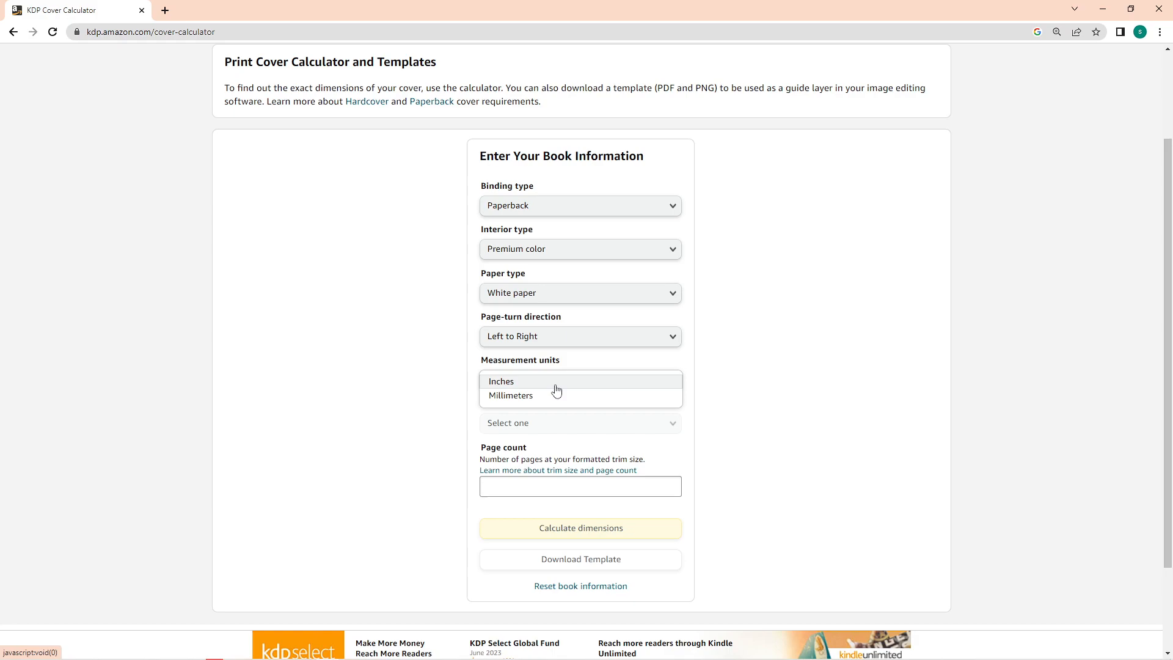
{"action": "left_click", "coordinate": [500, 380]}
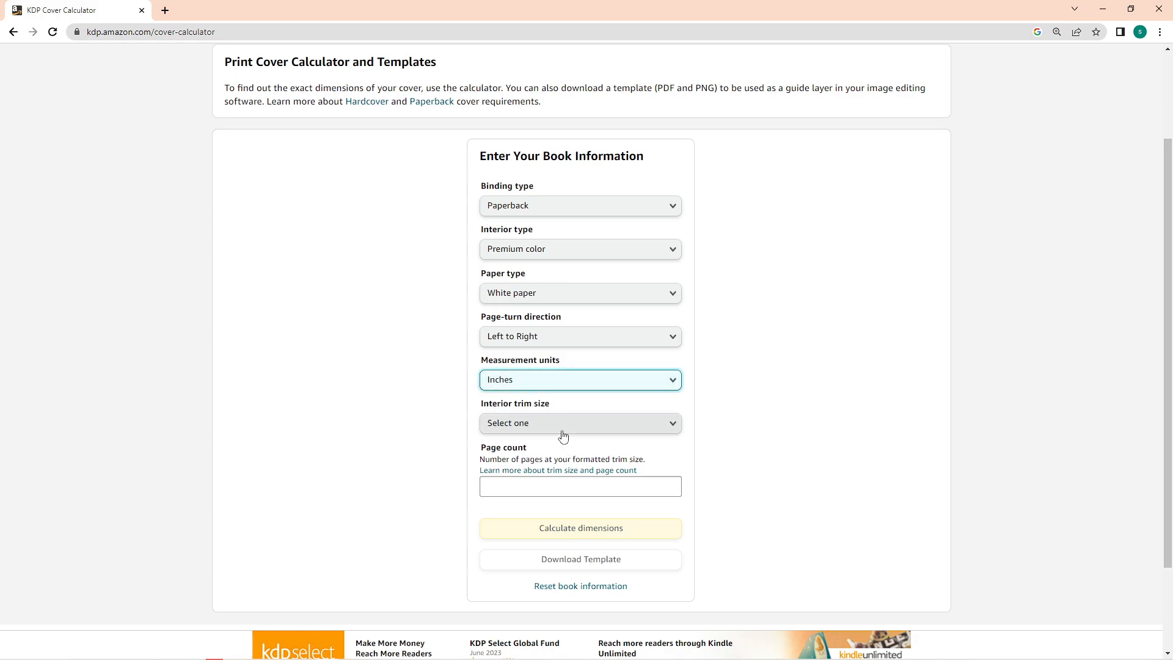
{"action": "left_click", "coordinate": [579, 422]}
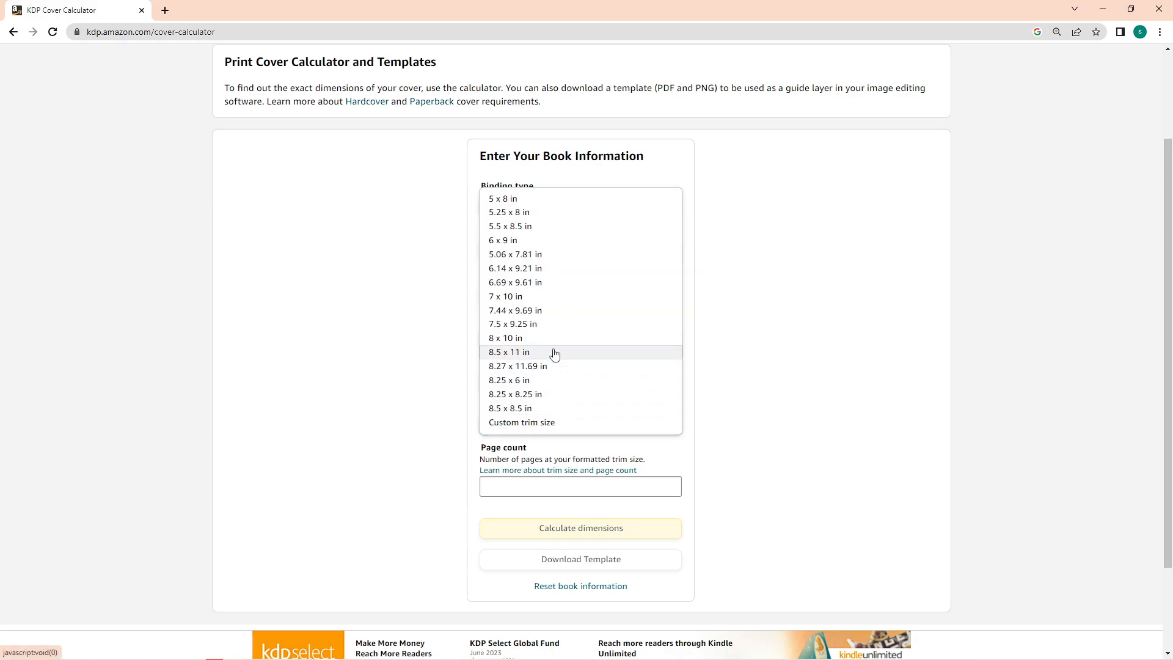
{"action": "left_click", "coordinate": [508, 352]}
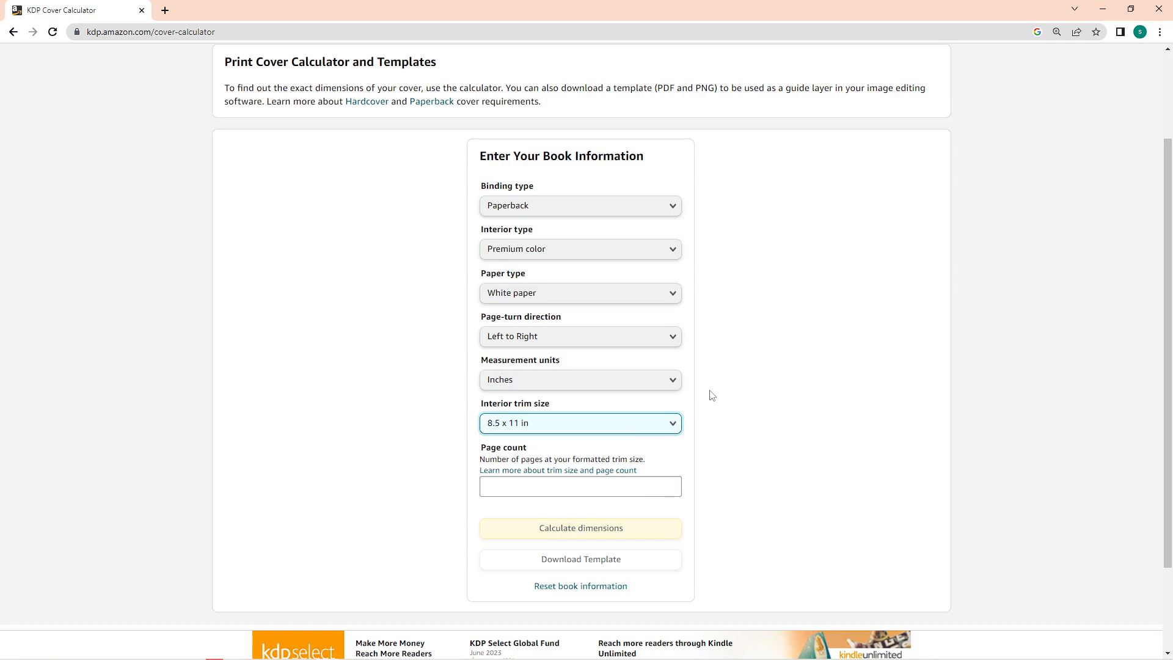
{"action": "mouse_move", "coordinate": [672, 487]}
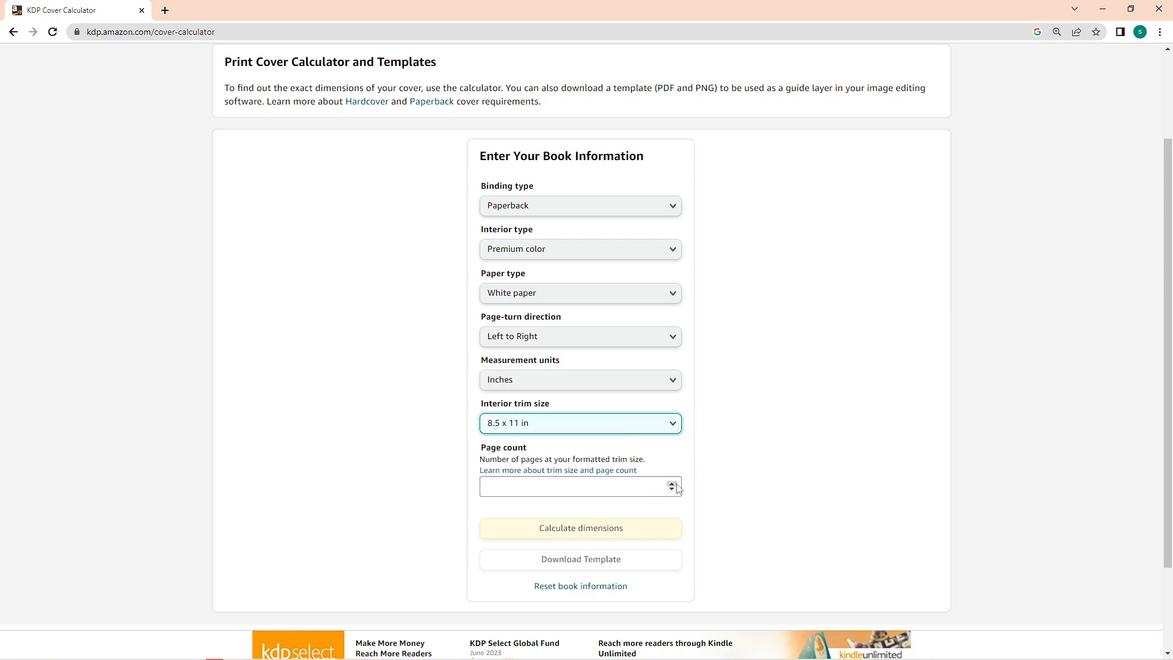
{"action": "left_click", "coordinate": [580, 486]}
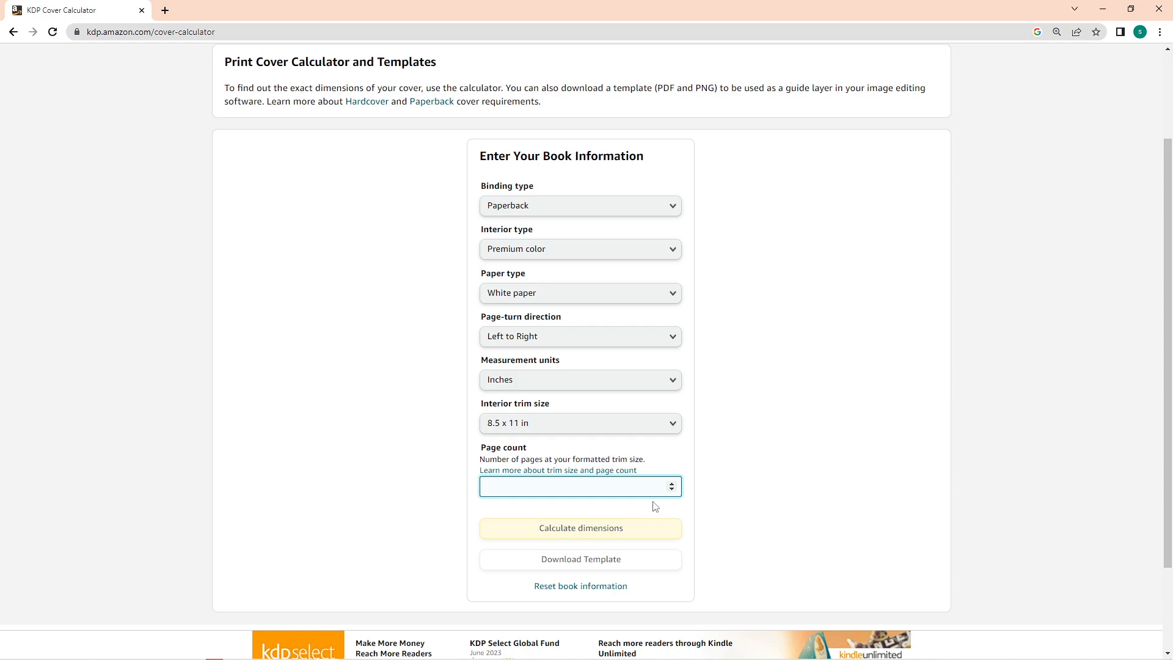
{"action": "left_click", "coordinate": [580, 486]}
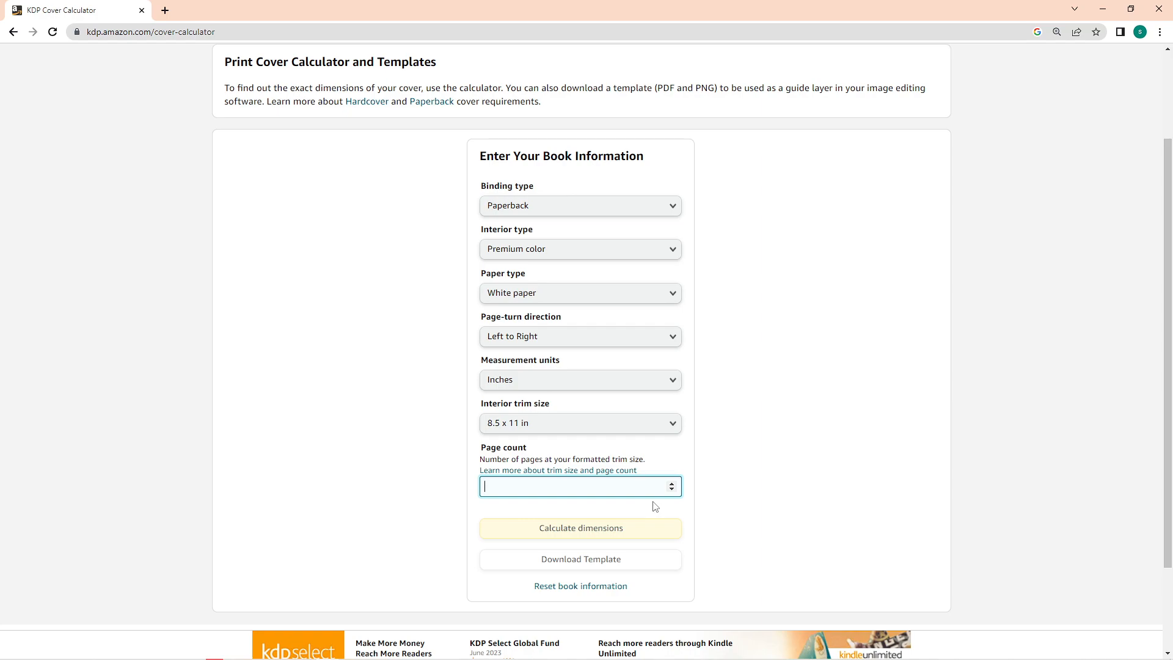
{"action": "type", "text": "1"}
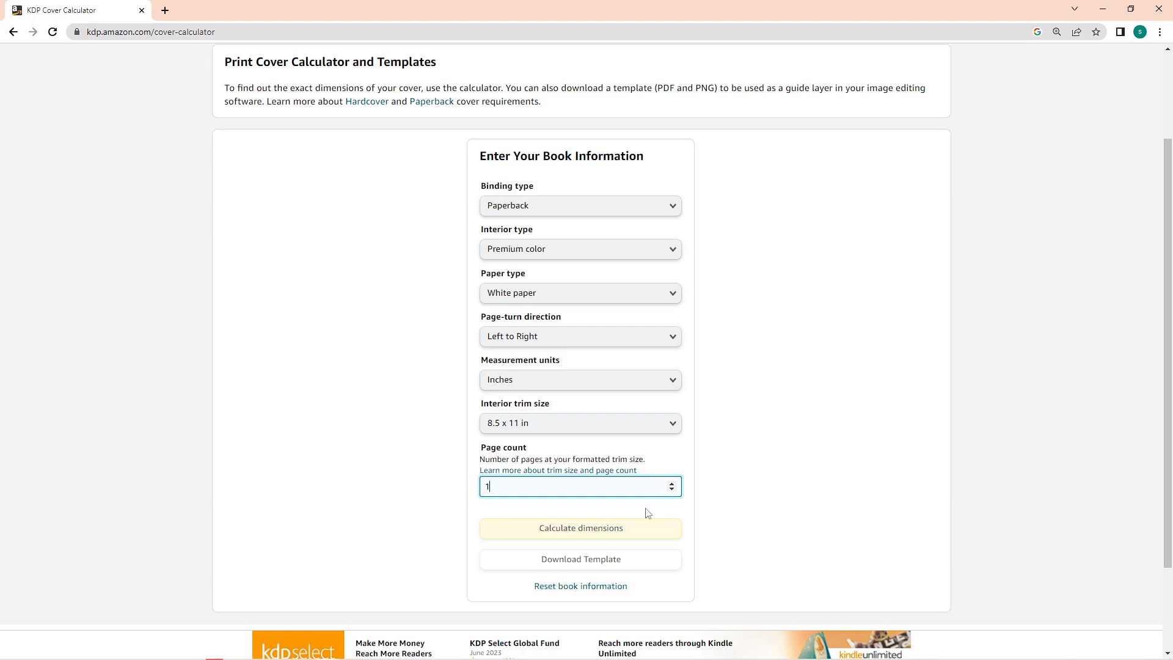
{"action": "type", "text": "180"}
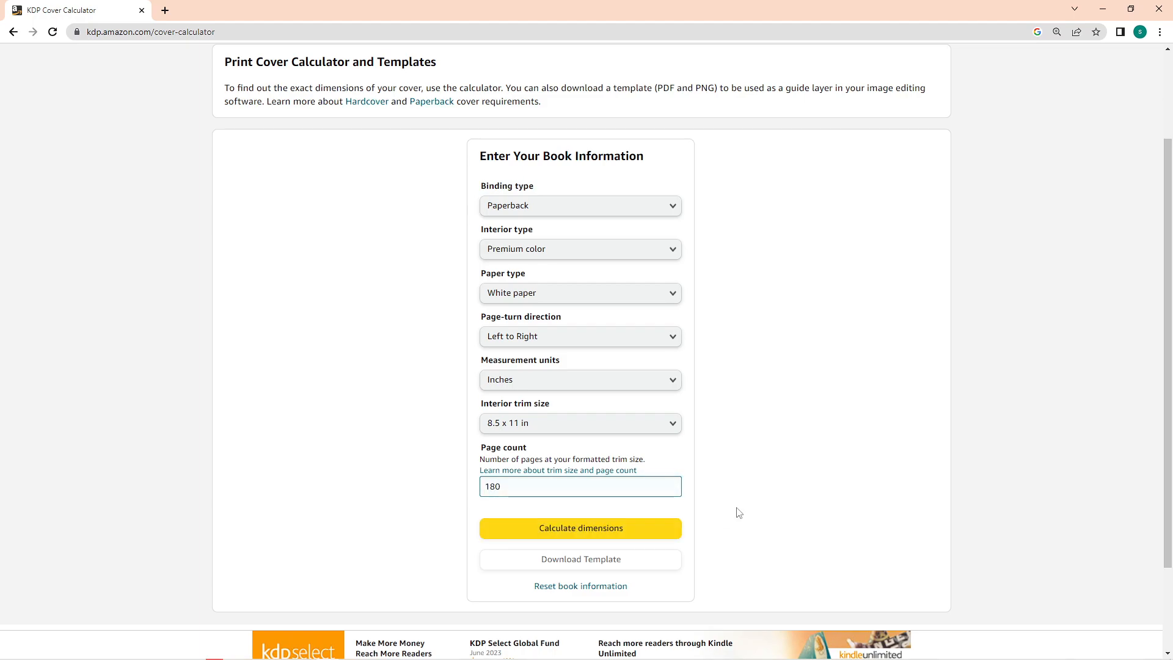
{"action": "left_click", "coordinate": [580, 528]}
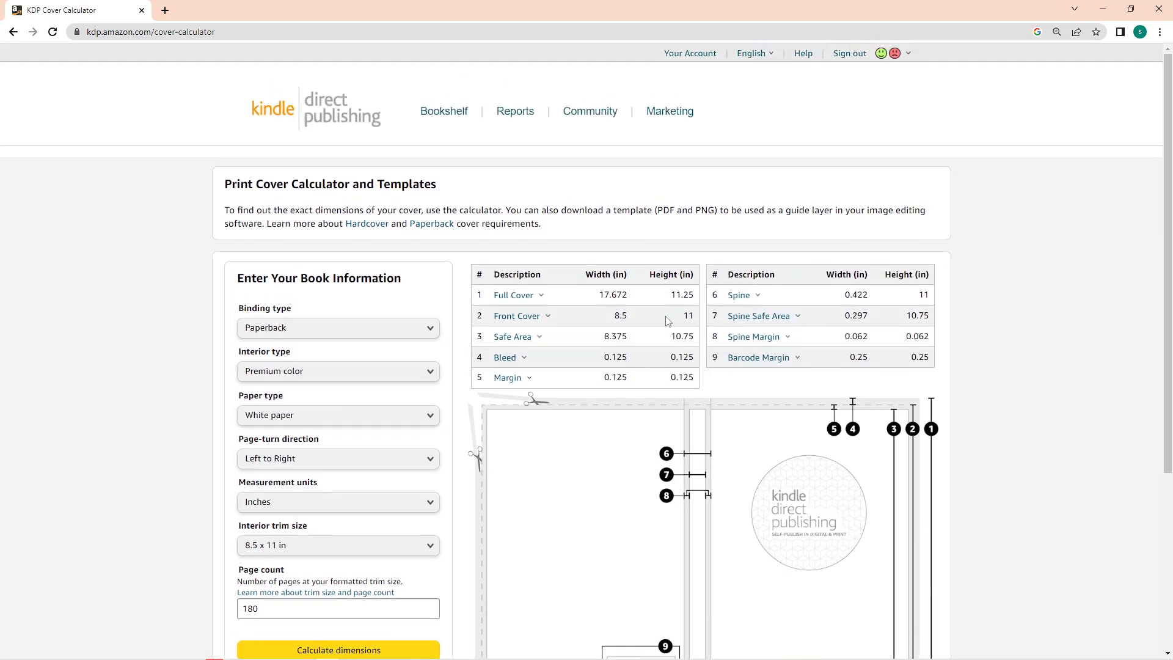
{"action": "scroll", "scroll_direction": "down", "scroll_amount": 3}
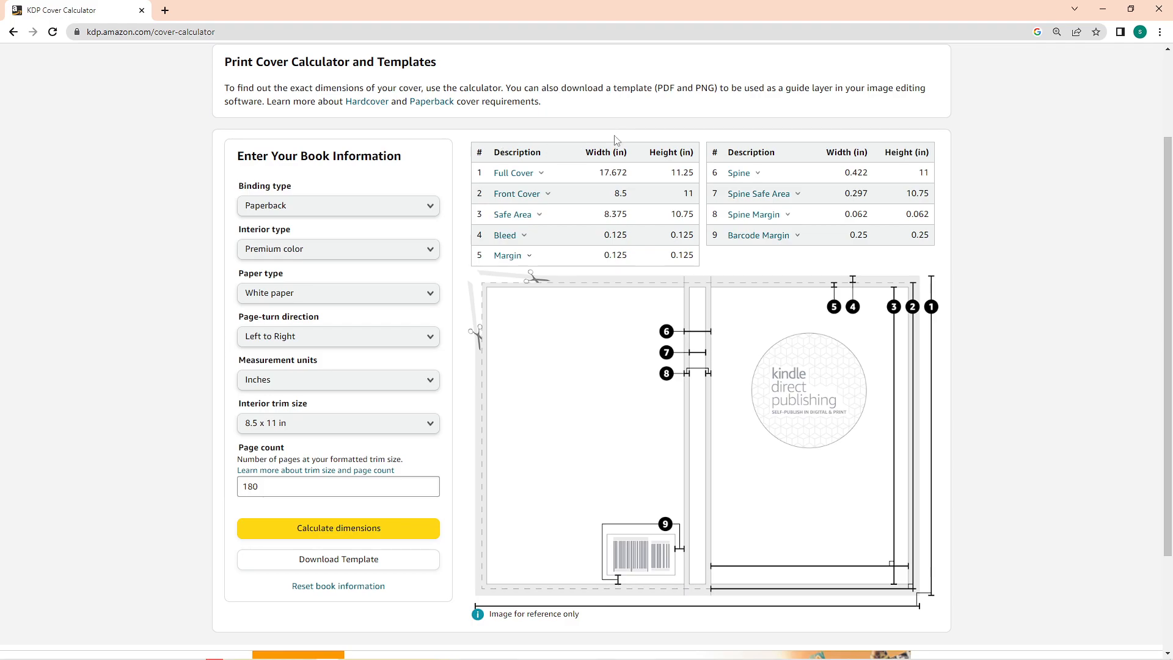
{"action": "left_click_drag", "start_coordinate": [601, 173], "coordinate": [691, 172]}
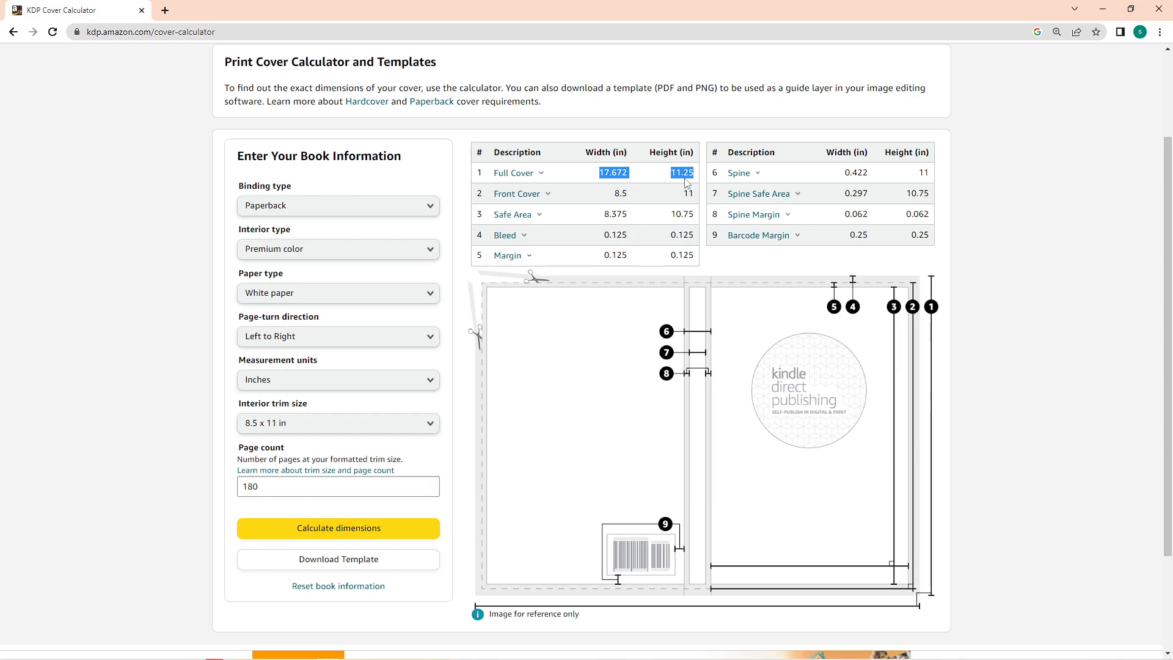
{"action": "mouse_move", "coordinate": [824, 224]}
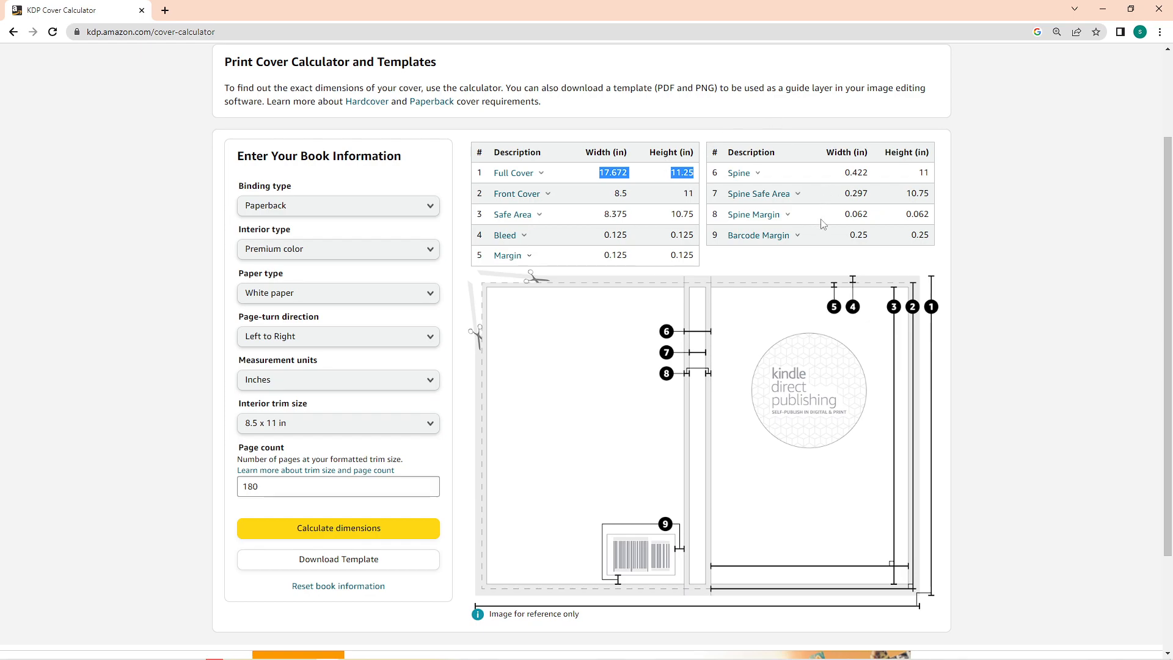
{"action": "mouse_move", "coordinate": [505, 235]}
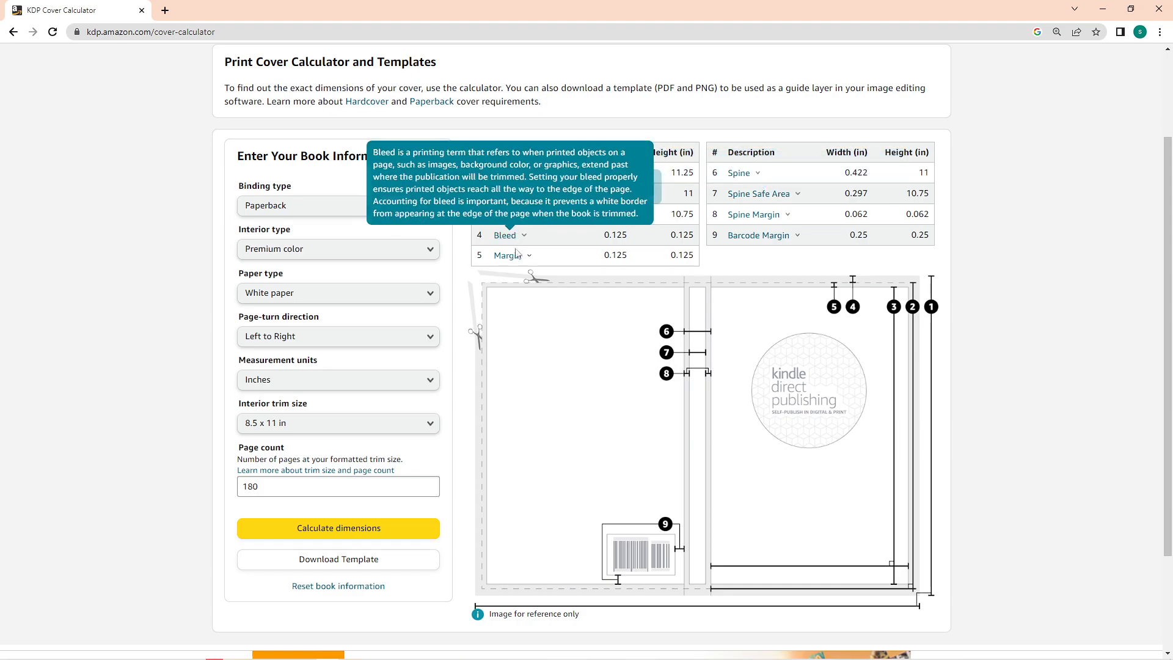
{"action": "mouse_move", "coordinate": [767, 193]}
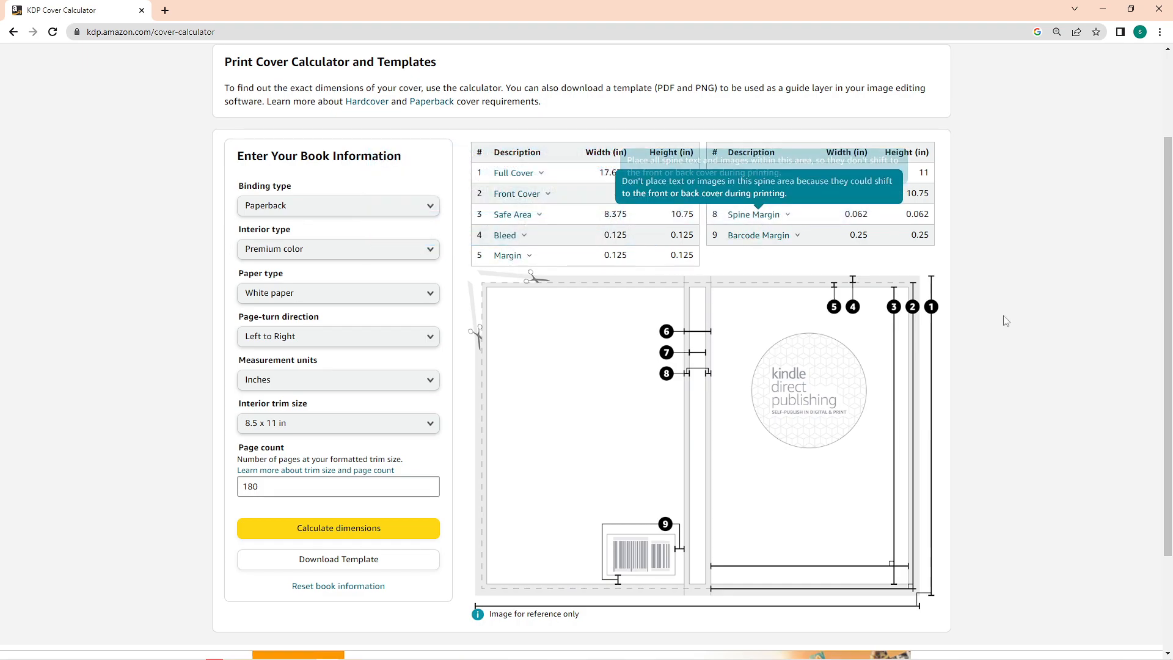
{"action": "mouse_move", "coordinate": [1052, 337]}
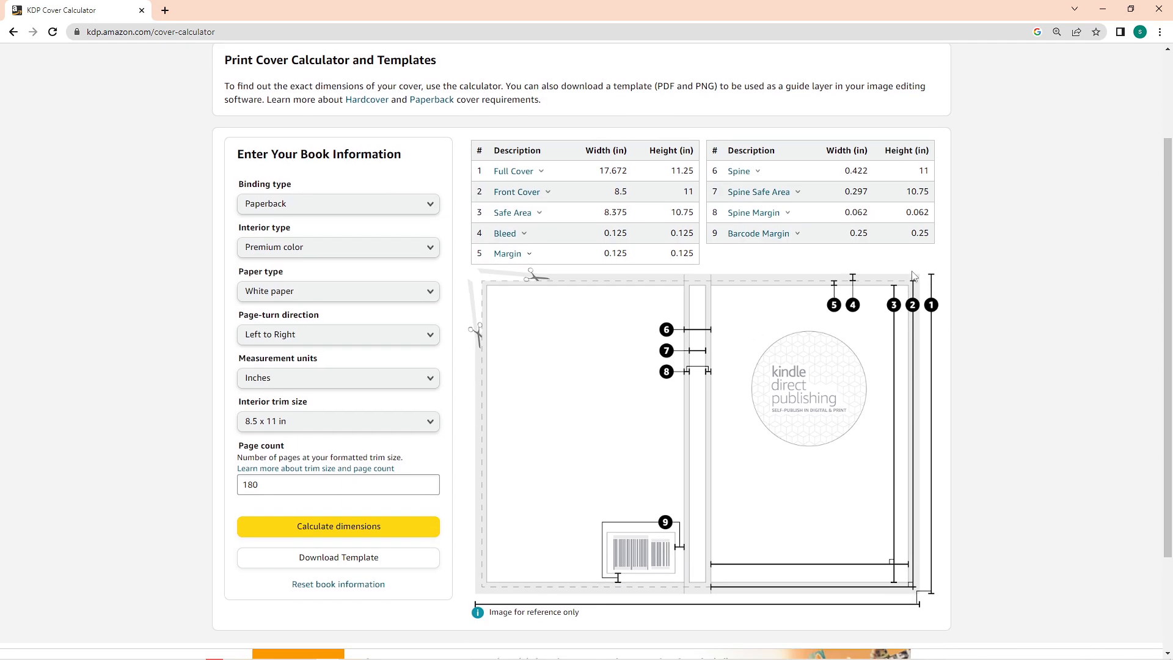
{"action": "scroll", "scroll_direction": "down", "scroll_amount": 3}
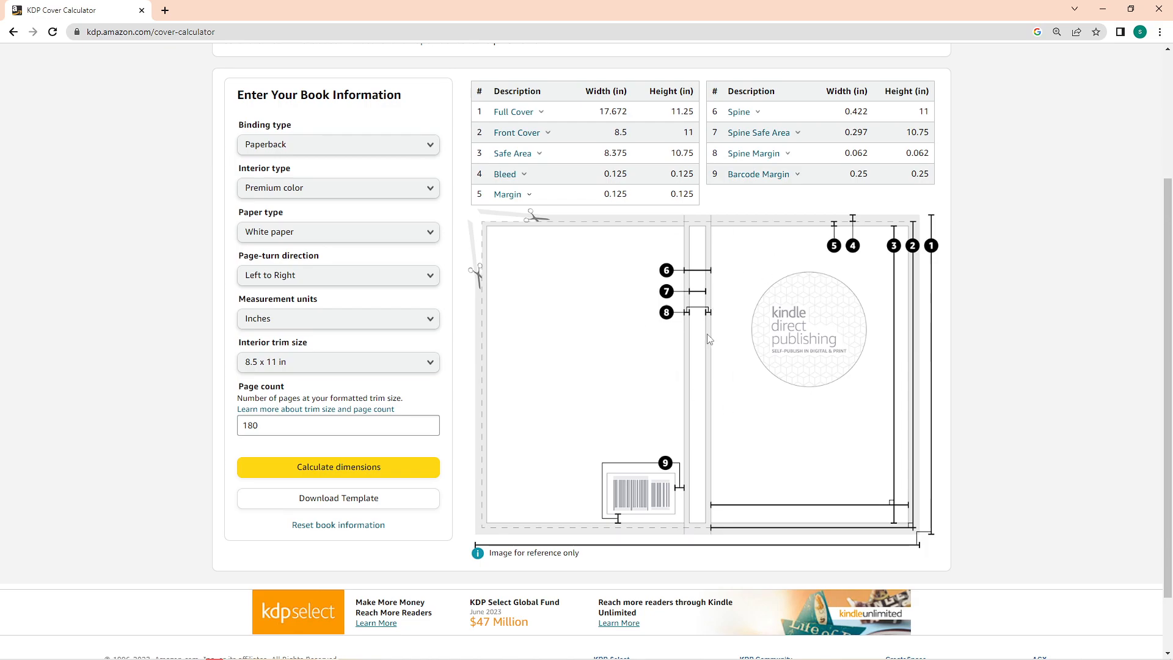
{"action": "mouse_move", "coordinate": [715, 330]}
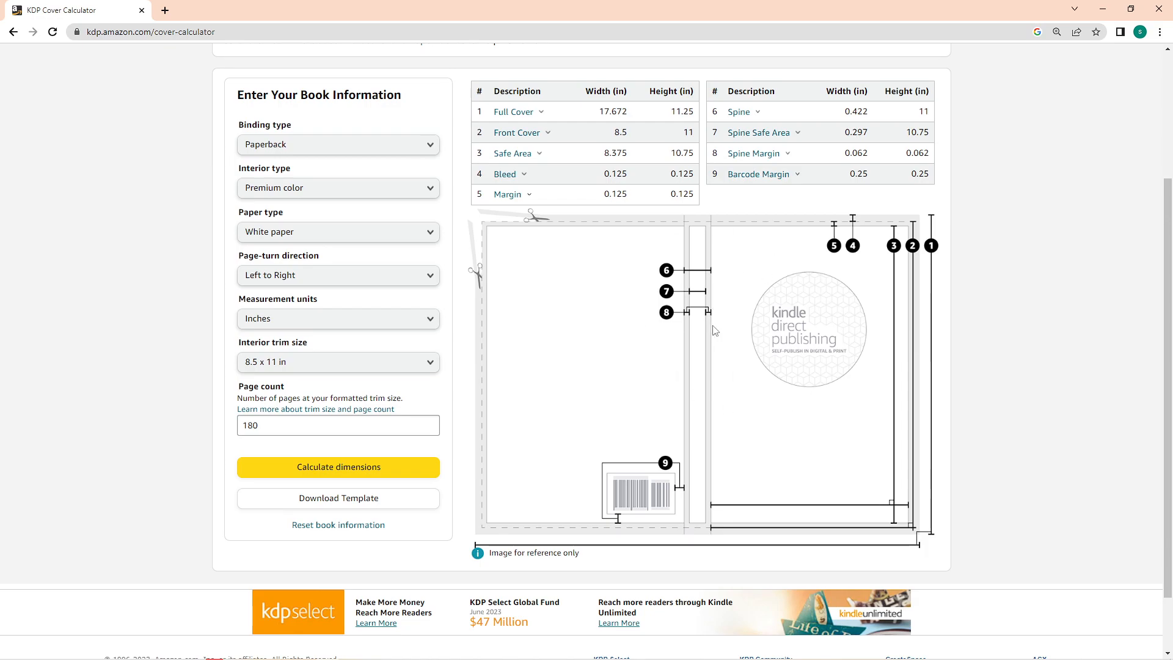
{"action": "mouse_move", "coordinate": [400, 400]}
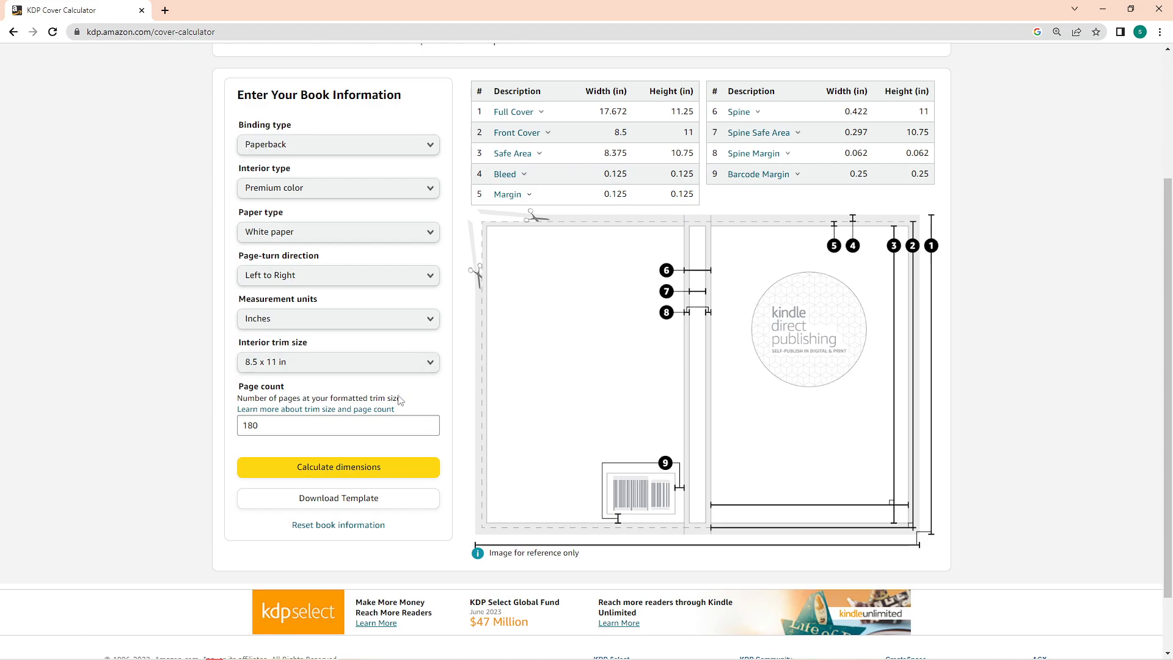
Download the cover template ZIP, extract all its files here, and open the template PNG.
{"action": "left_click", "coordinate": [337, 499]}
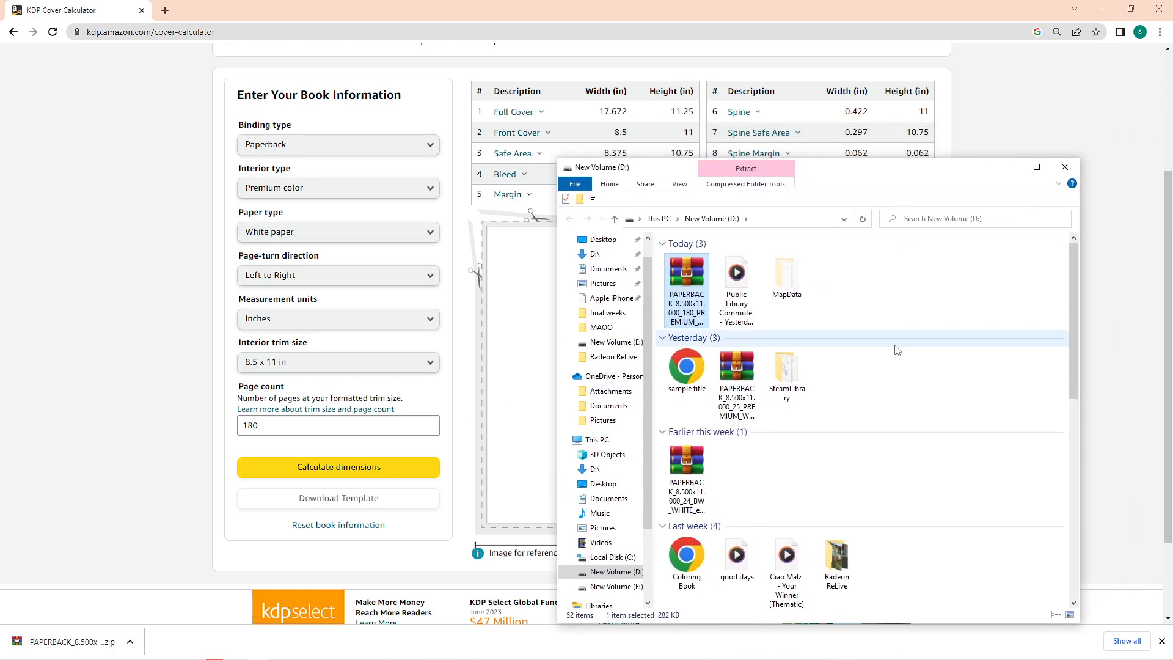
{"action": "mouse_move", "coordinate": [684, 288]}
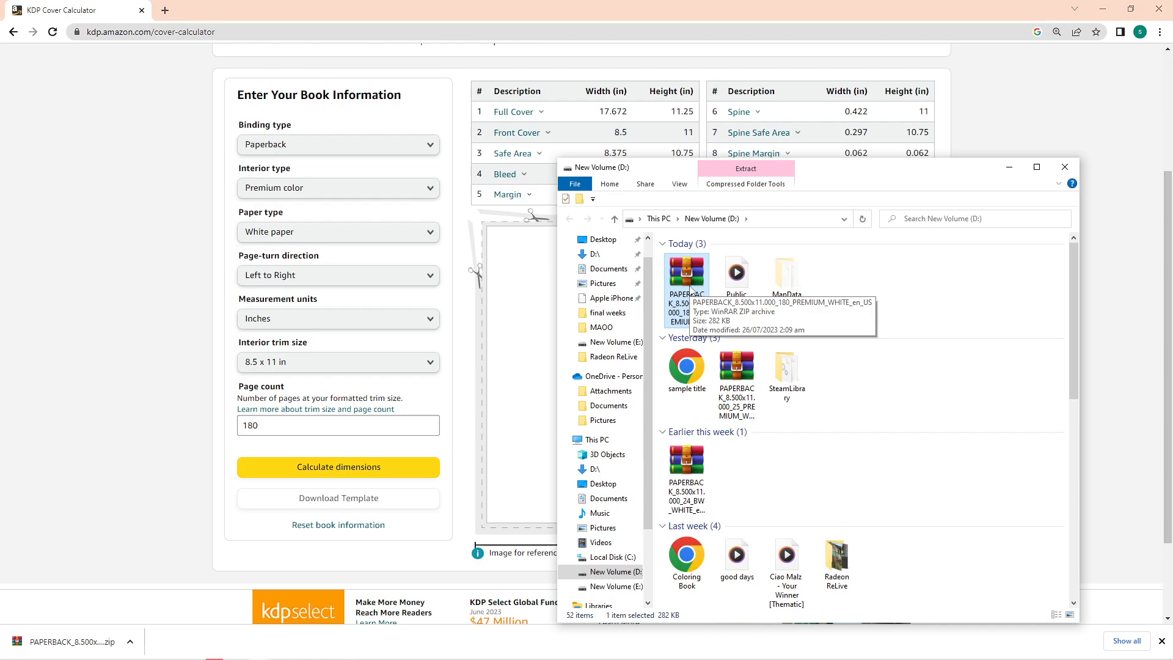
{"action": "right_click", "coordinate": [684, 280]}
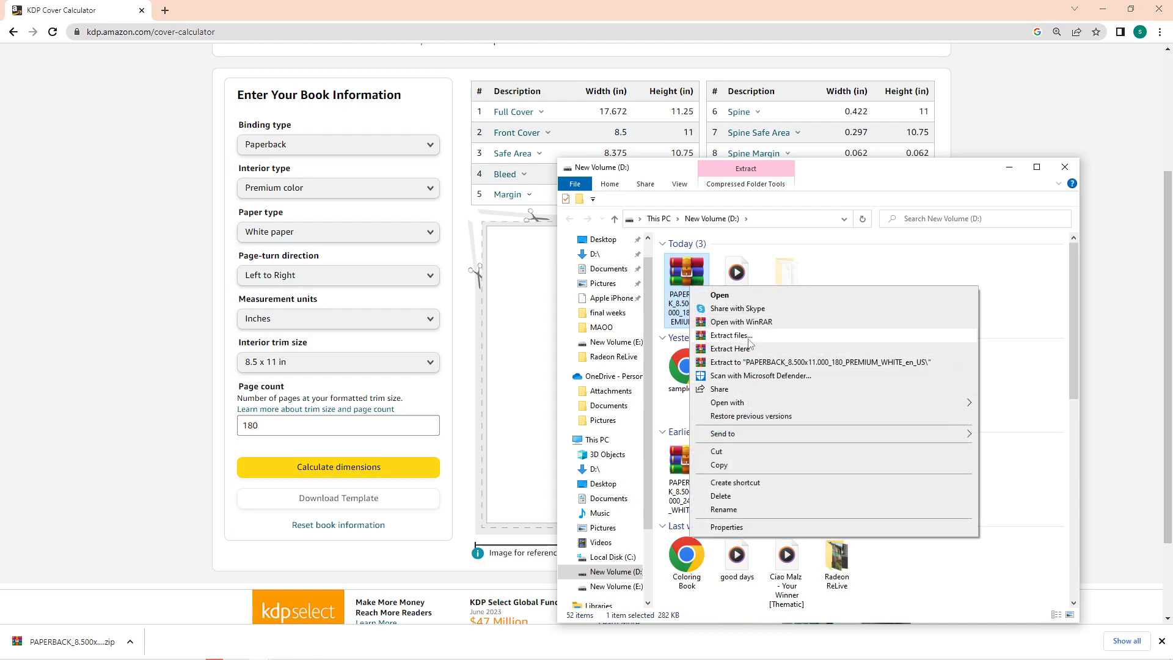
{"action": "left_click", "coordinate": [729, 335]}
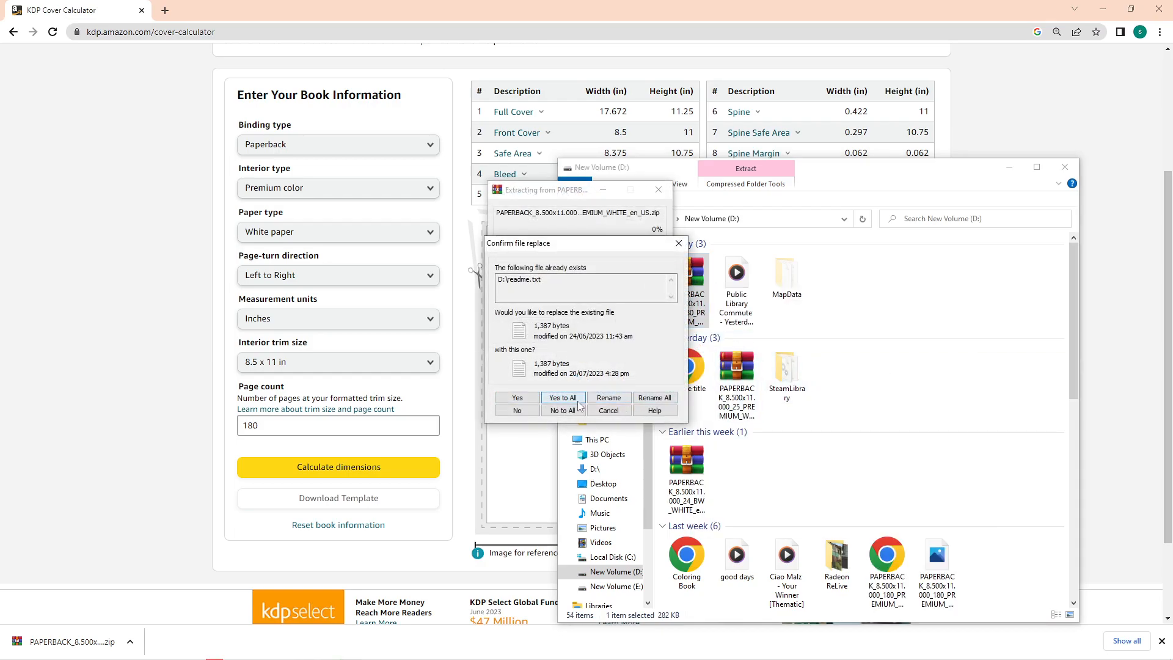
{"action": "left_click", "coordinate": [562, 397]}
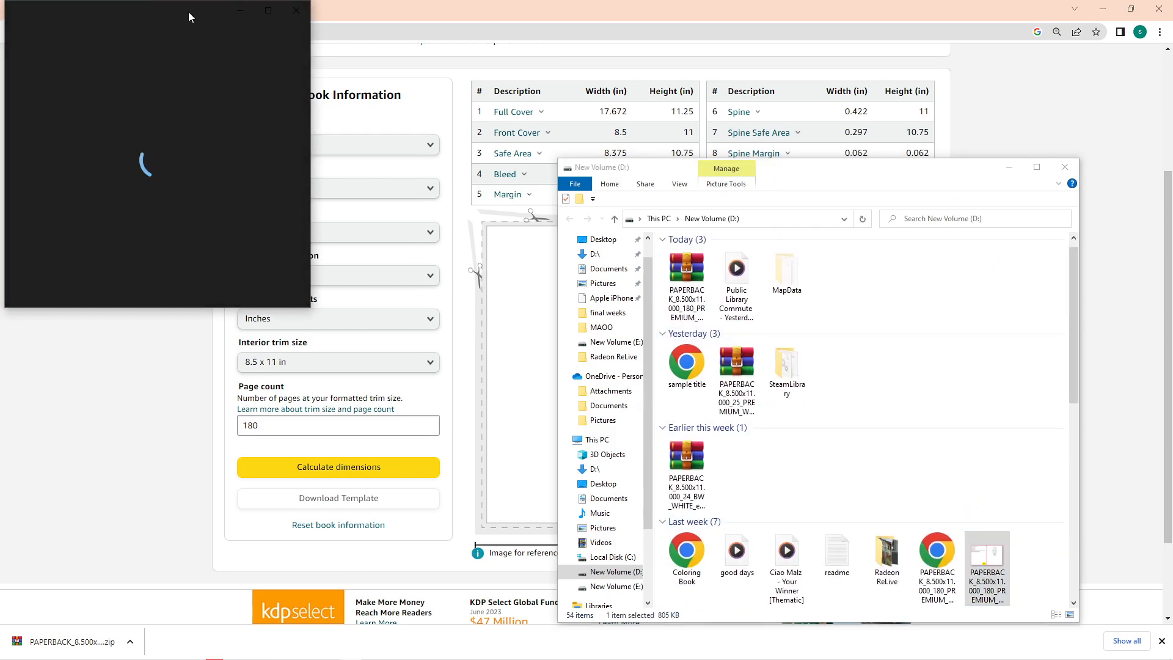
{"action": "double_click", "coordinate": [988, 569]}
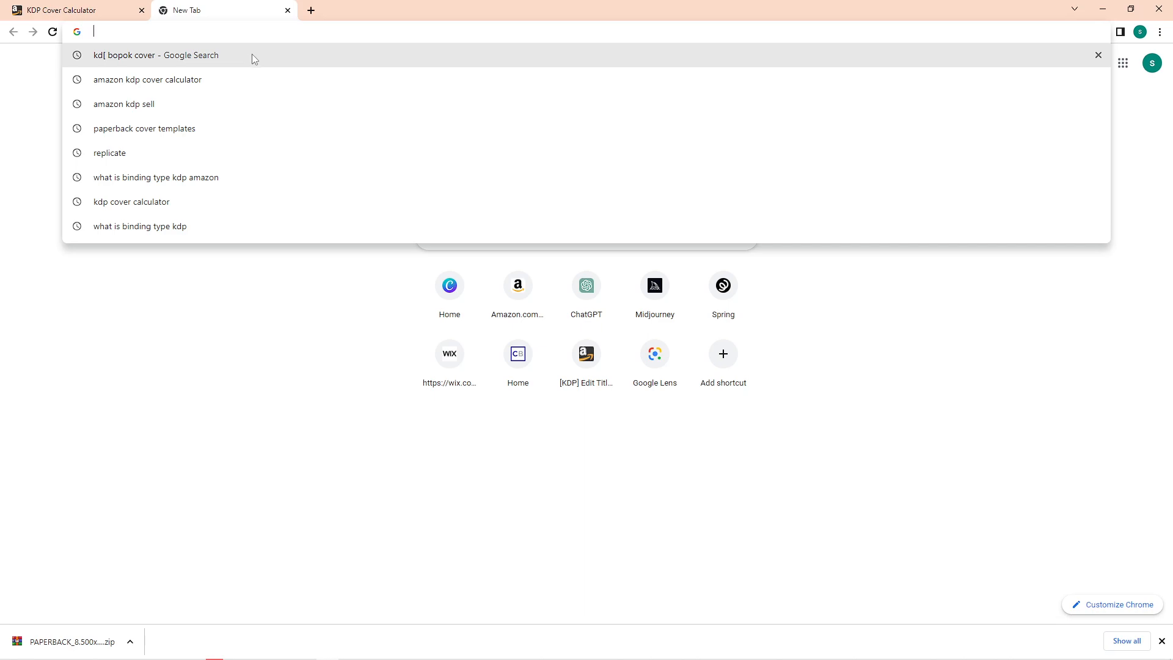
Enter a site address in the new tab's address bar to reach Canva.
{"action": "type", "text": "photopea"}
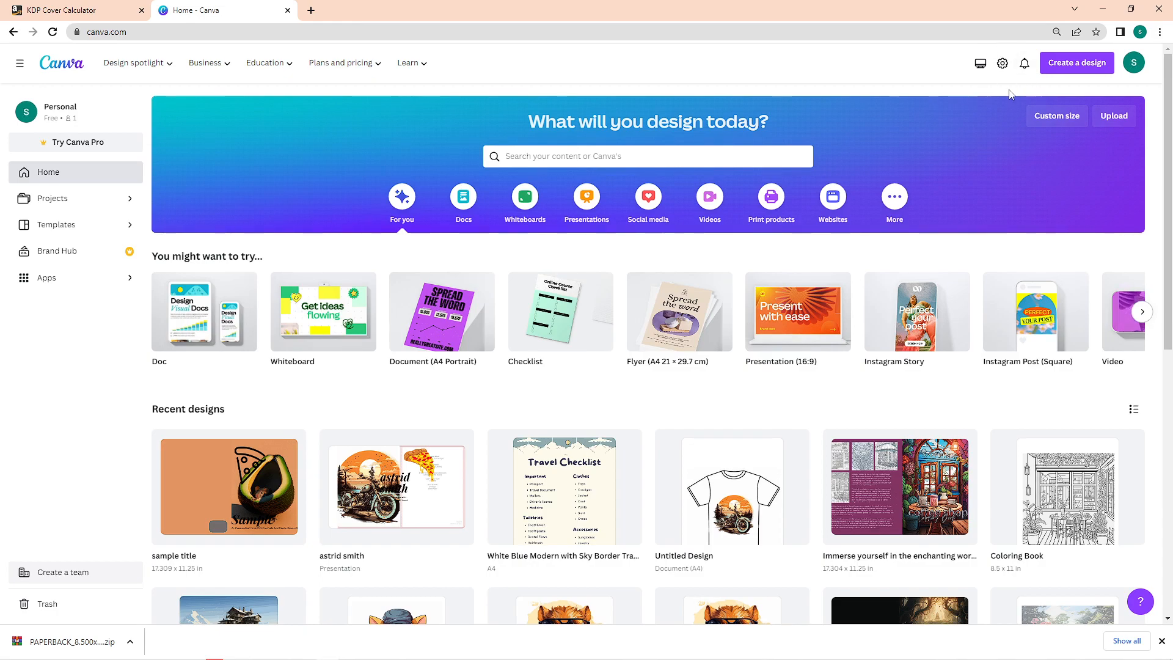
{"action": "mouse_move", "coordinate": [1047, 102]}
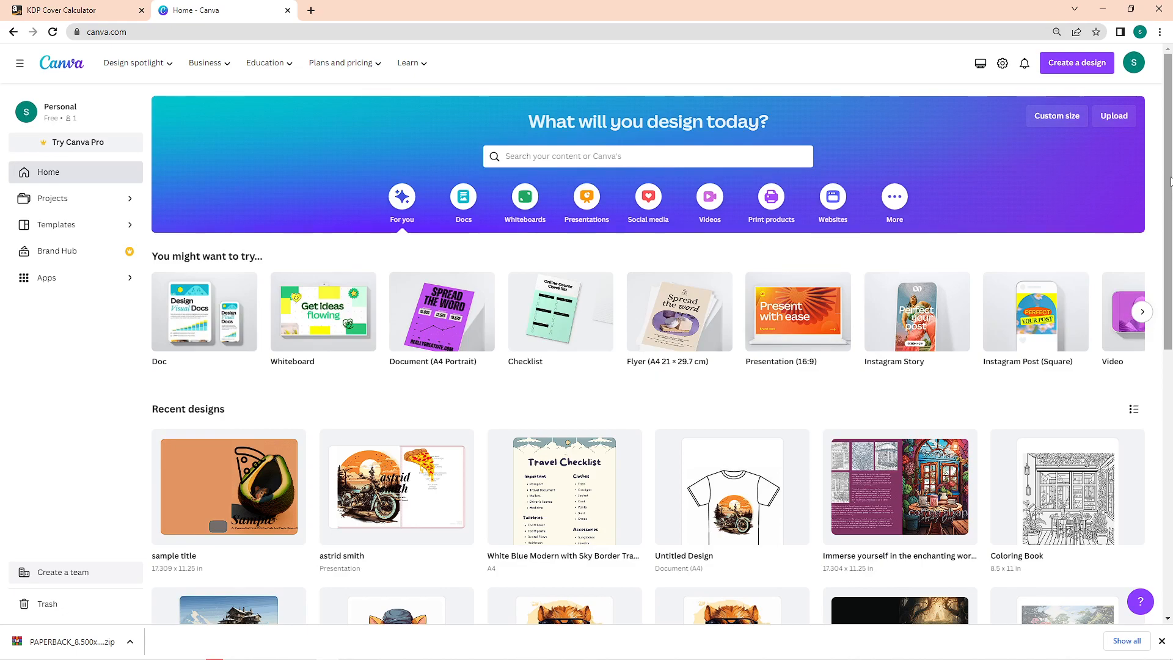
{"action": "mouse_move", "coordinate": [1077, 63]}
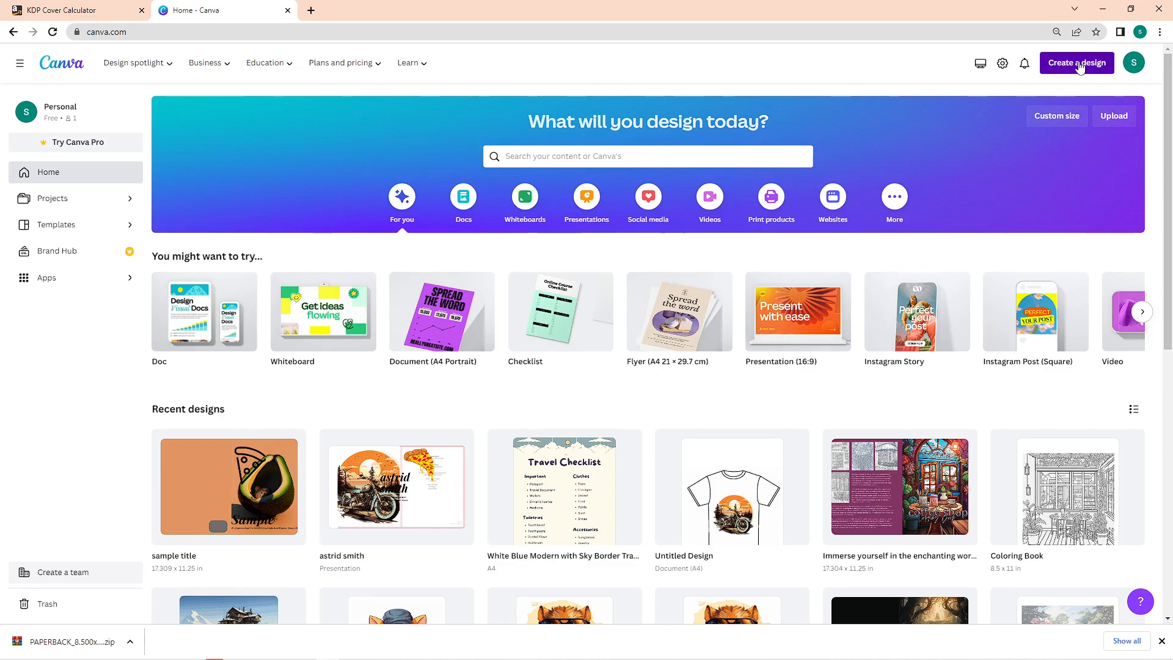
Create a custom 17.672 x 11.25 in design using the calculator's full cover dimensions.
{"action": "left_click", "coordinate": [1076, 62]}
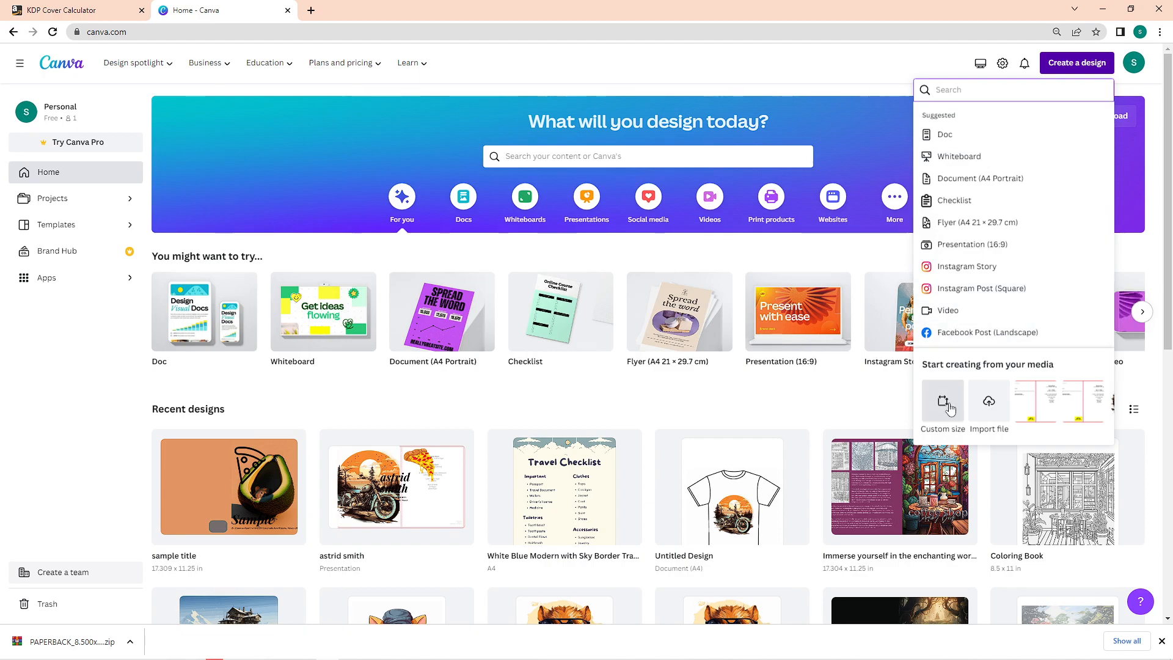
{"action": "left_click", "coordinate": [942, 404]}
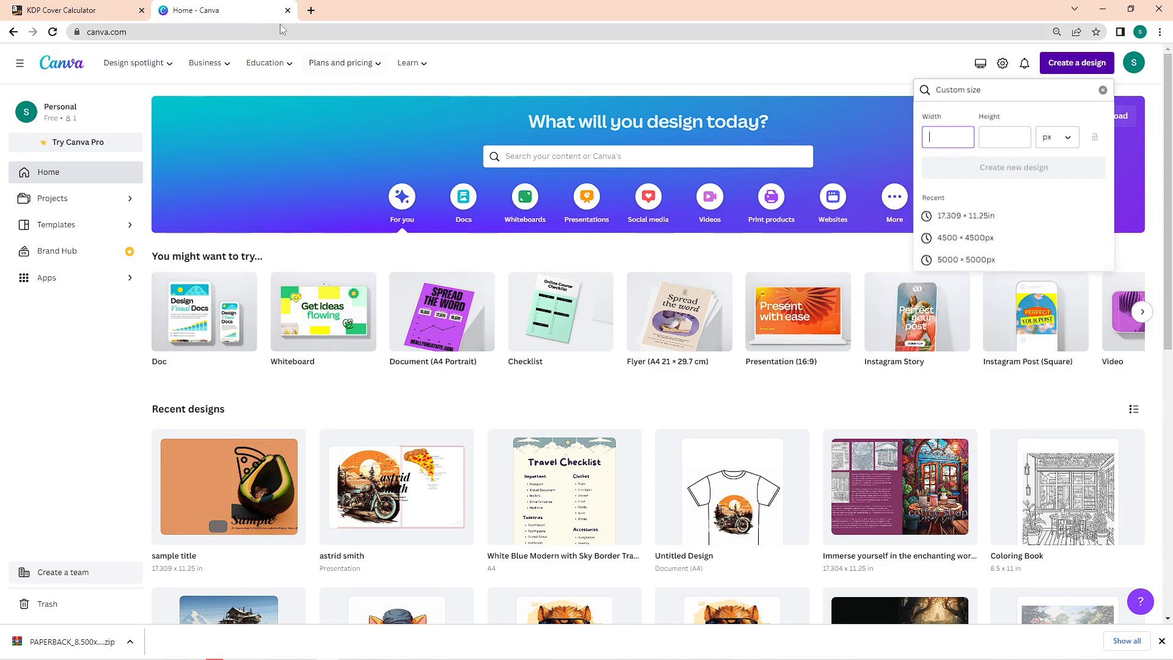
{"action": "mouse_move", "coordinate": [75, 10]}
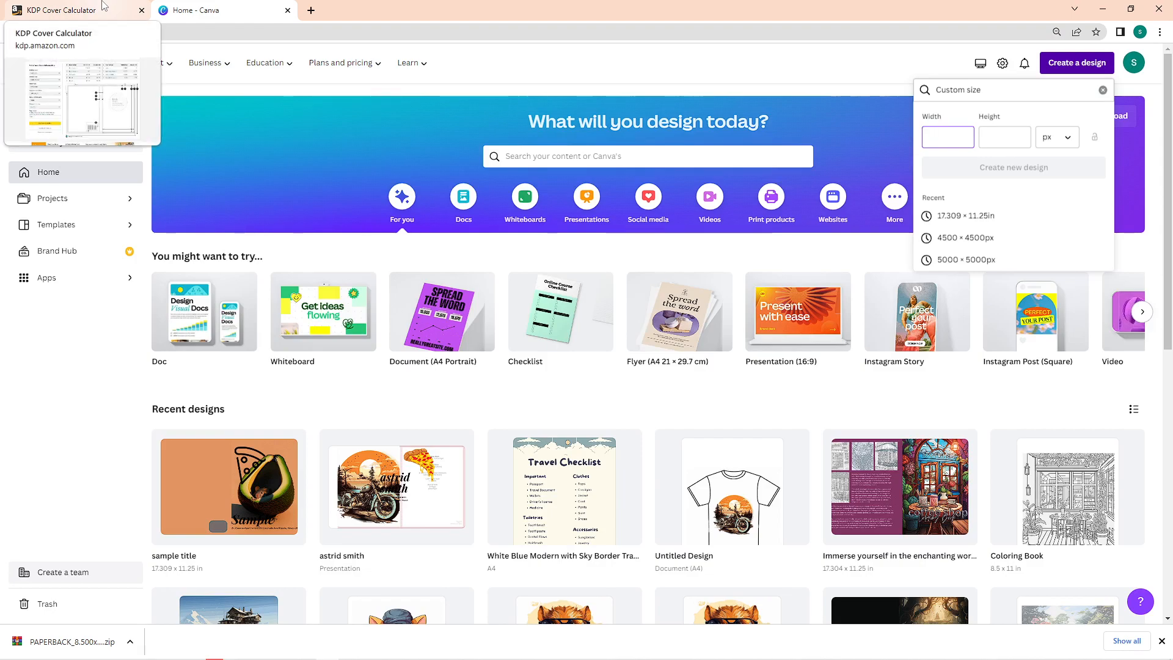
{"action": "left_click", "coordinate": [71, 9]}
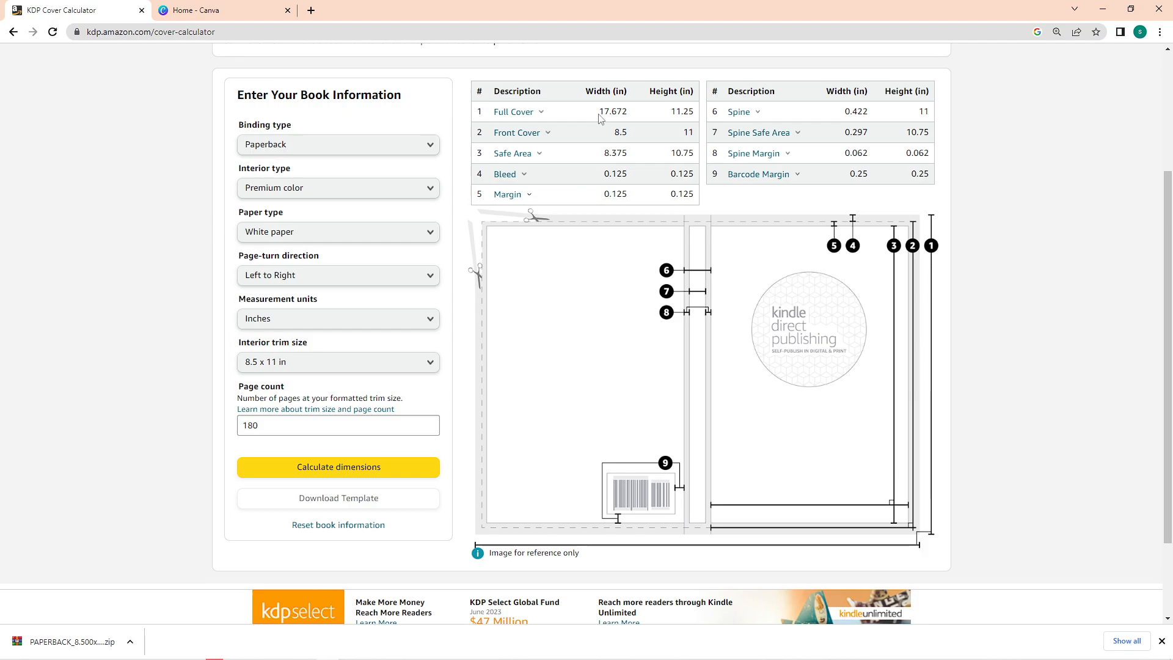
{"action": "double_click", "coordinate": [614, 111]}
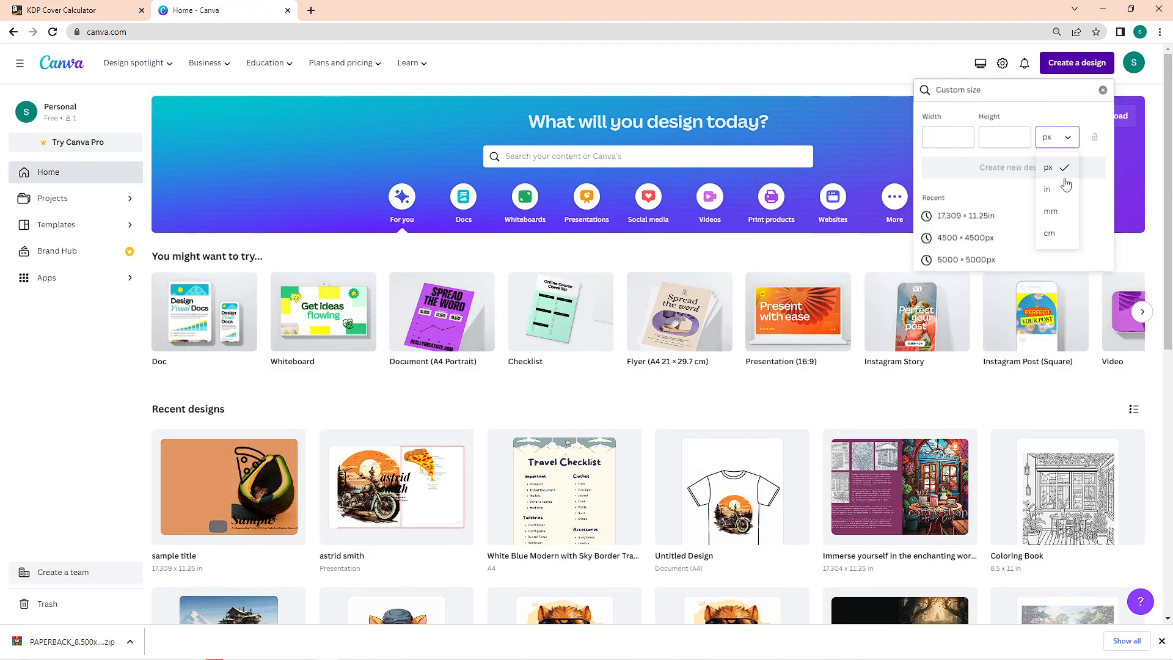
{"action": "left_click", "coordinate": [1047, 189]}
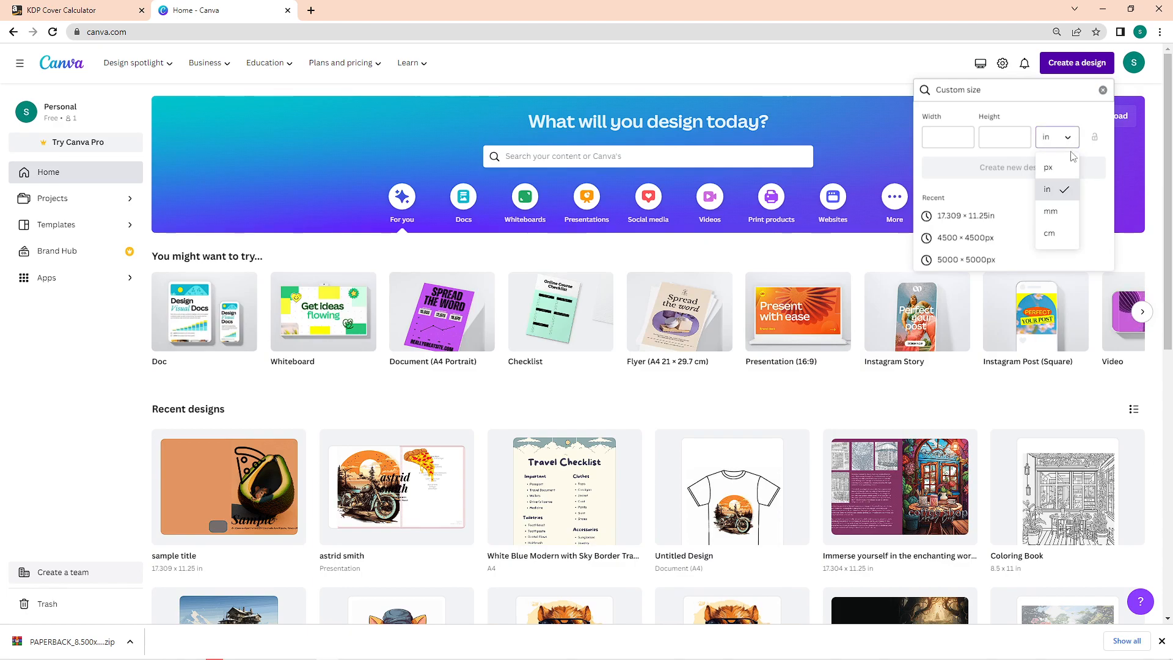
{"action": "left_click", "coordinate": [1055, 137]}
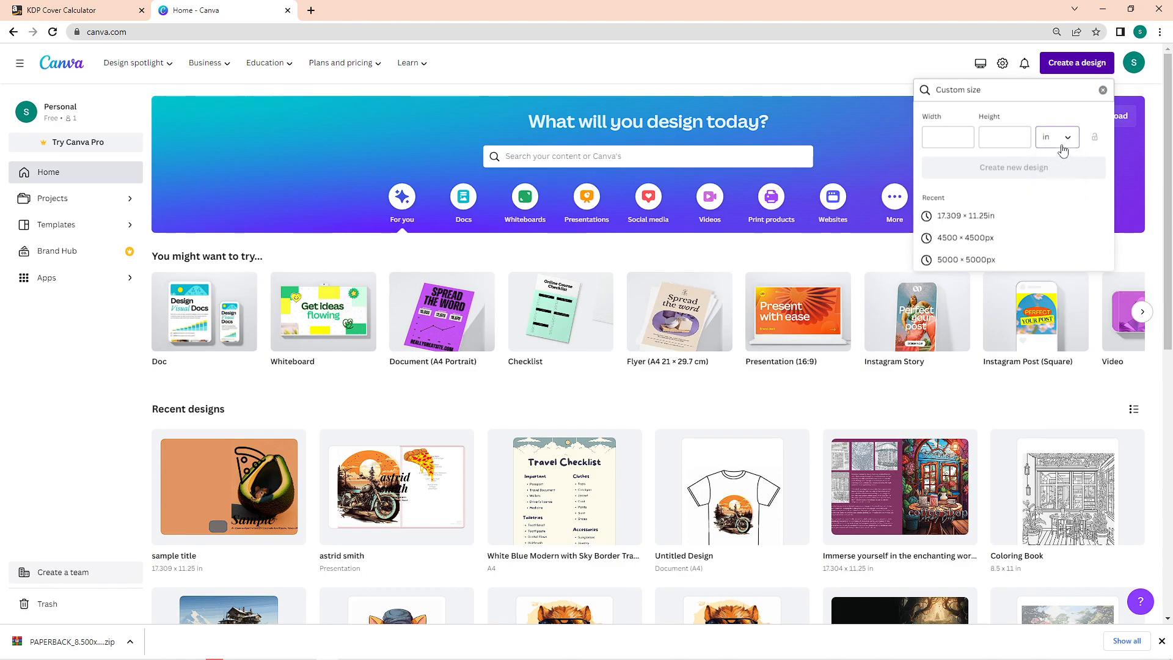
{"action": "type", "text": "17.672"}
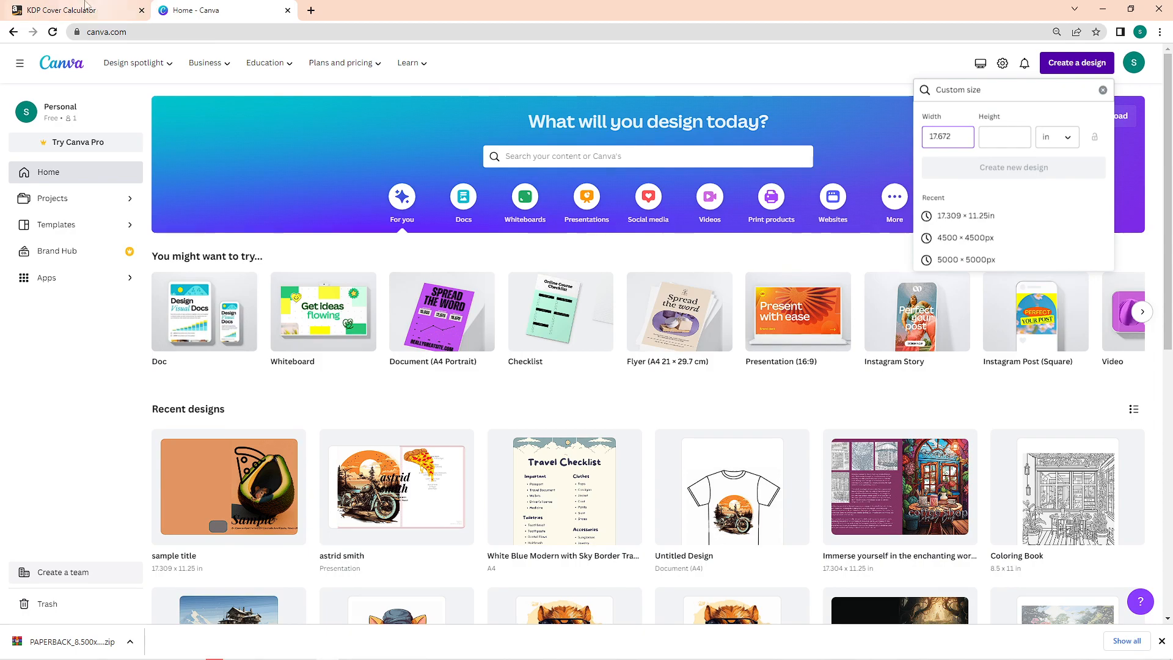
{"action": "left_click", "coordinate": [70, 10]}
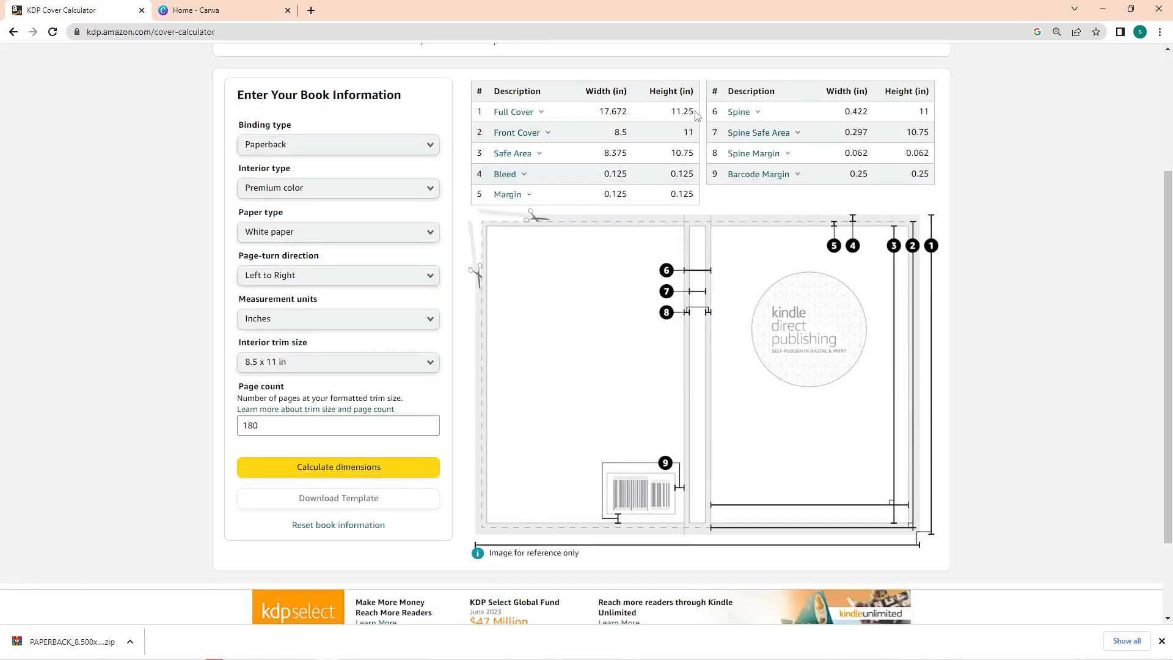
{"action": "type", "text": "17.672"}
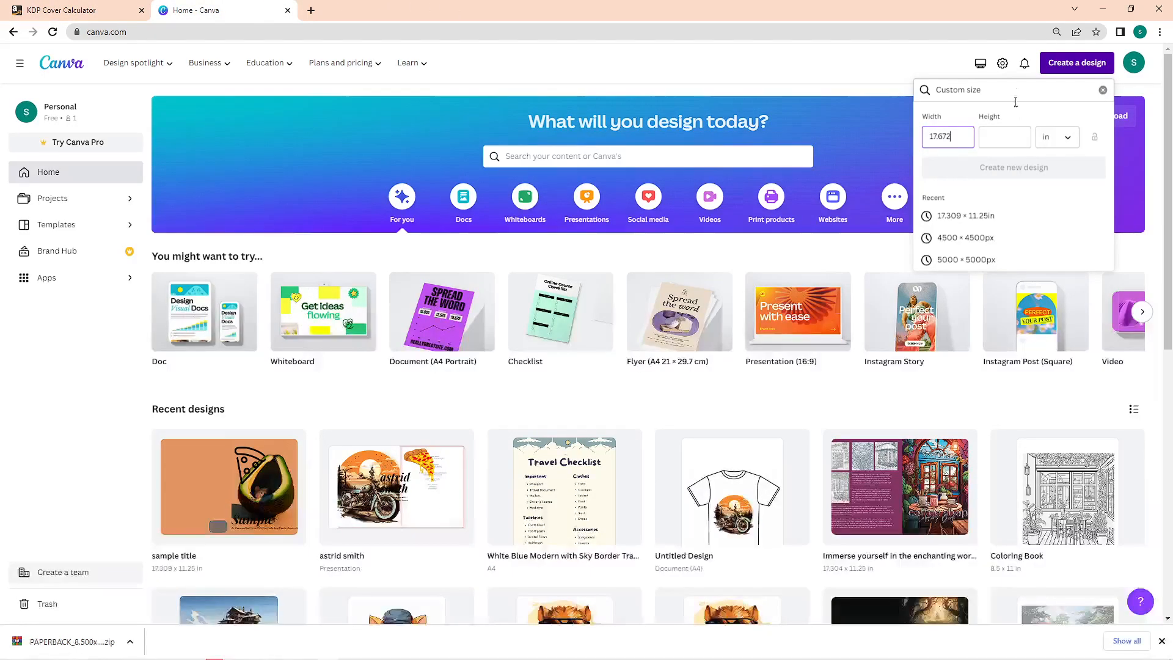
{"action": "left_click", "coordinate": [1013, 167]}
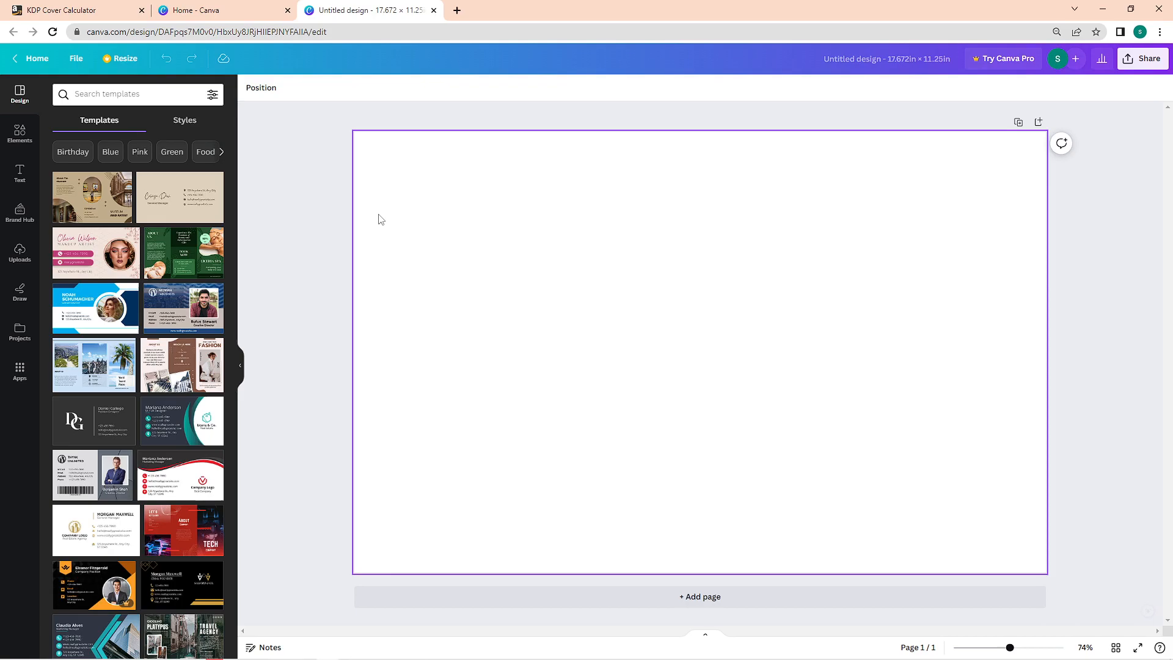
Place the uploaded KDP paperback cover template image from Uploads onto the page.
{"action": "left_click", "coordinate": [20, 253]}
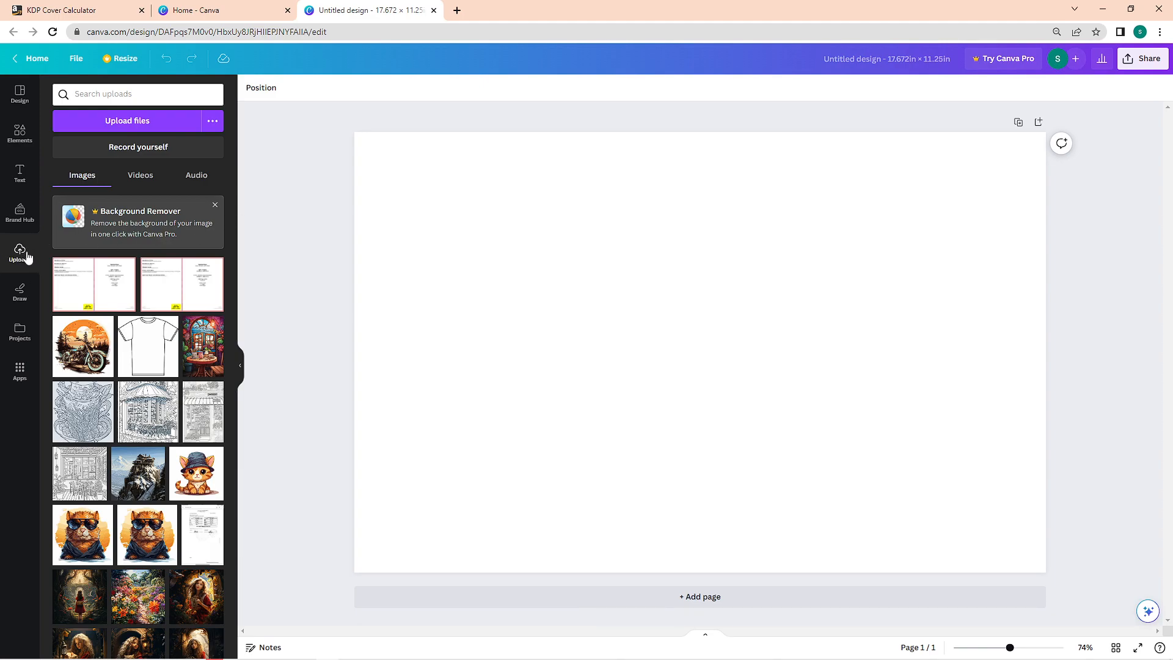
{"action": "mouse_move", "coordinate": [35, 251]}
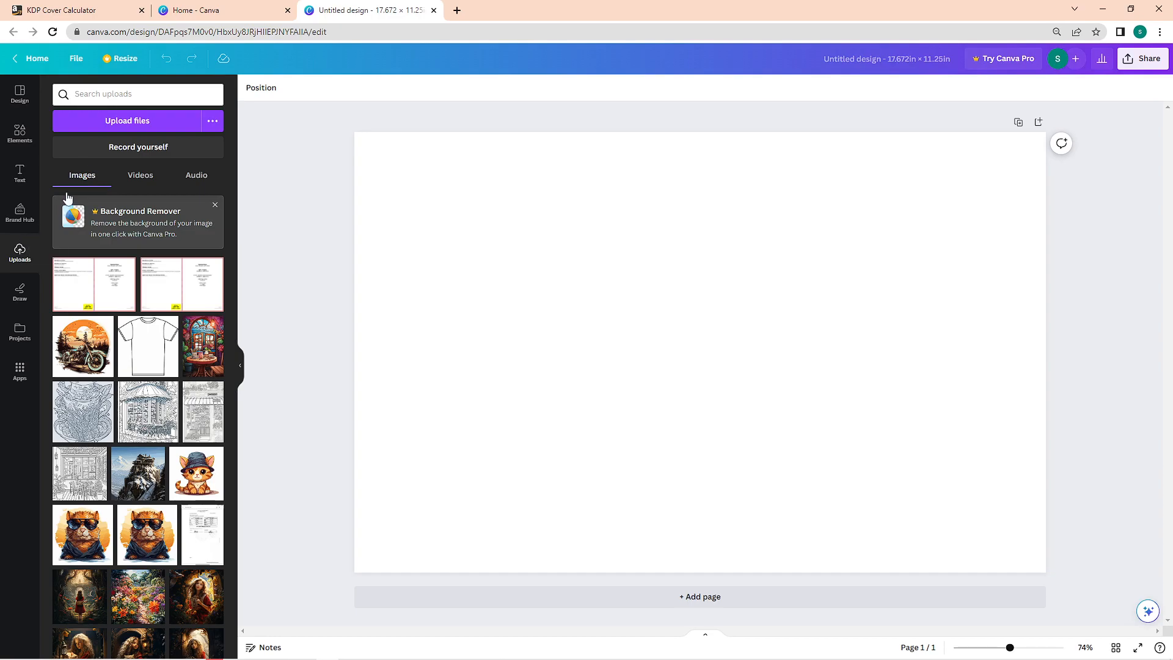
{"action": "left_click", "coordinate": [127, 121]}
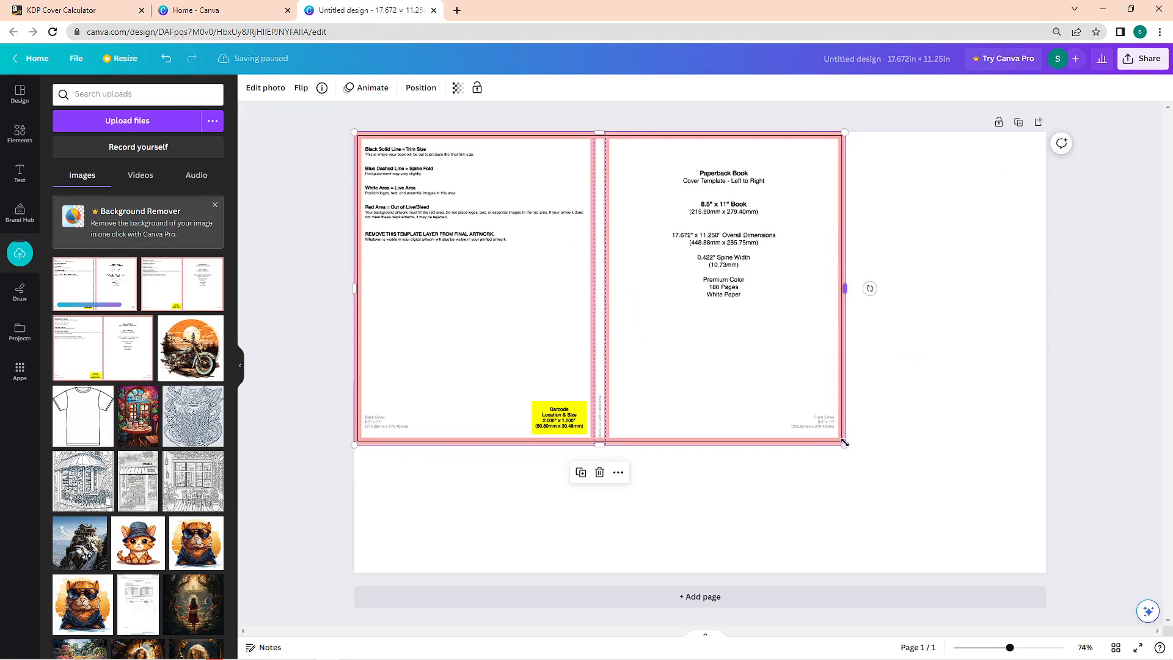
Drag the template's corner so it covers the full 17.672 x 11.25 in page.
{"action": "left_click_drag", "start_coordinate": [843, 443], "coordinate": [1043, 573]}
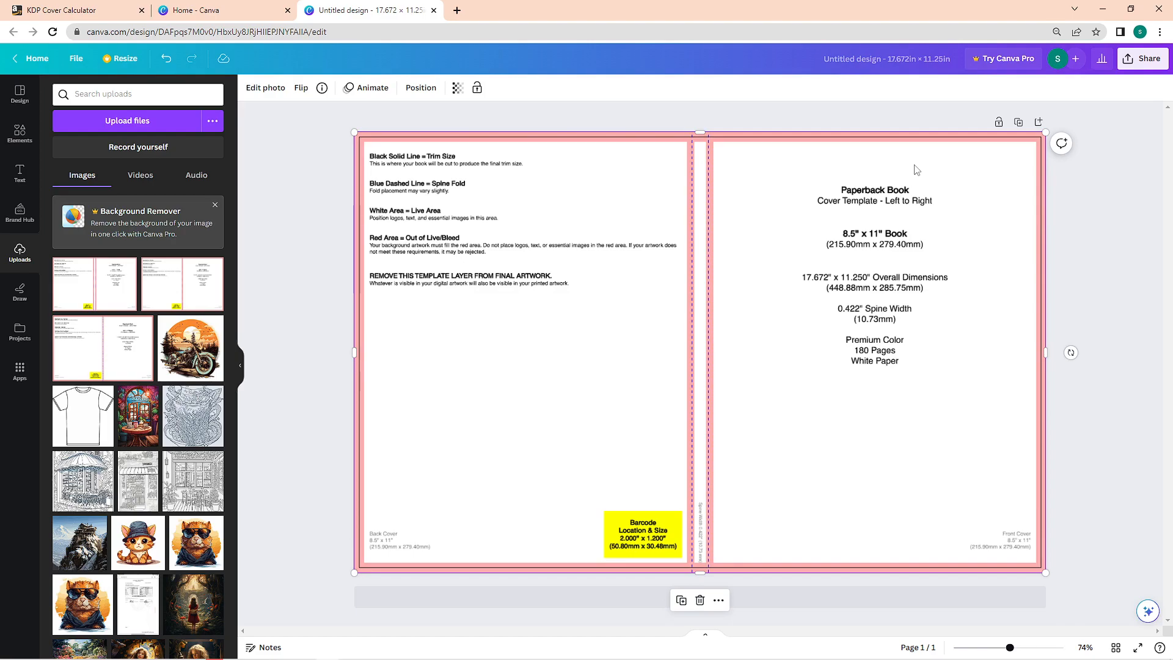
{"action": "mouse_move", "coordinate": [496, 131]}
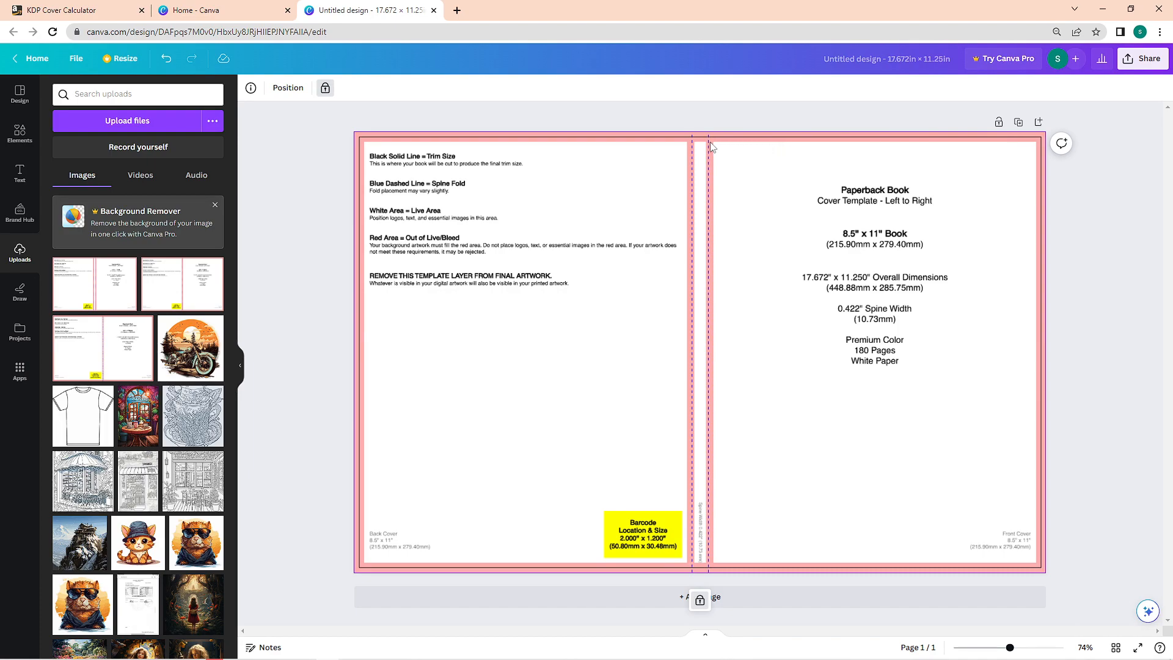
{"action": "mouse_move", "coordinate": [719, 464]}
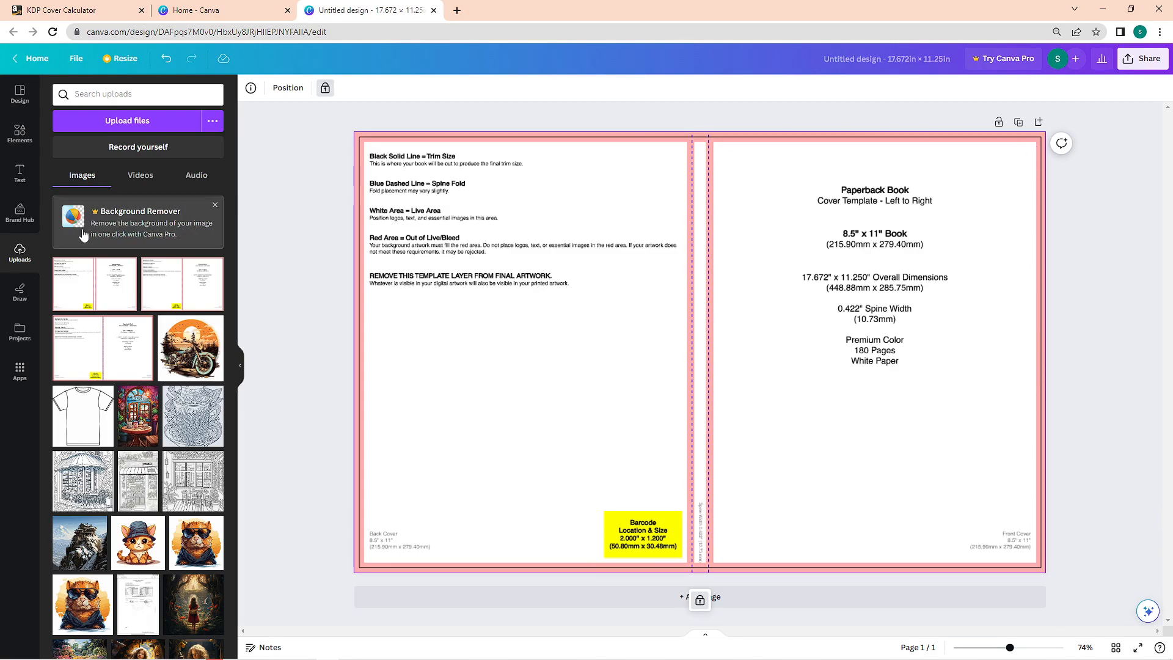
{"action": "mouse_move", "coordinate": [20, 133]}
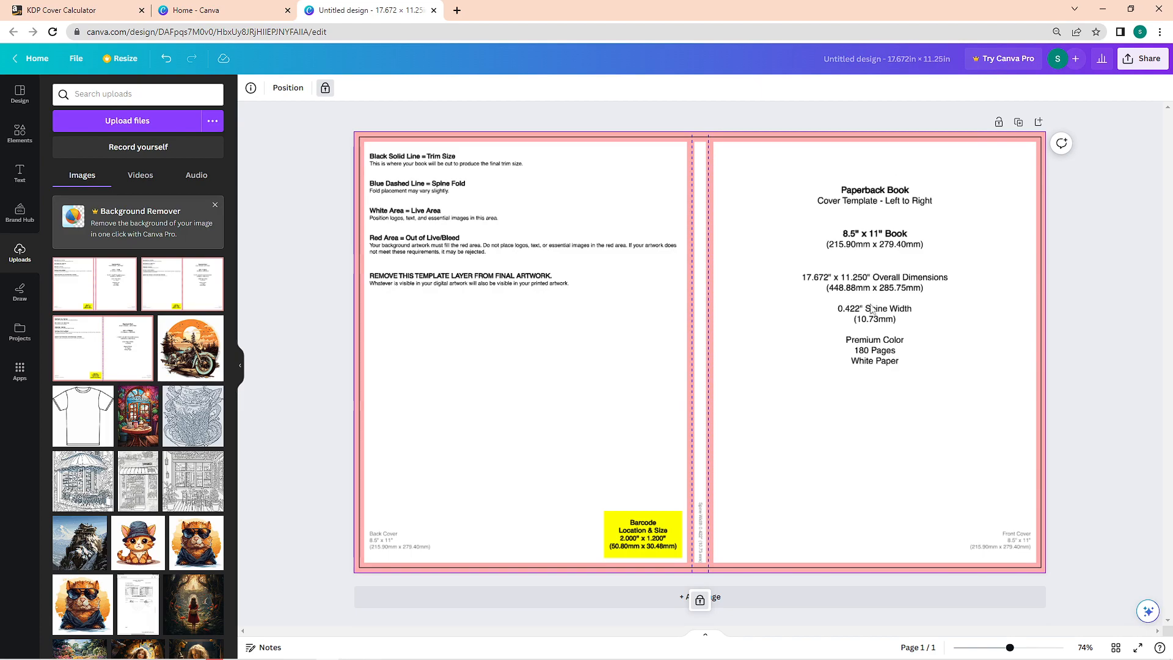
{"action": "mouse_move", "coordinate": [830, 286]}
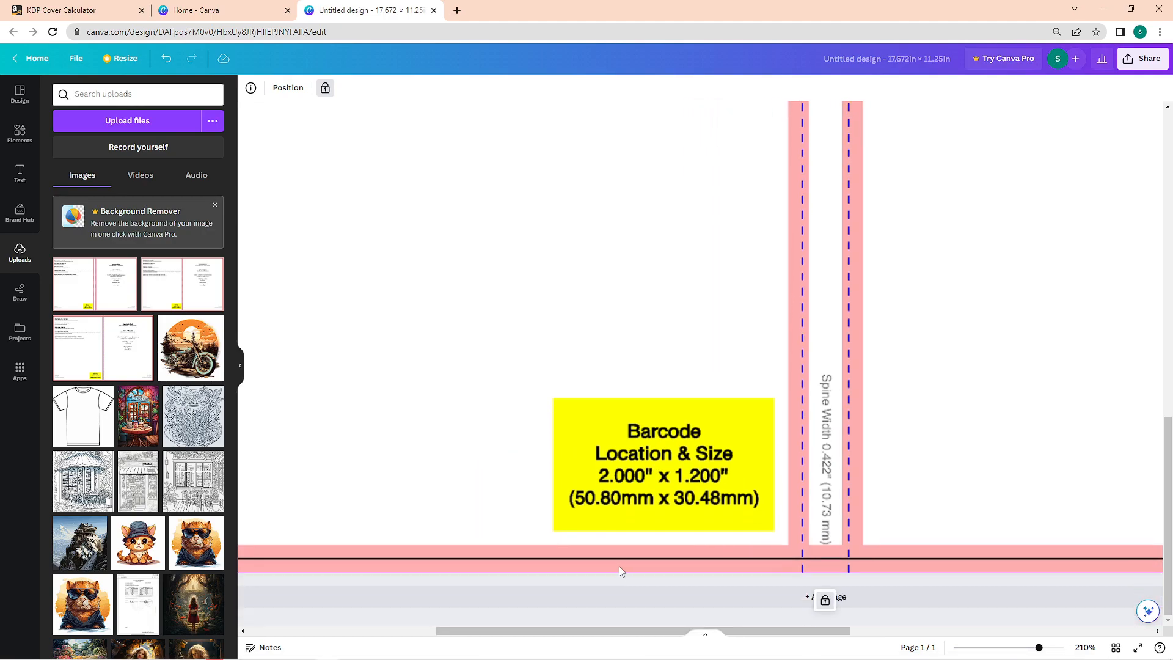
{"action": "scroll", "scroll_direction": "down", "scroll_amount": 3}
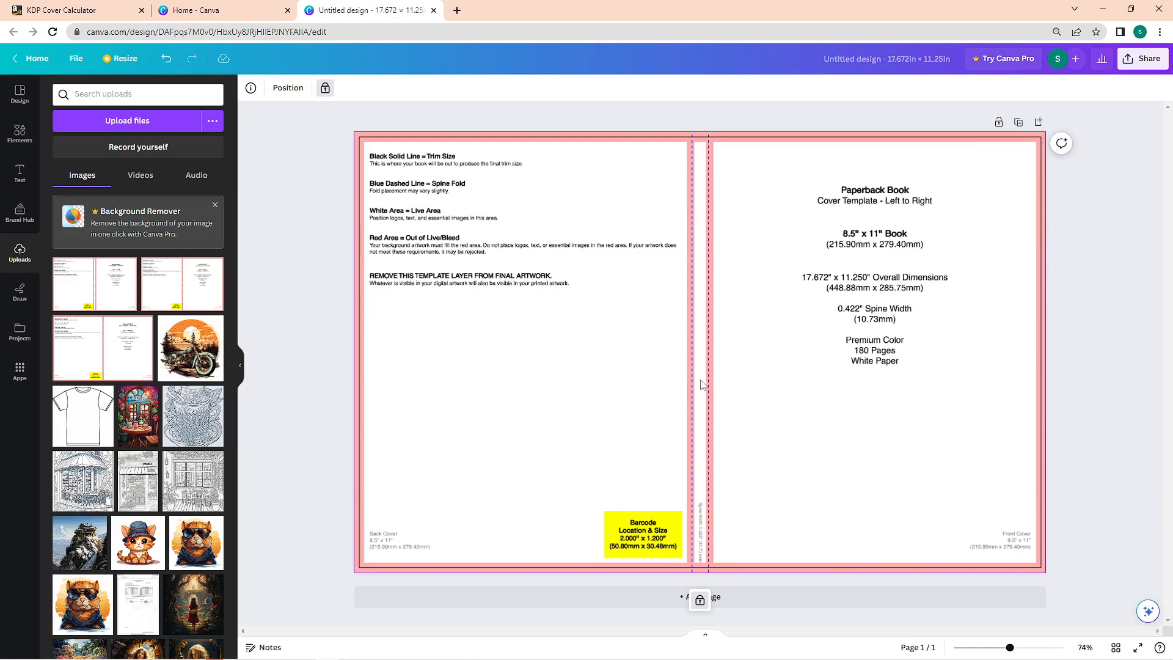
{"action": "mouse_move", "coordinate": [700, 222]}
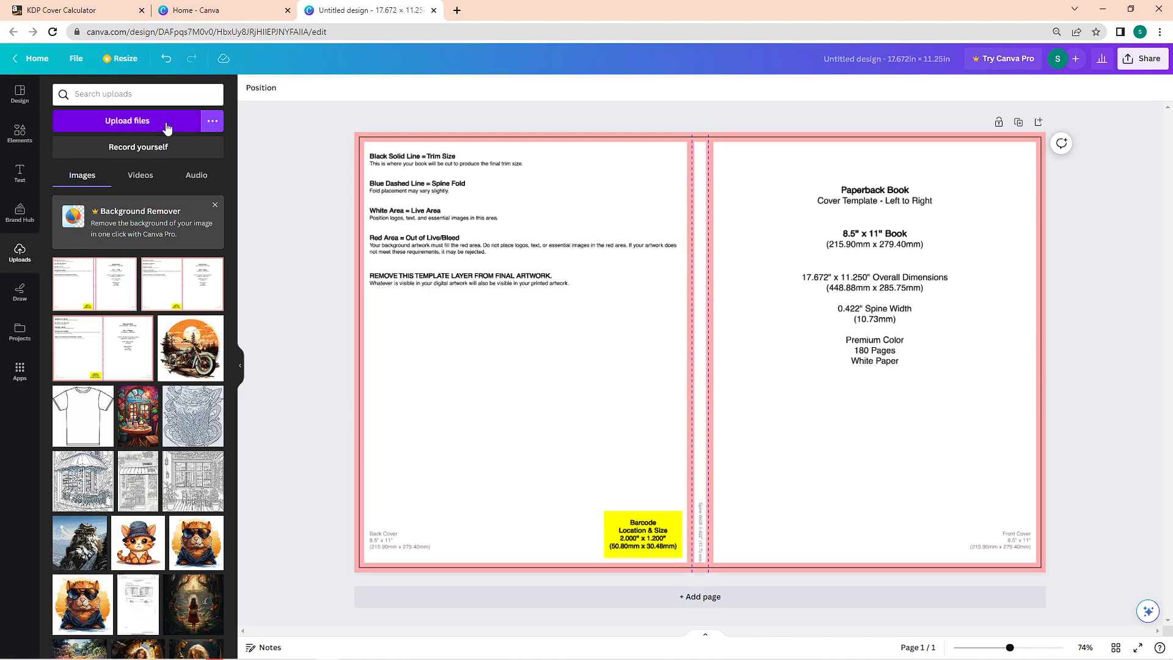
Upload the laptop artwork and stretch it across the front cover panel.
{"action": "left_click", "coordinate": [127, 120]}
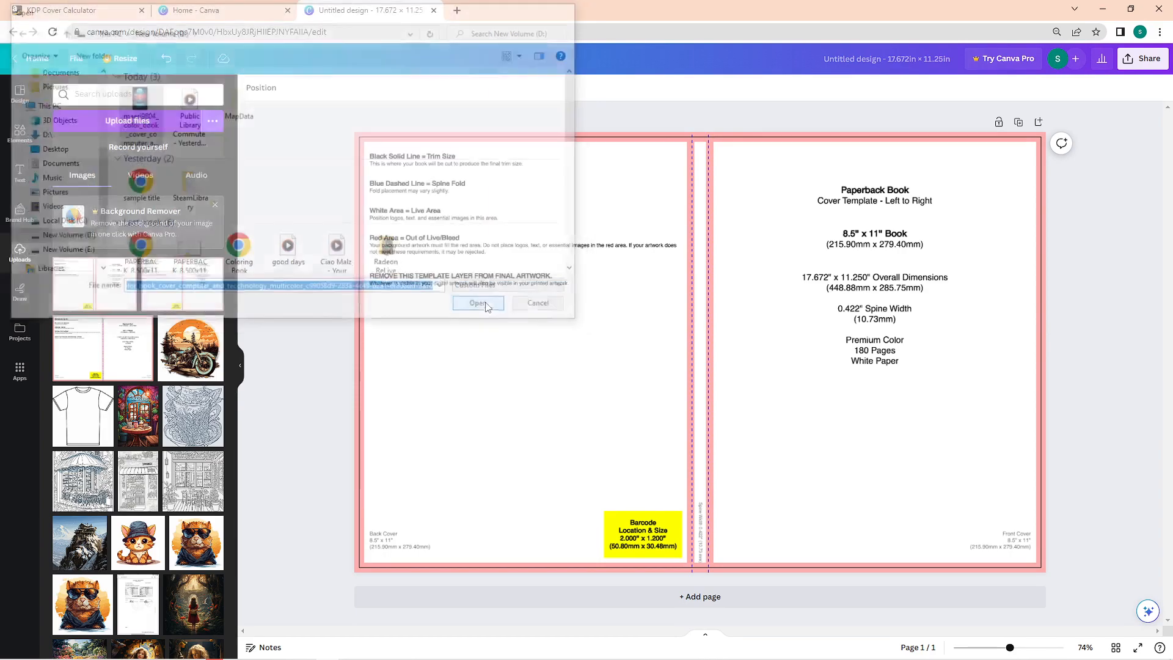
{"action": "left_click", "coordinate": [477, 303]}
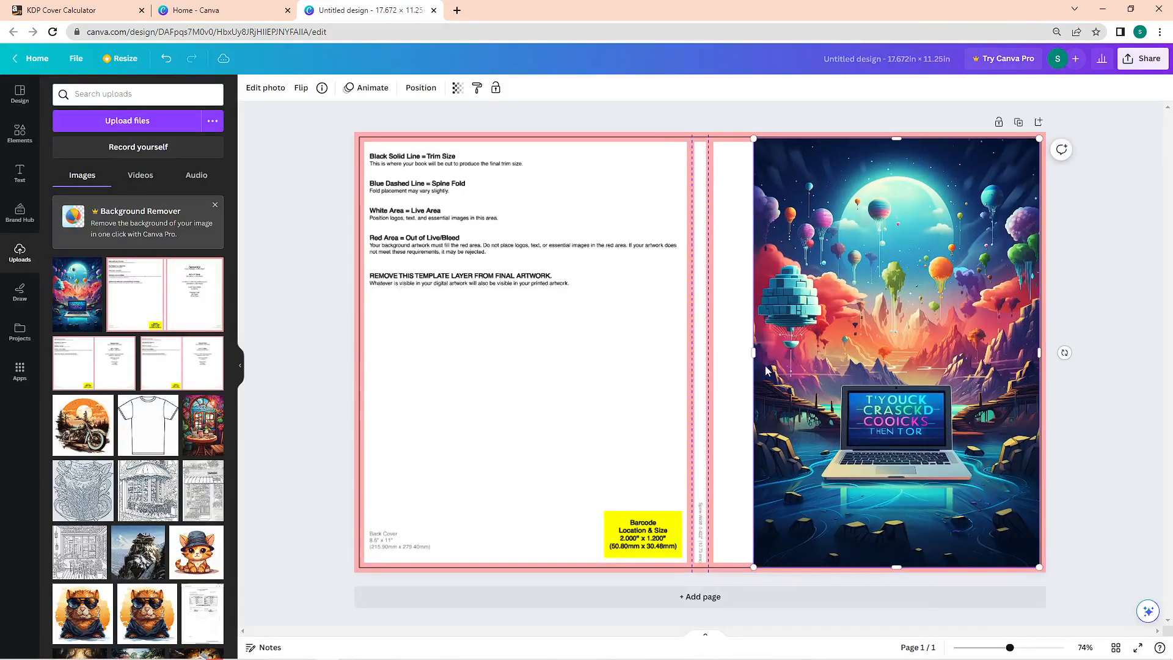
{"action": "left_click_drag", "start_coordinate": [754, 352], "coordinate": [709, 360]}
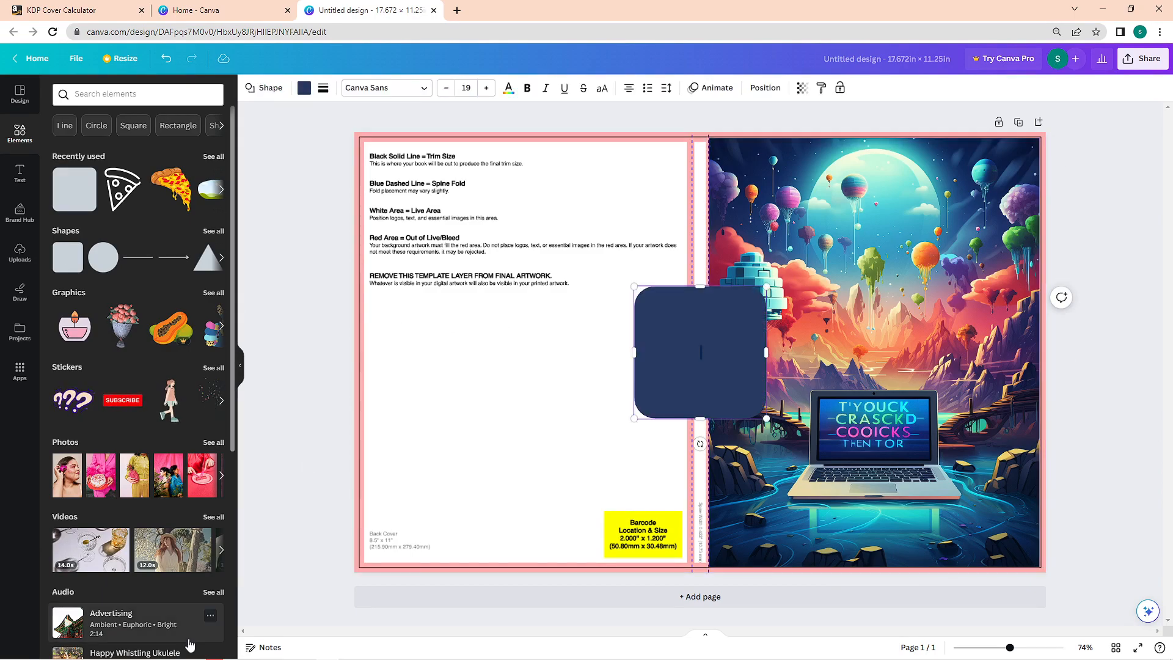
Fill the back with the navy shape, set template transparency 35, add a 'good vibes' sticker.
{"action": "left_click", "coordinate": [268, 87]}
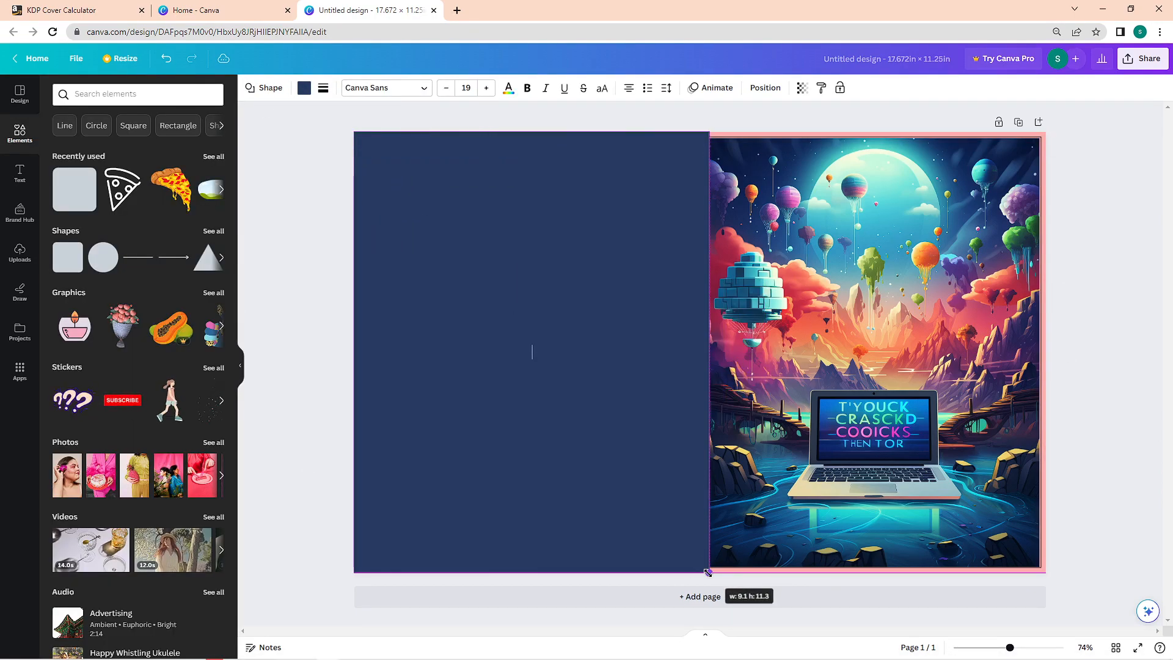
{"action": "left_click", "coordinate": [764, 87]}
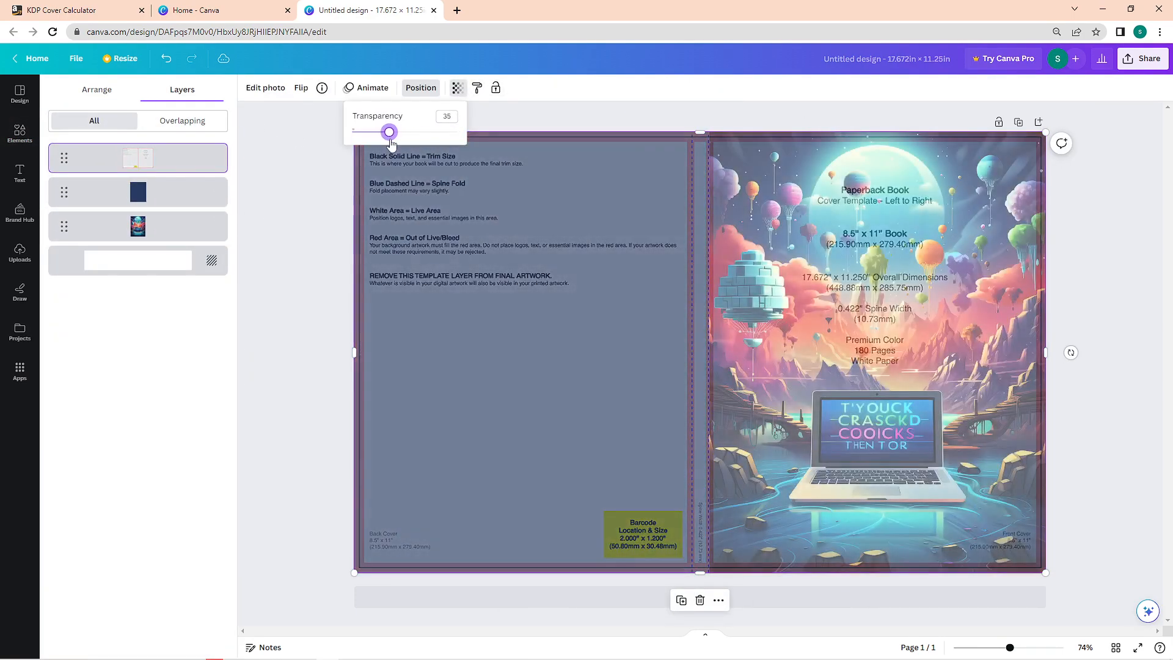
{"action": "type", "text": "v"}
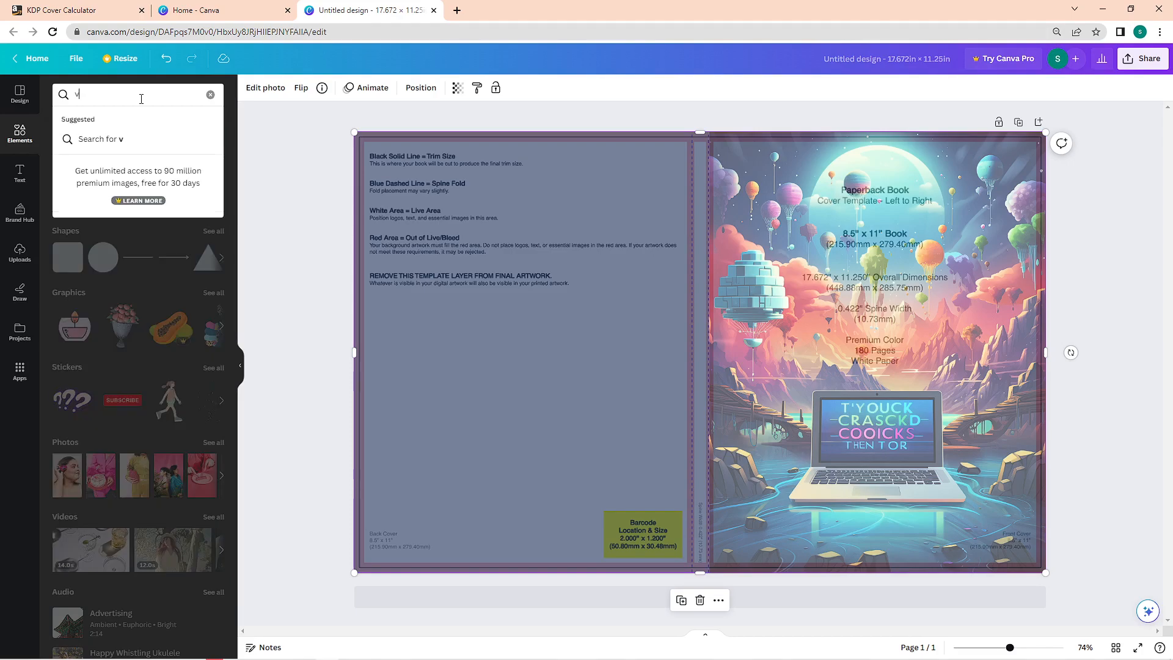
{"action": "type", "text": "vintage stickers"}
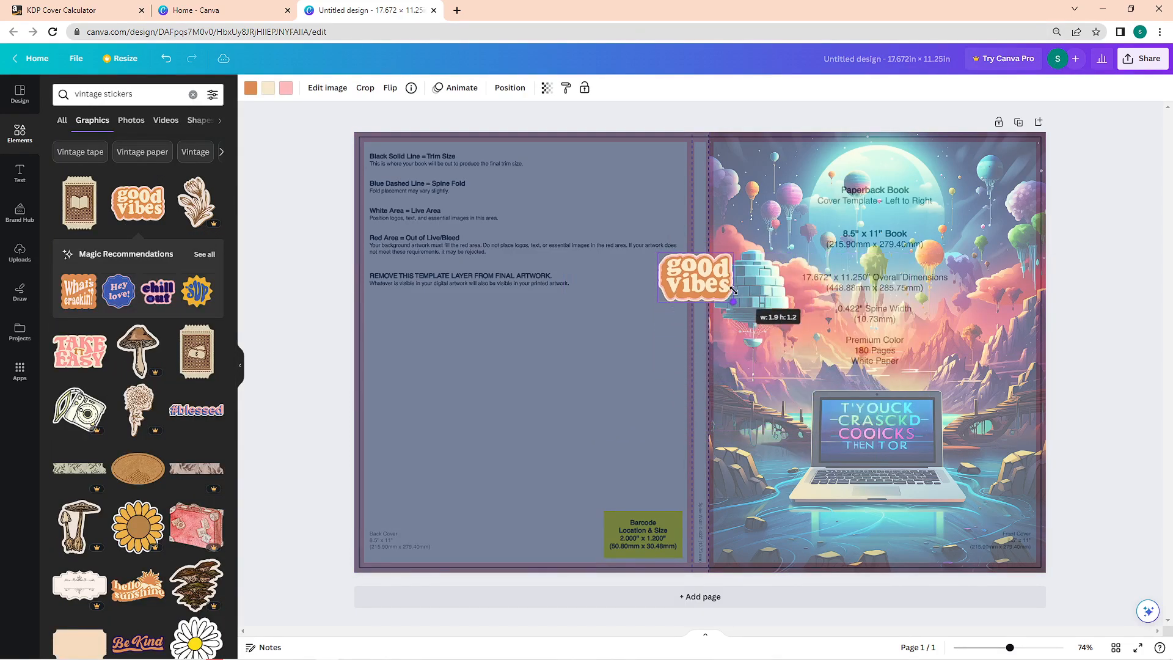
{"action": "left_click_drag", "start_coordinate": [695, 279], "coordinate": [402, 167]}
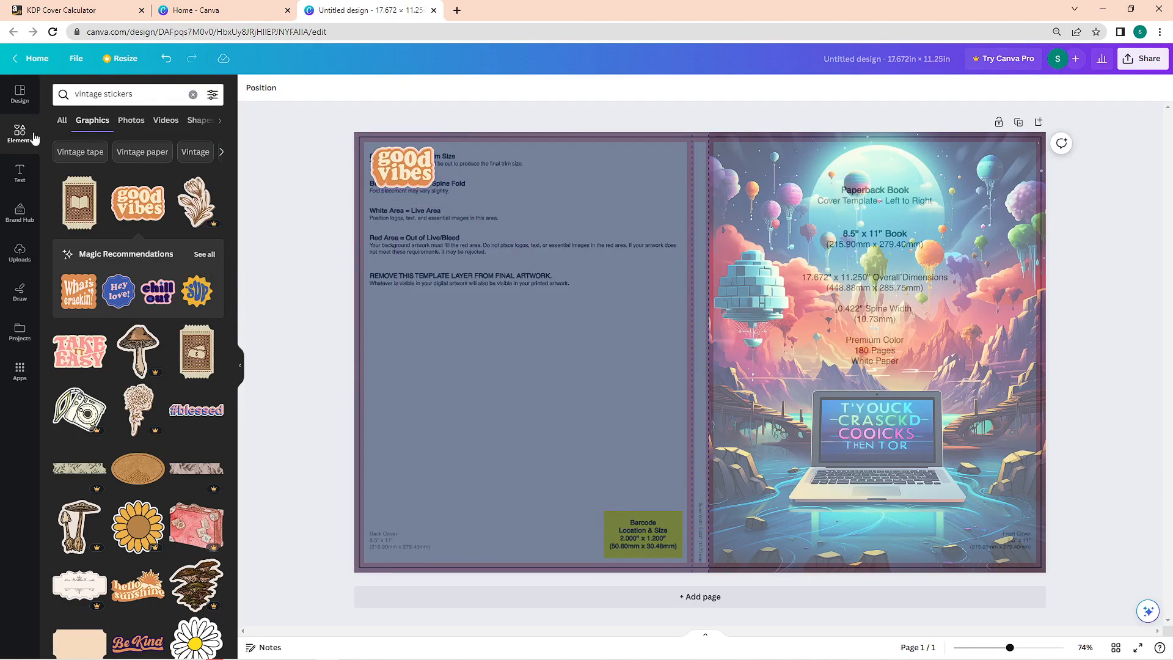
{"action": "left_click", "coordinate": [20, 170]}
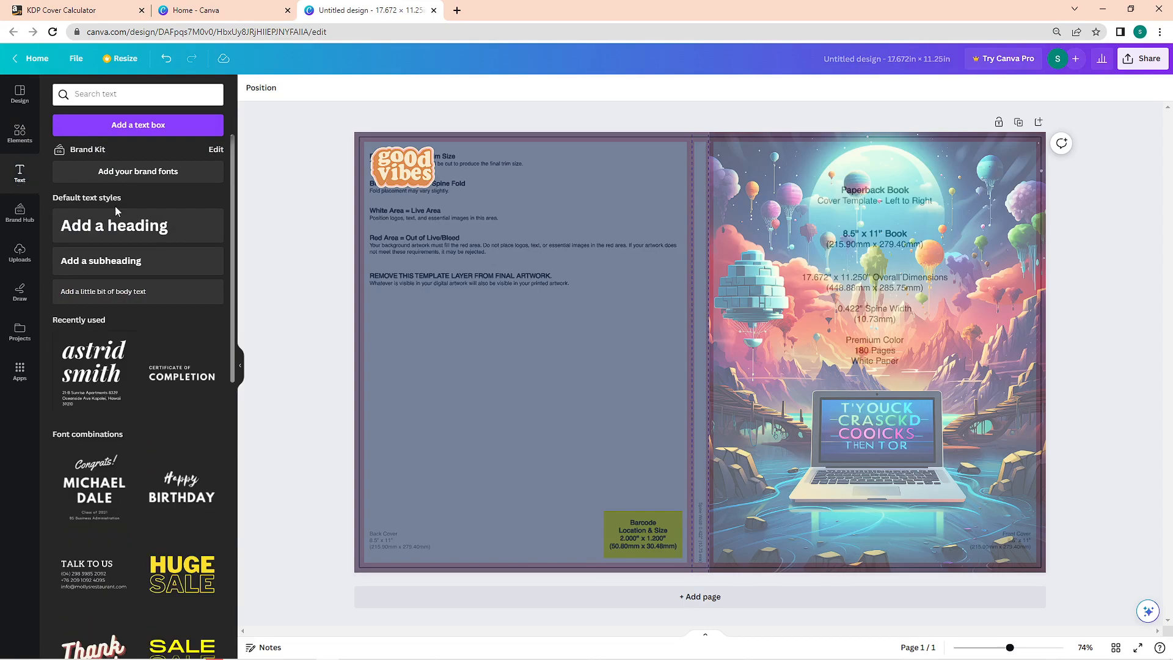
Add smaller blurb body text and narrow it to fit the back cover.
{"action": "left_click", "coordinate": [880, 434]}
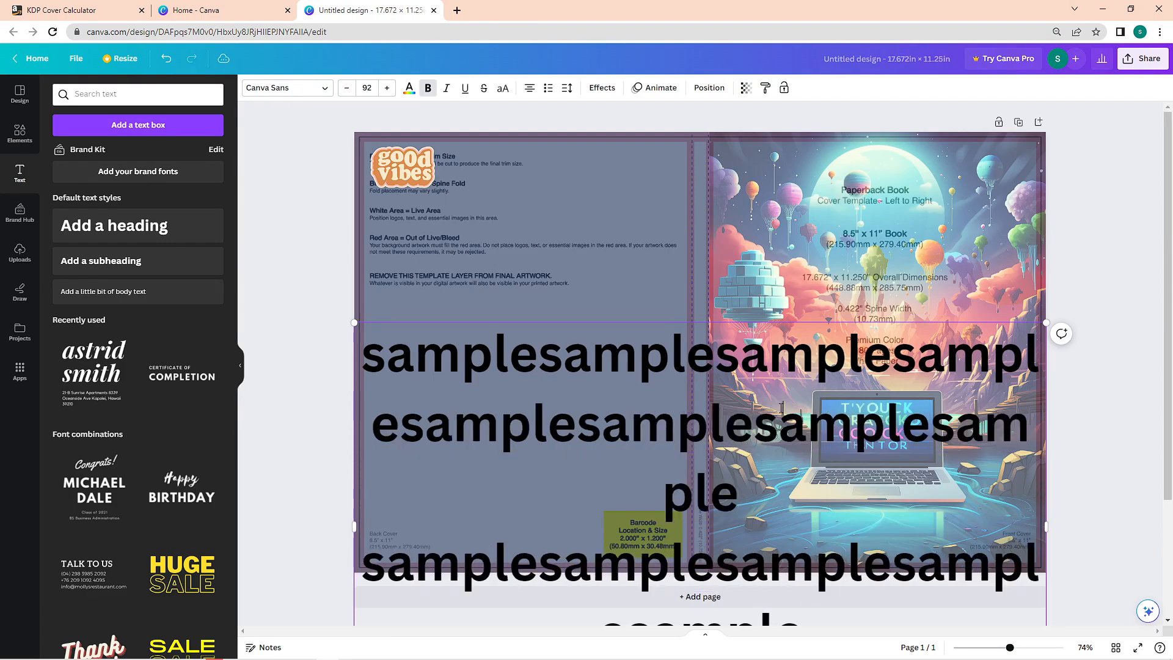
{"action": "left_click", "coordinate": [346, 88]}
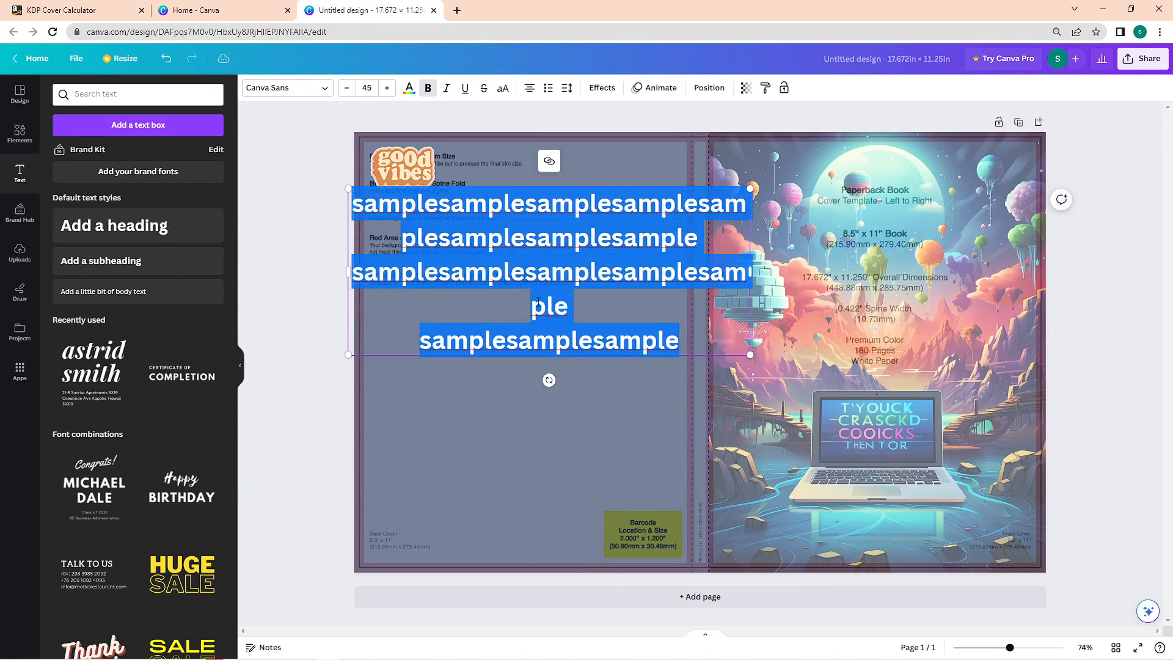
{"action": "left_click_drag", "start_coordinate": [748, 271], "coordinate": [519, 299]}
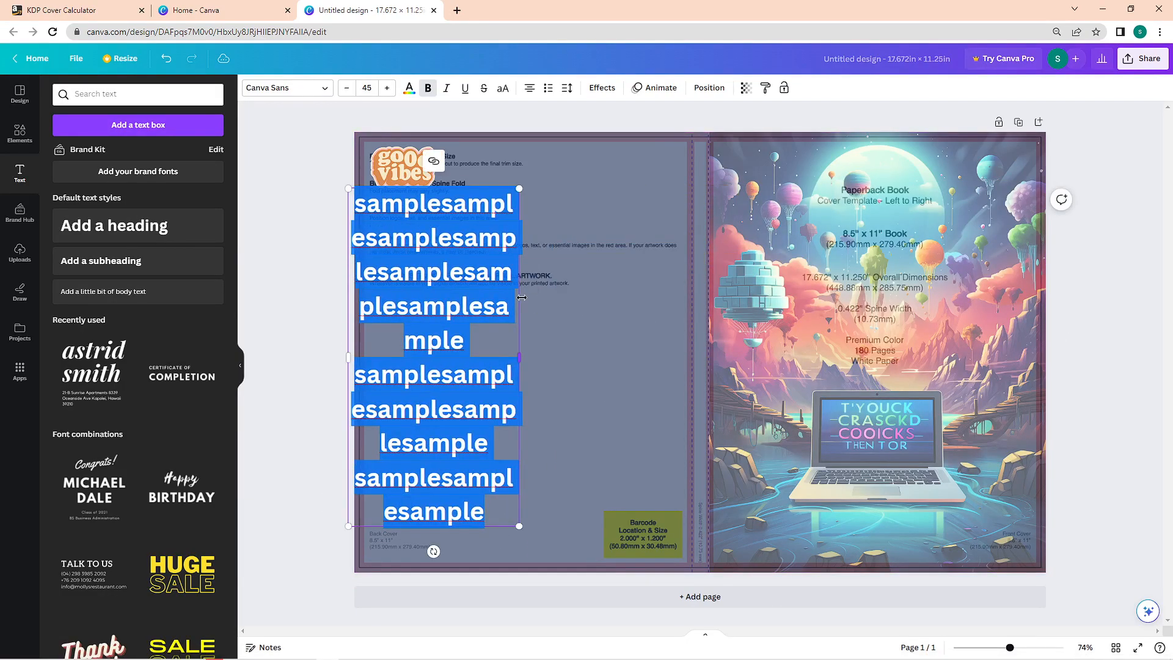
Add a title combination with 'sample description short' at the front cover's bottom.
{"action": "left_click", "coordinate": [346, 88]}
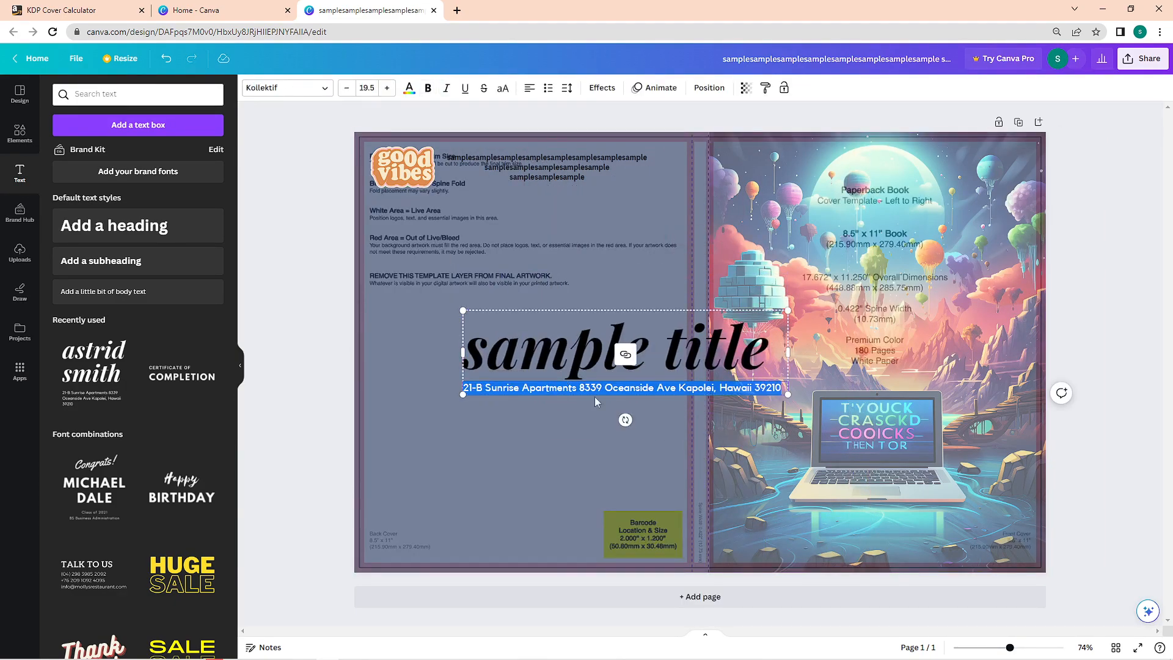
{"action": "type", "text": "sample description short"}
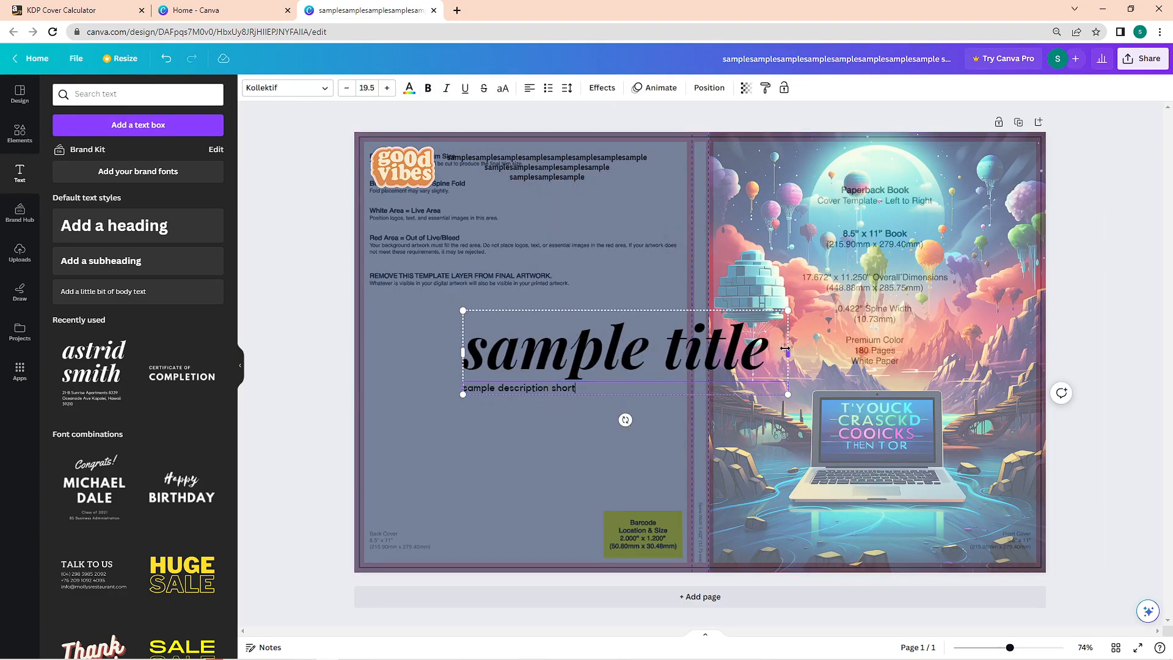
{"action": "left_click_drag", "start_coordinate": [789, 350], "coordinate": [741, 350]}
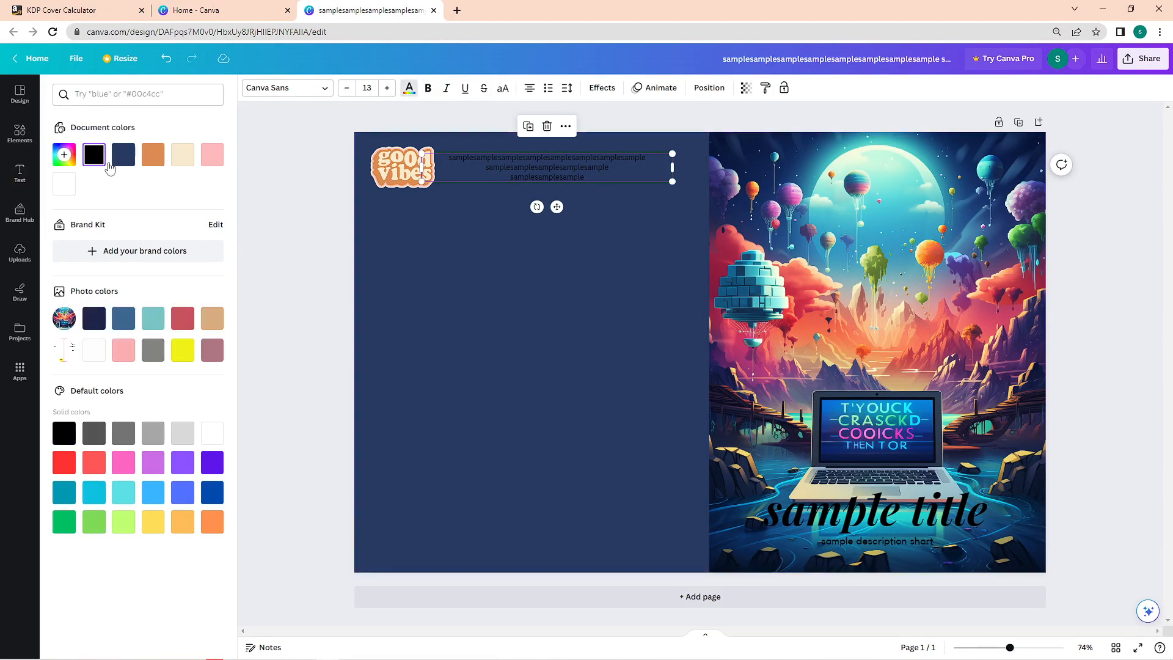
Make the back-cover text white and choose the cover's download file format.
{"action": "left_click", "coordinate": [20, 168]}
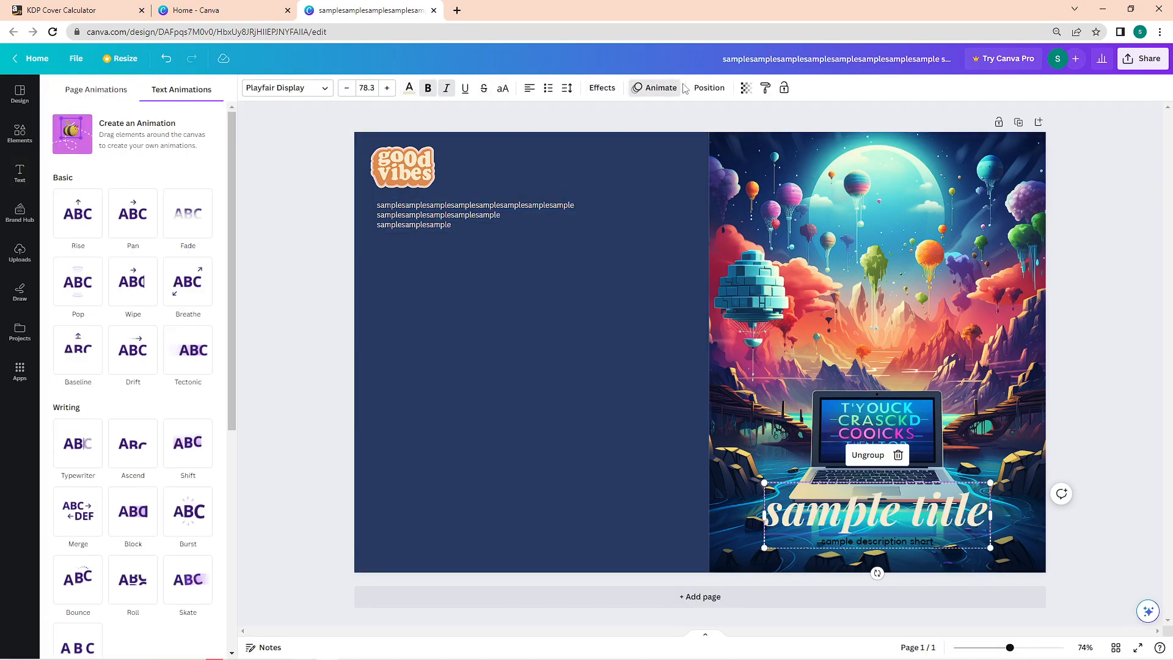
{"action": "left_click", "coordinate": [600, 88]}
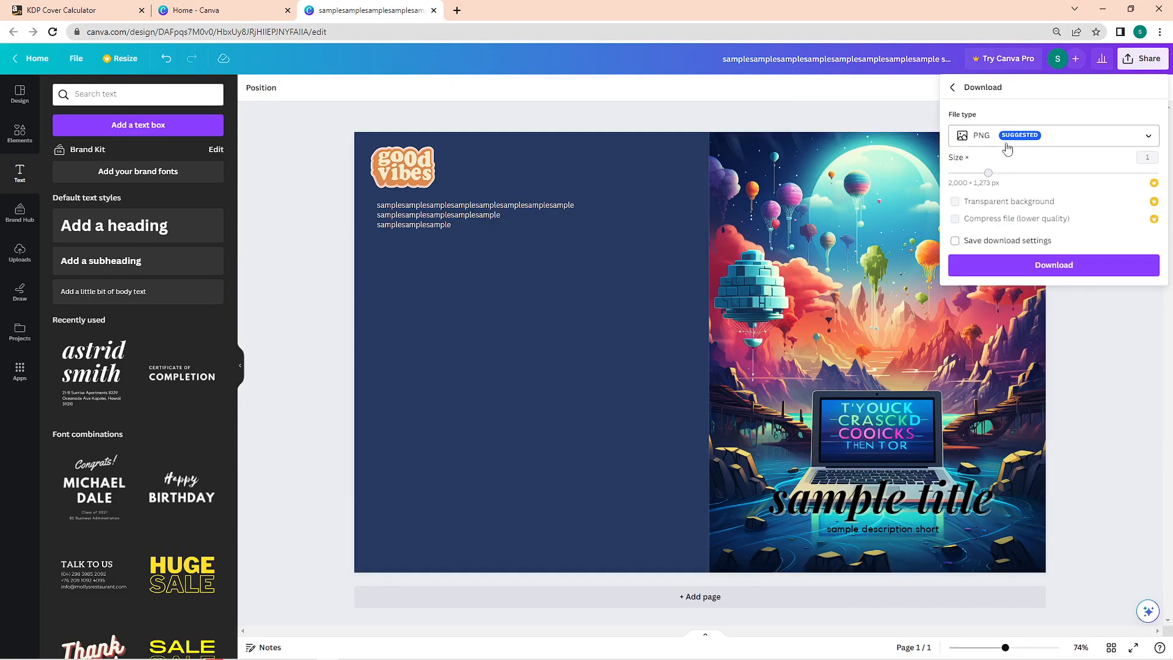
{"action": "left_click", "coordinate": [1051, 136]}
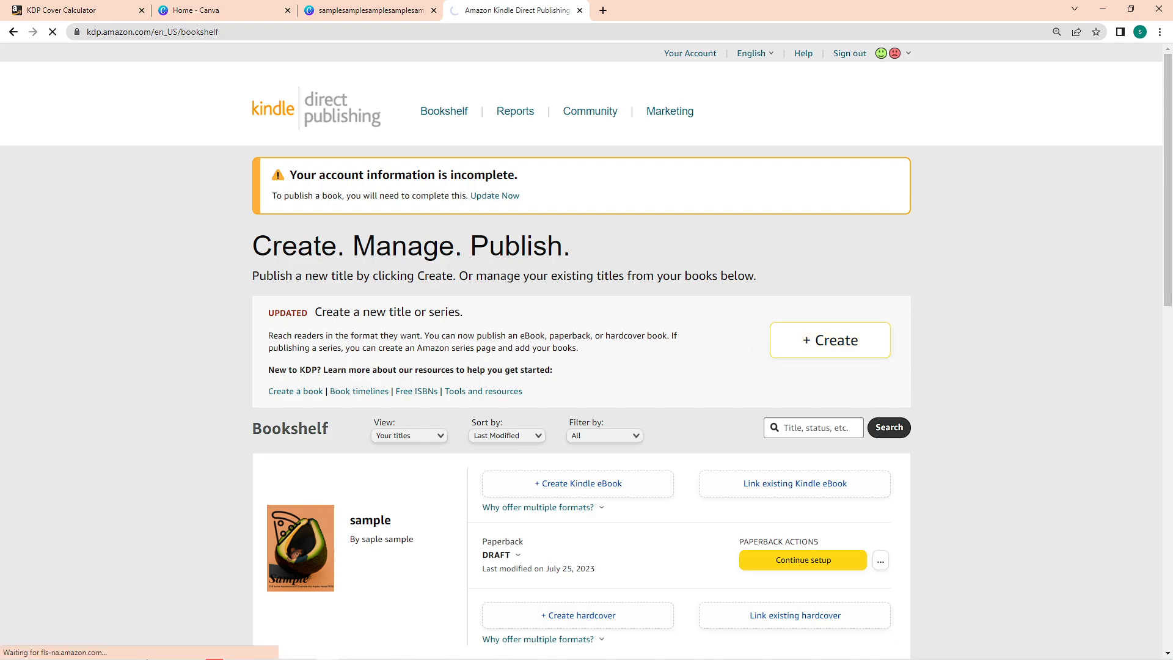
Create a new paperback and enter the book title 'Sample (adject'.
{"action": "left_click", "coordinate": [828, 340]}
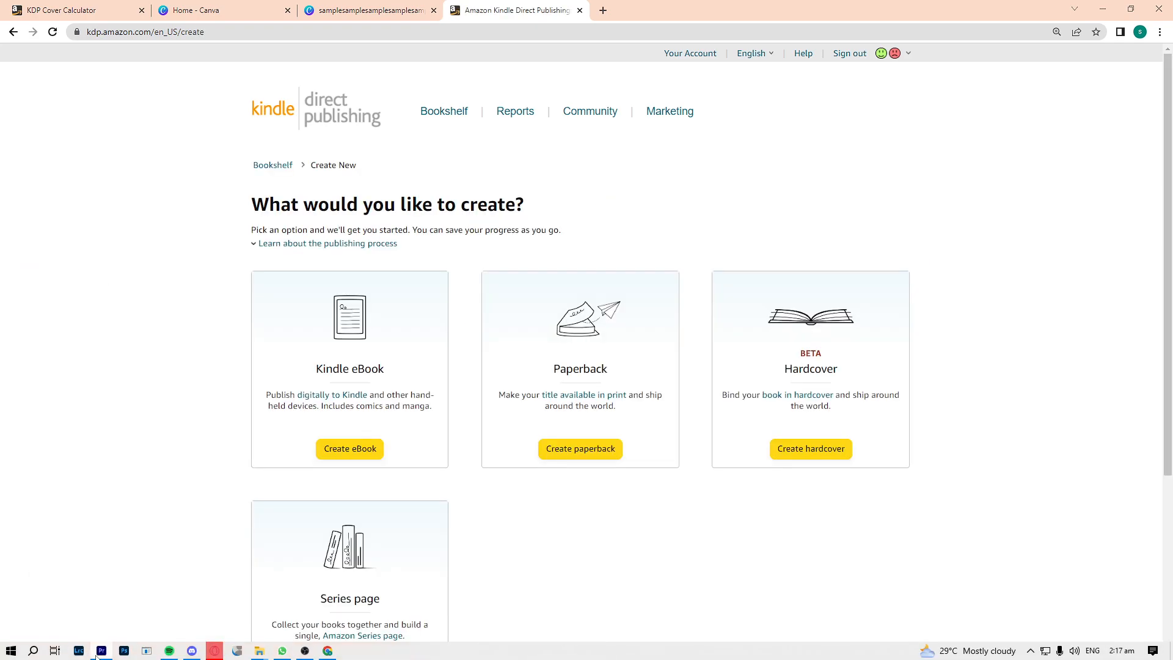
{"action": "left_click", "coordinate": [580, 449]}
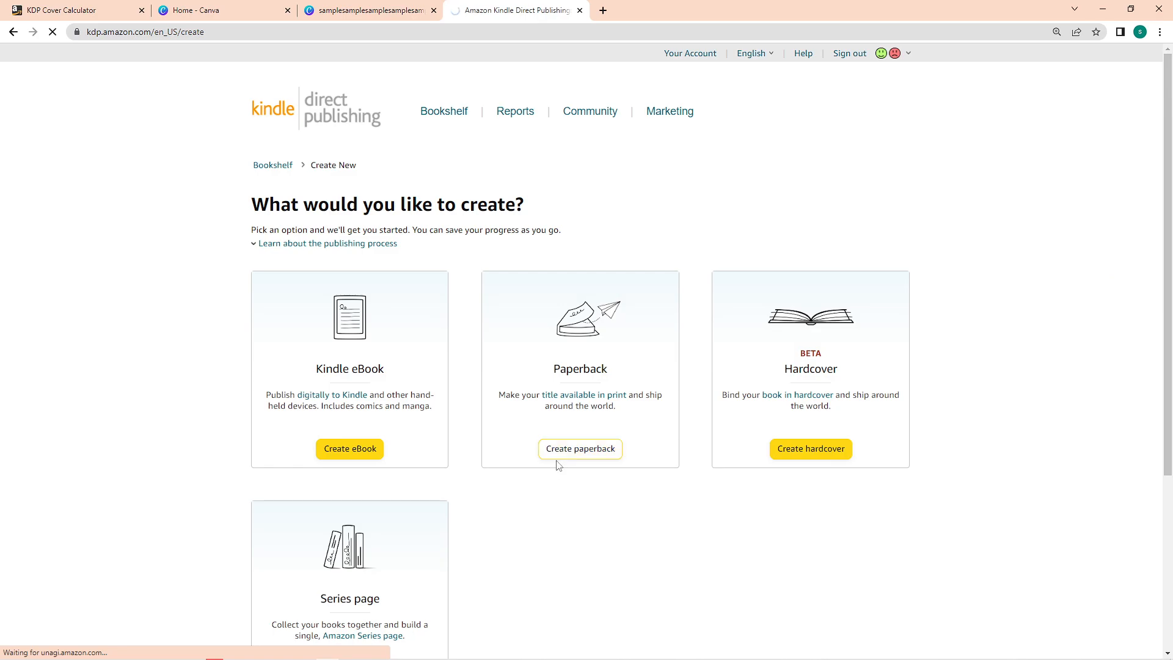
{"action": "left_click", "coordinate": [579, 449]}
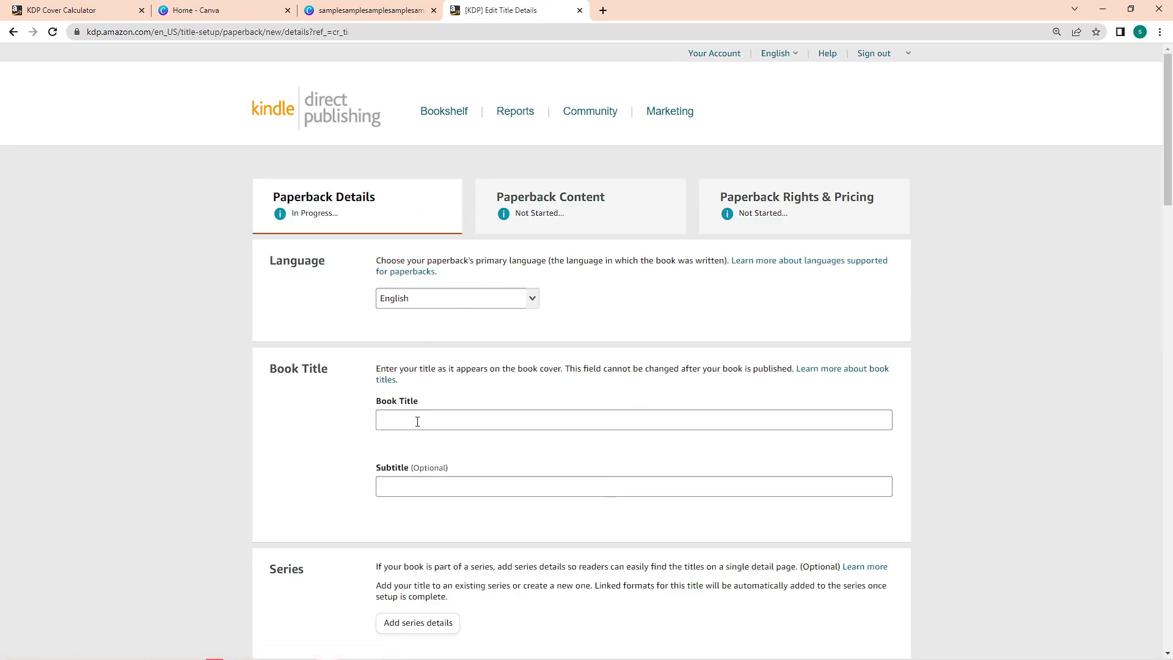
{"action": "type", "text": "Sample (adjecti"}
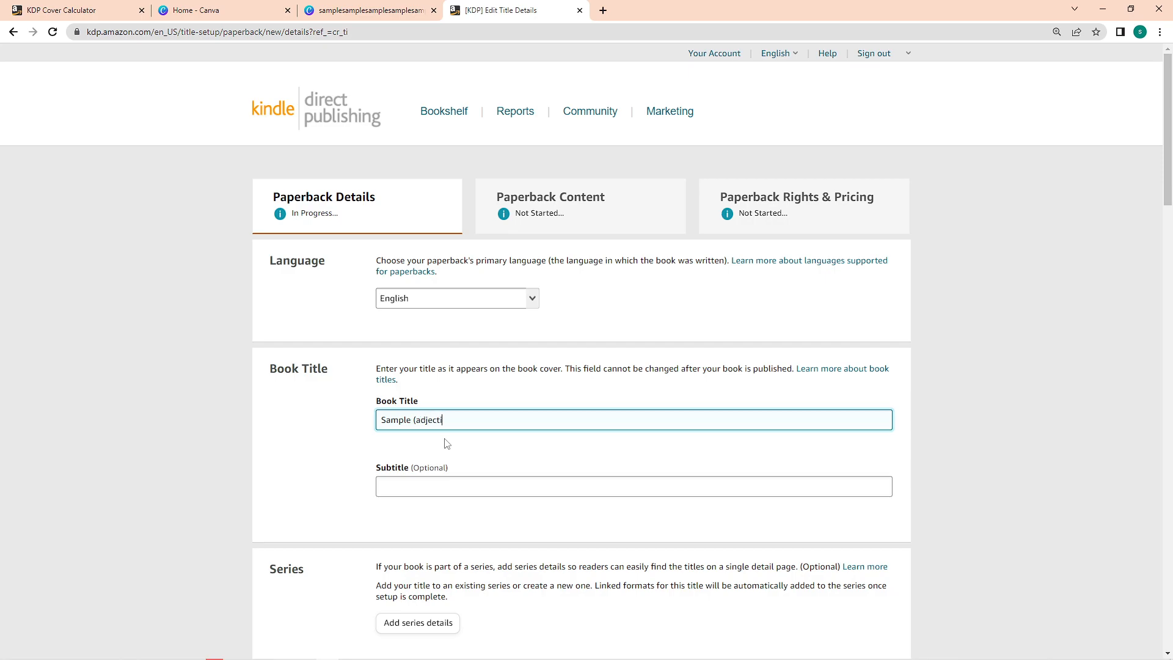
Enter contributor 'sample', pick the Architecture calendar category, add keyword 'sample', and save.
{"action": "scroll", "scroll_direction": "down", "scroll_amount": 3}
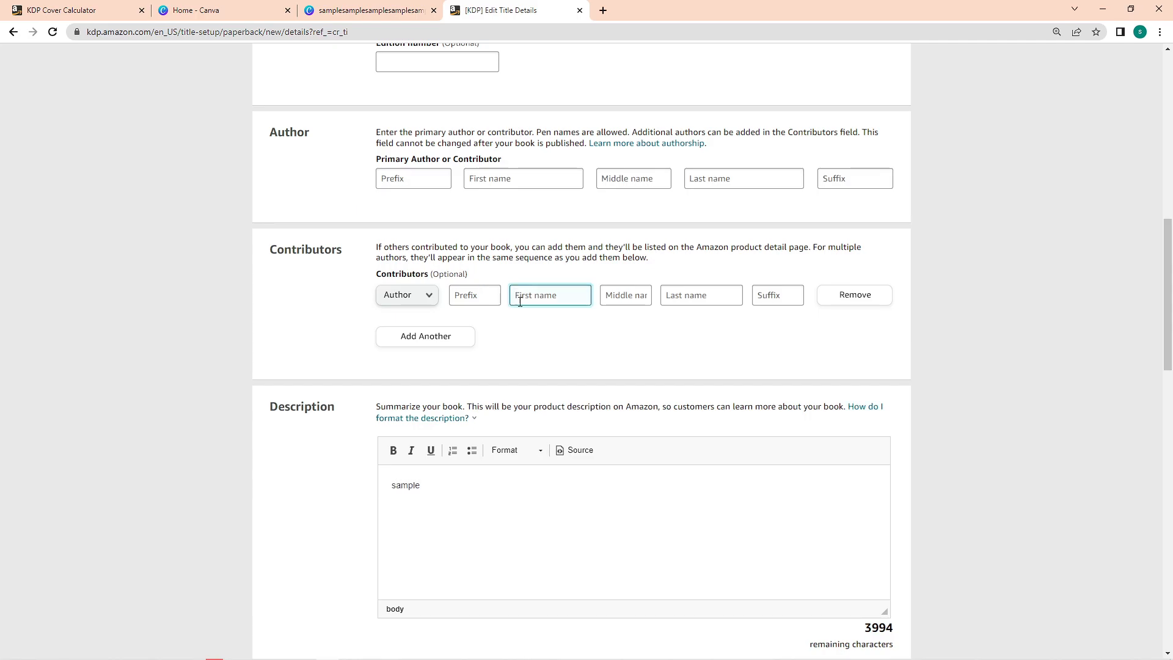
{"action": "type", "text": "sample"}
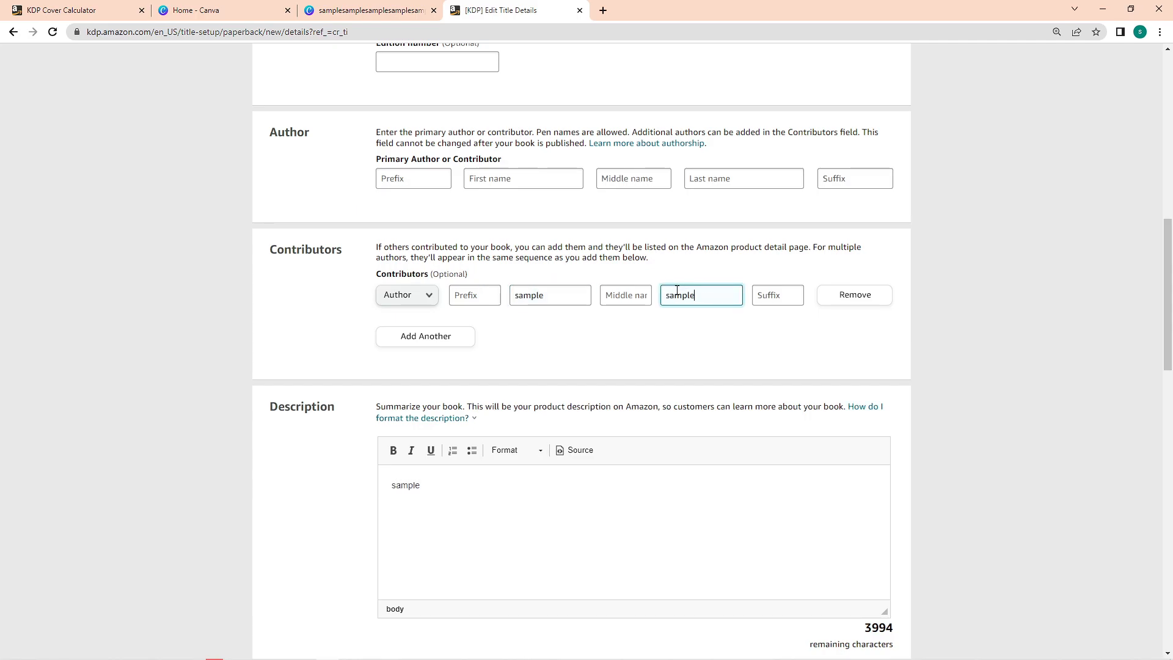
{"action": "scroll", "scroll_direction": "down", "scroll_amount": 3}
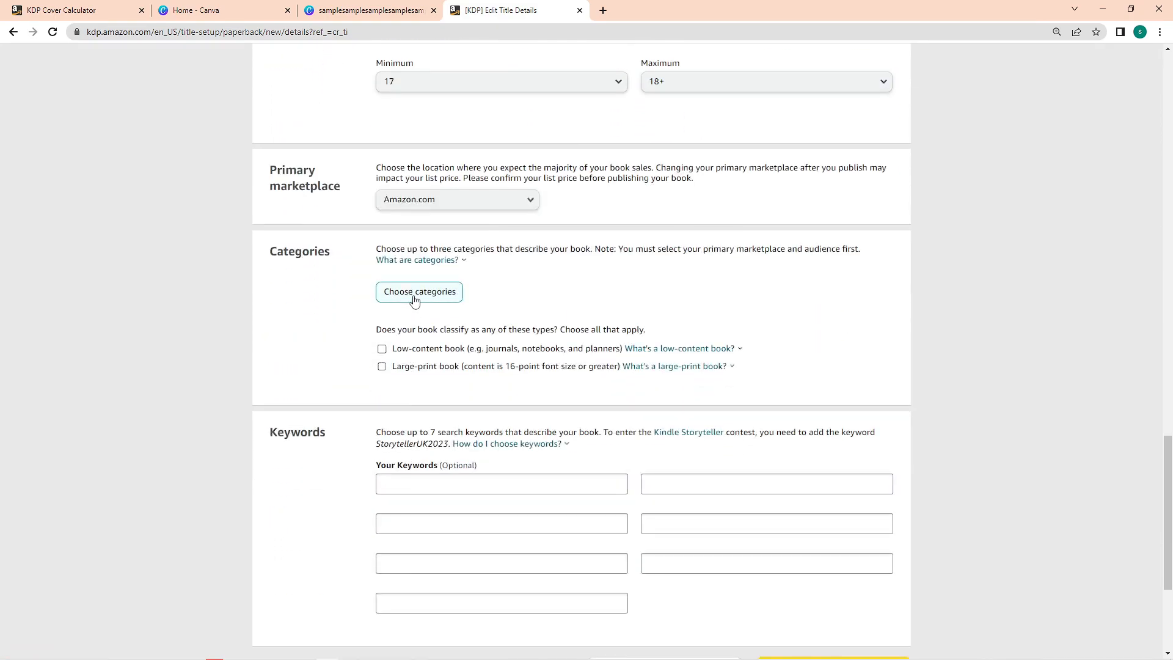
{"action": "left_click", "coordinate": [419, 292]}
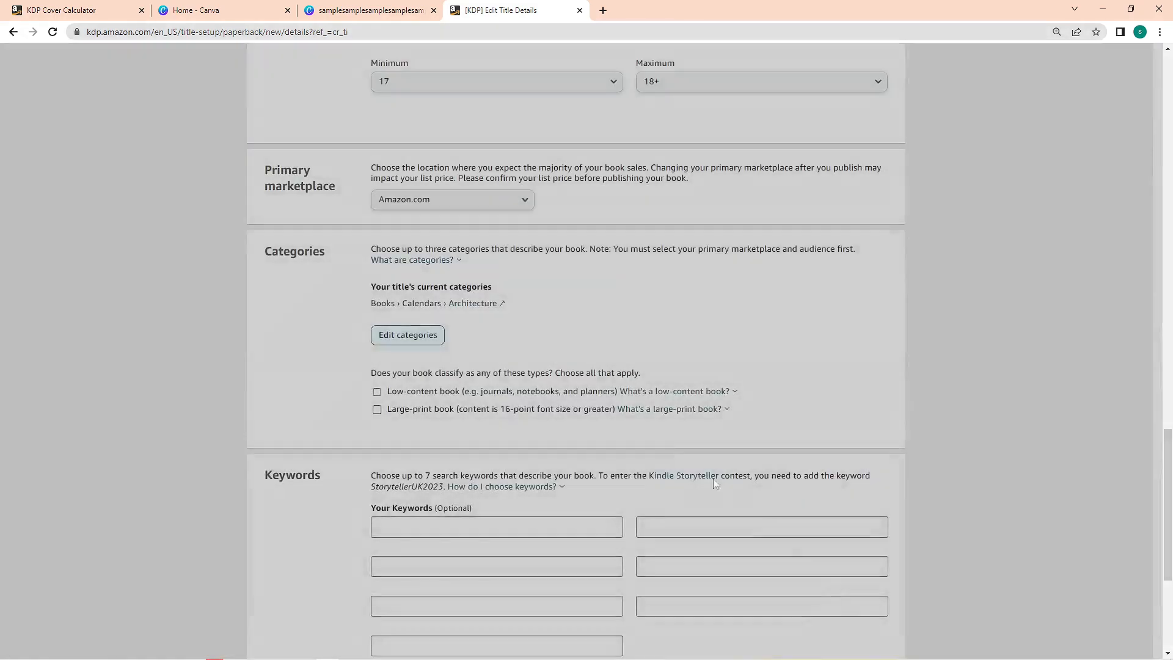
{"action": "type", "text": "sample"}
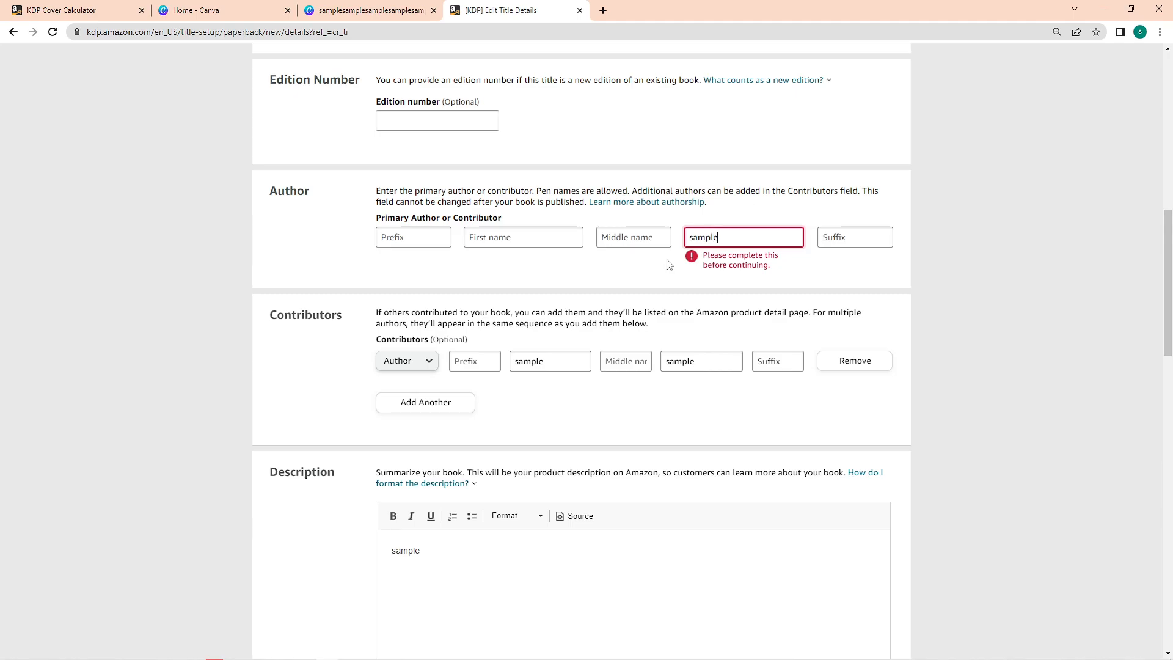
{"action": "left_click", "coordinate": [828, 434]}
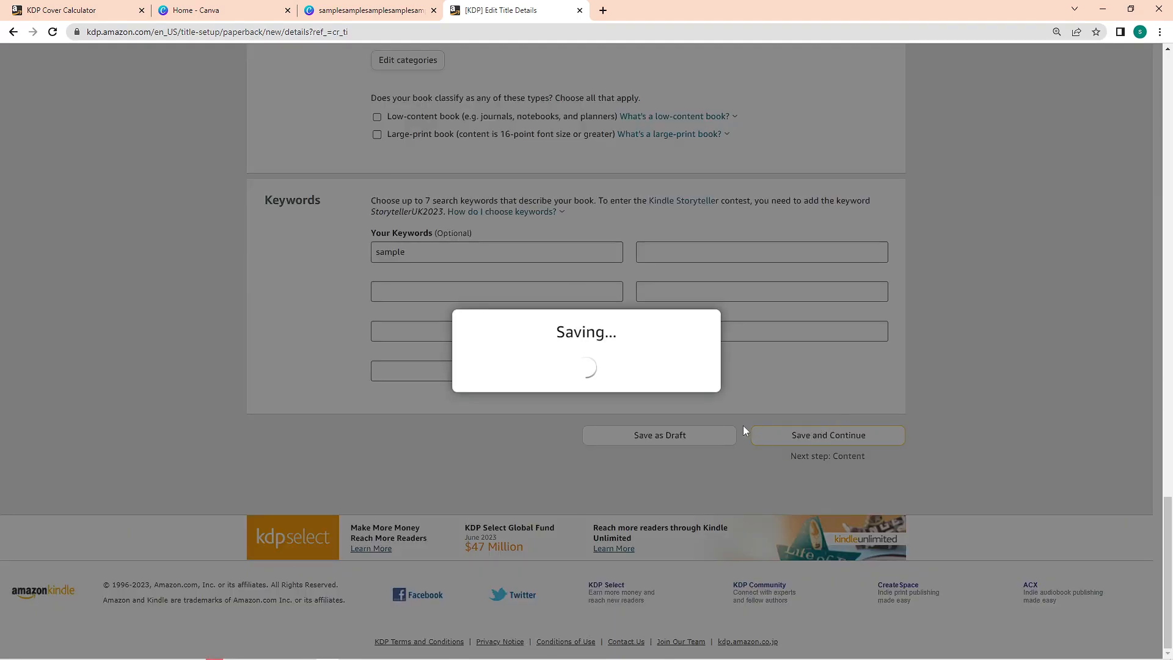
Assign a free KDP ISBN, set 8.5 x 11 in trim, and upload the Coloring Book manuscript.
{"action": "left_click", "coordinate": [827, 434]}
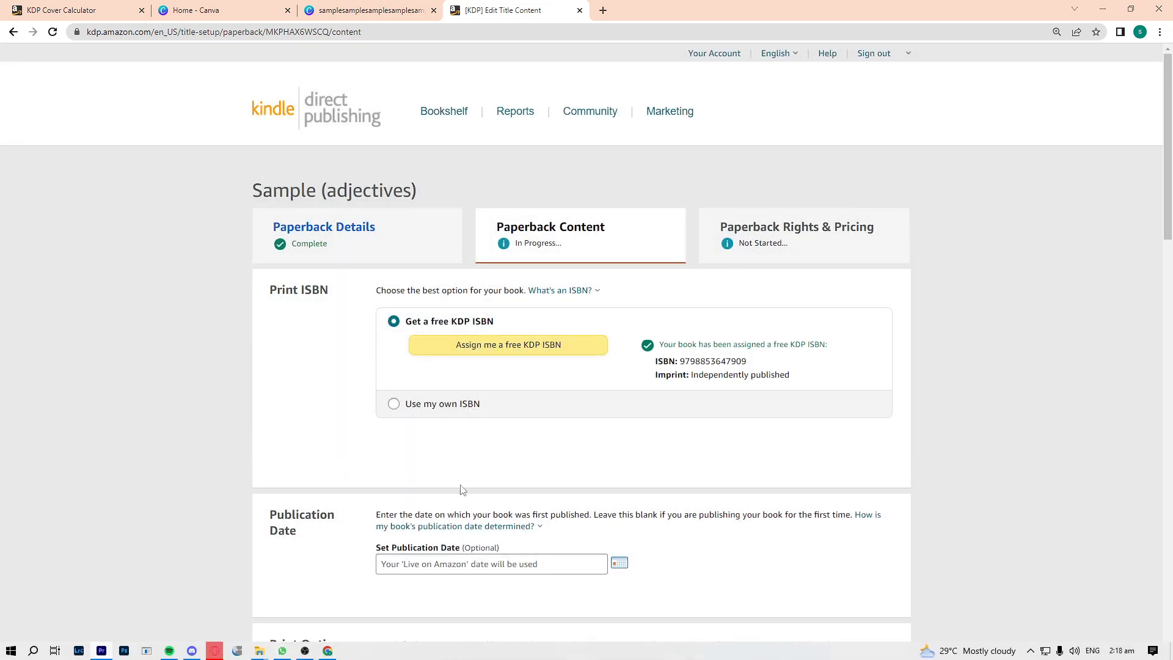
{"action": "scroll", "scroll_direction": "down", "scroll_amount": 3}
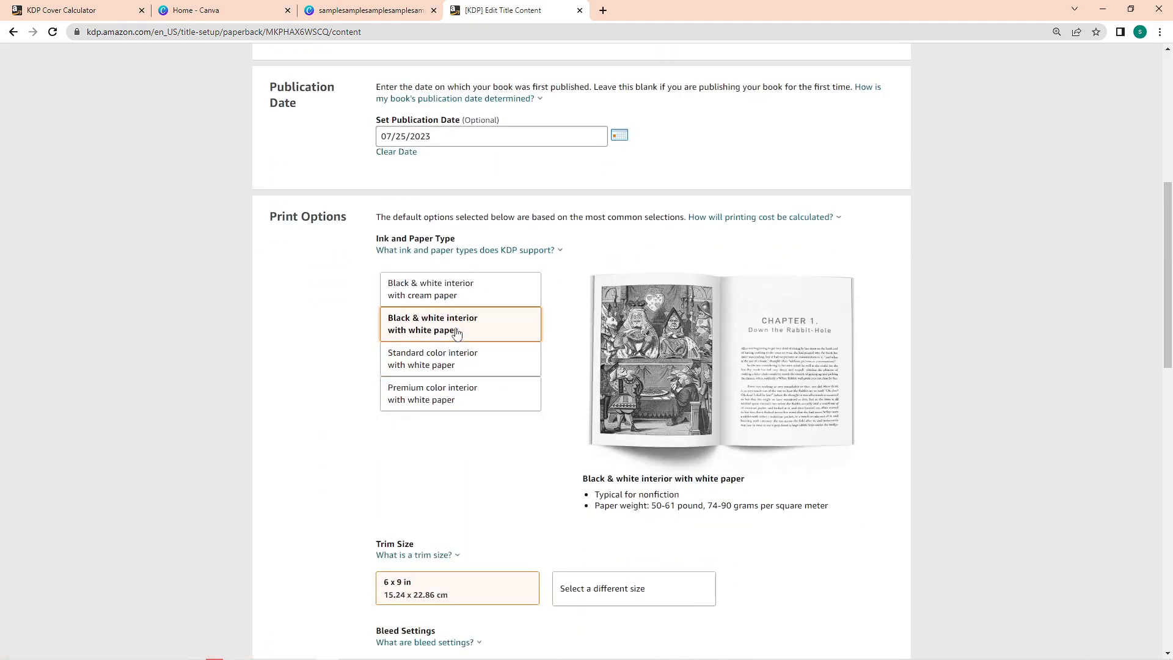
{"action": "mouse_move", "coordinate": [683, 271]}
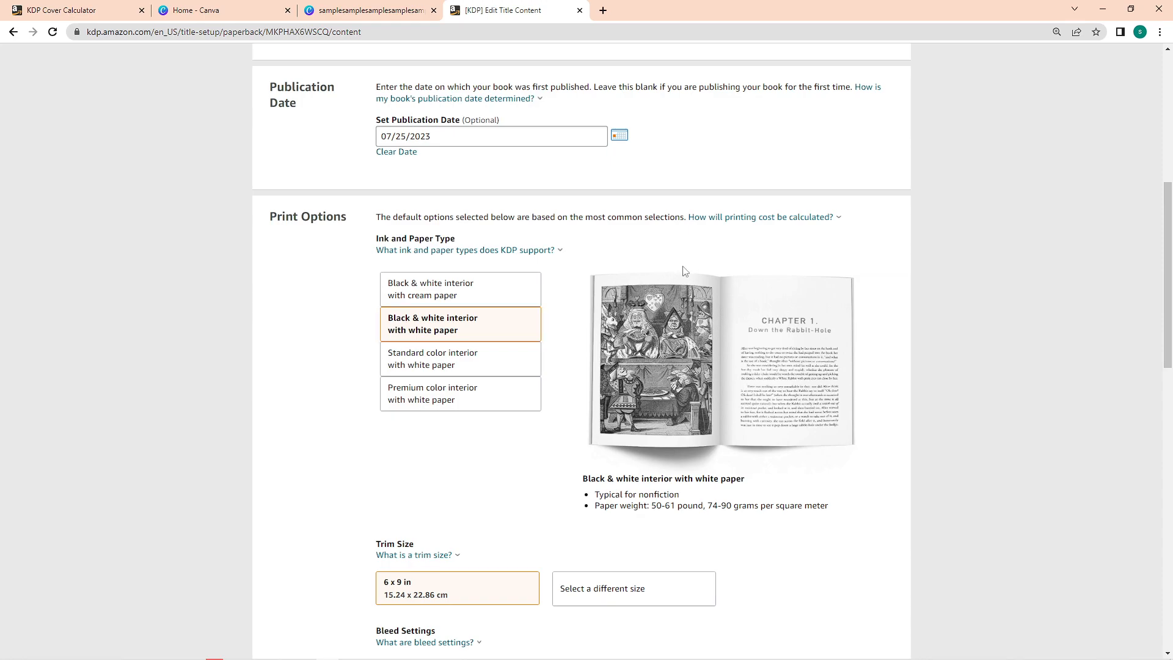
{"action": "mouse_move", "coordinate": [644, 249]}
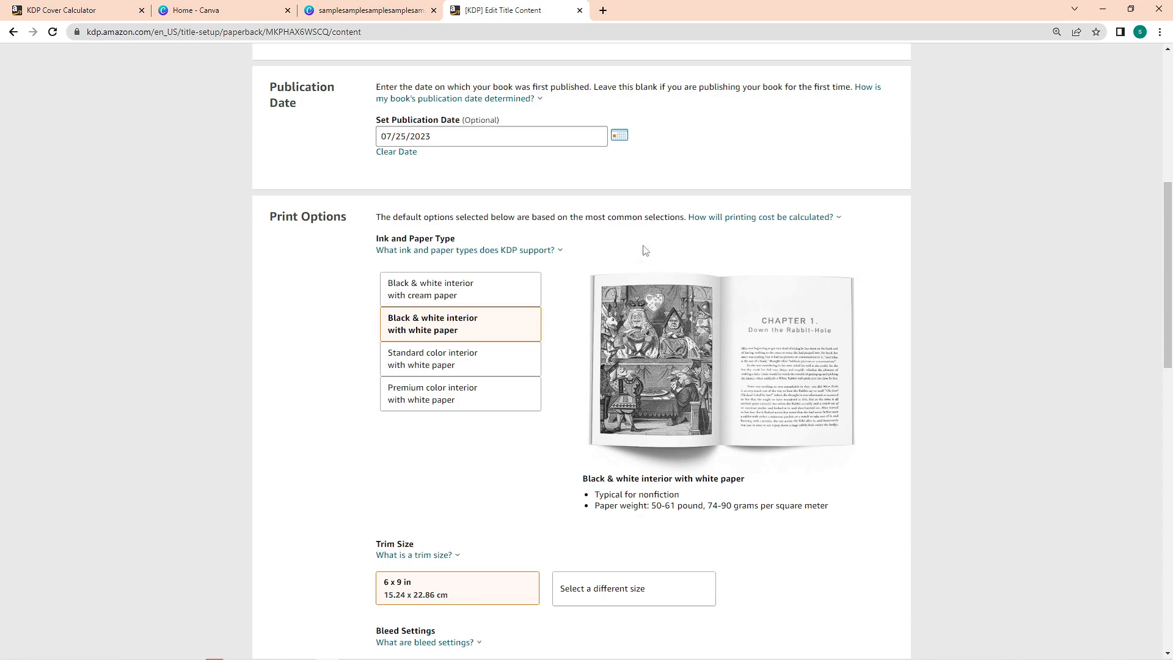
{"action": "scroll", "scroll_direction": "down", "scroll_amount": 3}
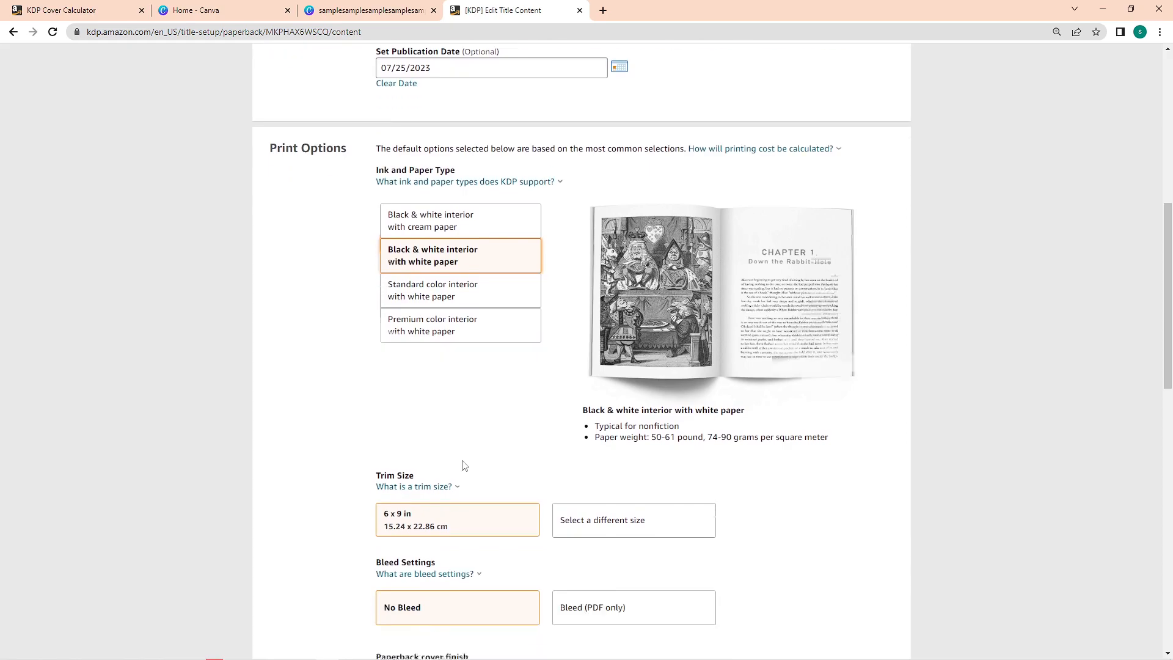
{"action": "left_click", "coordinate": [633, 520]}
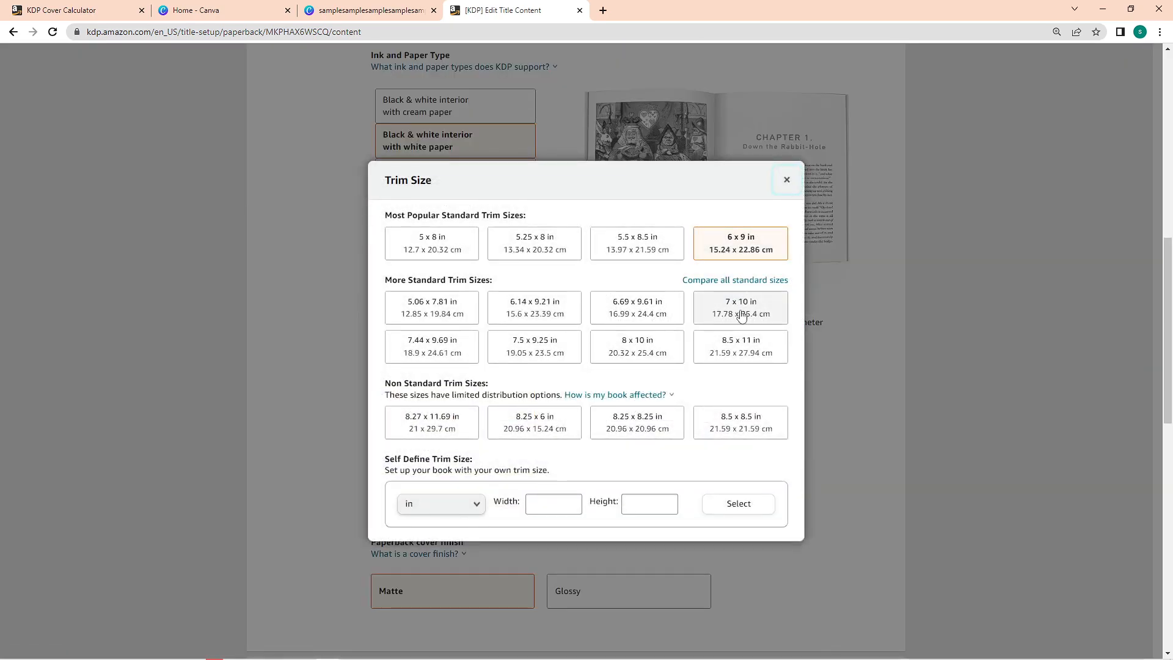
{"action": "left_click", "coordinate": [740, 346]}
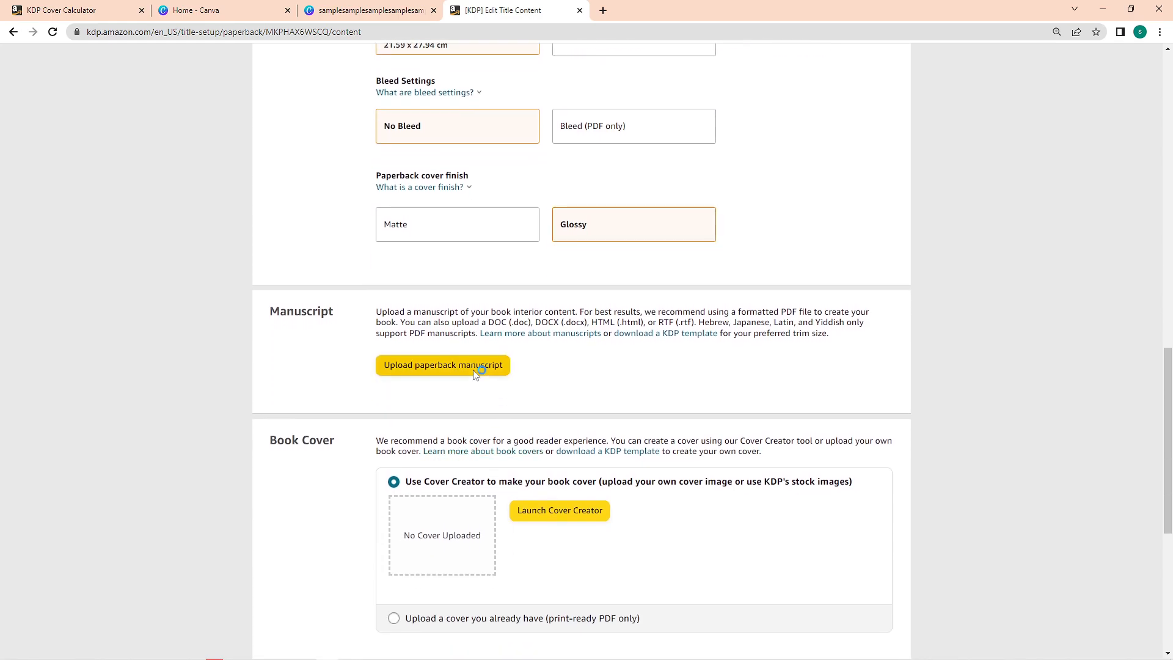
{"action": "left_click", "coordinate": [442, 365]}
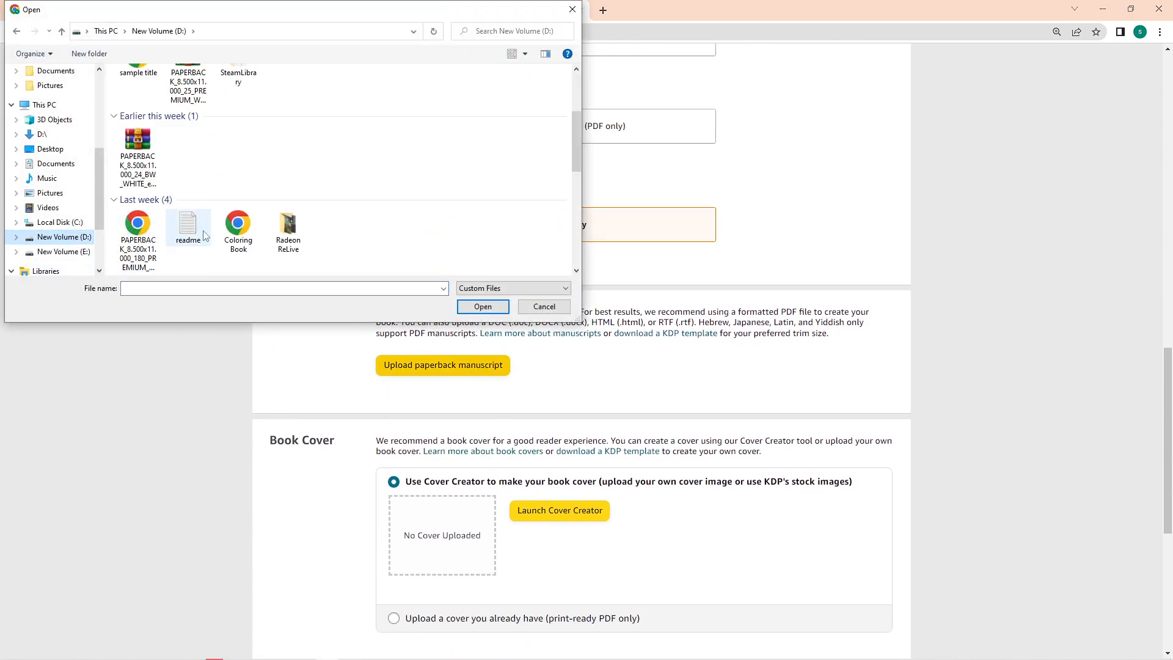
{"action": "left_click", "coordinate": [482, 306]}
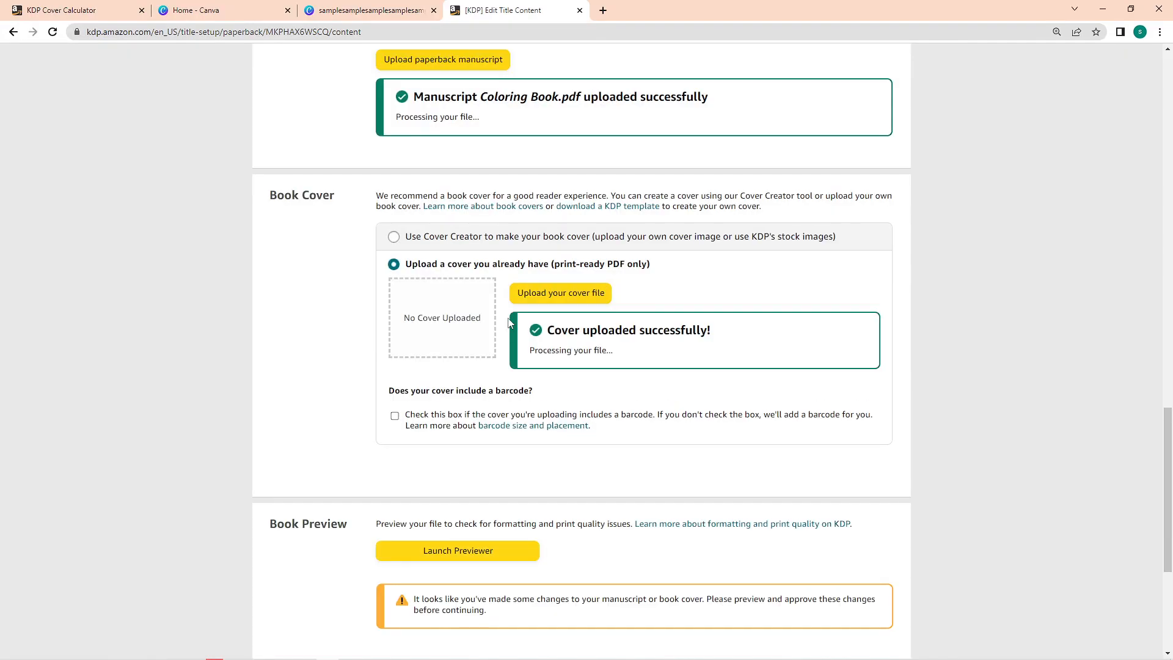
Preview the book, approve the wraparound cover, and continue to Rights & Pricing.
{"action": "left_click", "coordinate": [457, 550]}
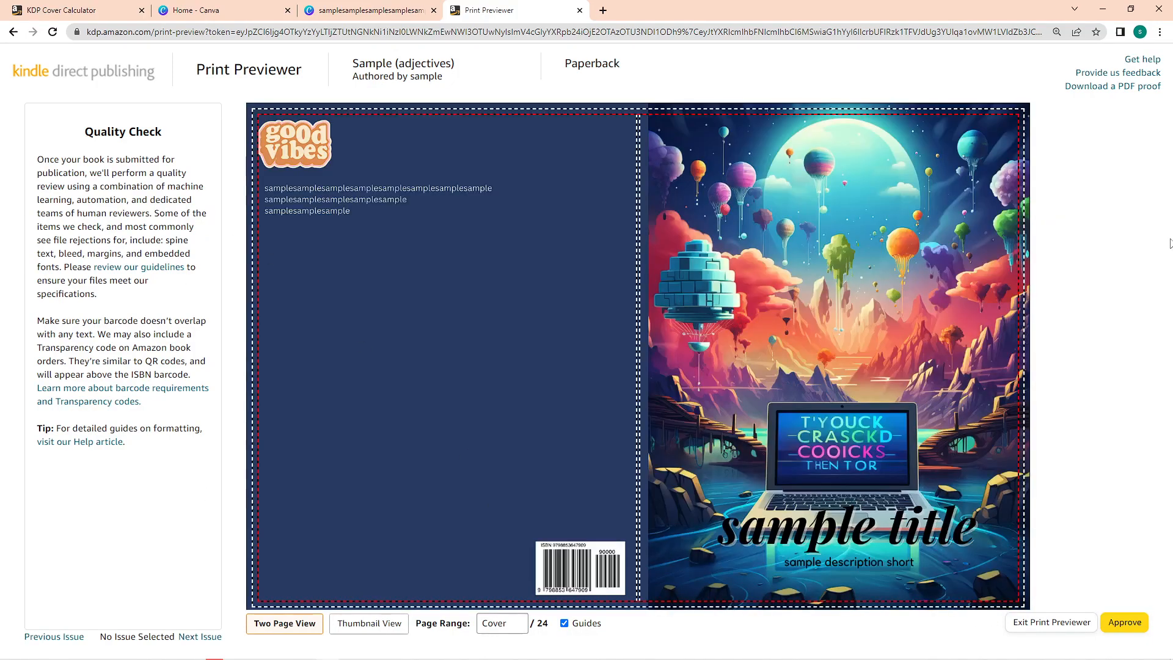
{"action": "left_click", "coordinate": [1124, 622]}
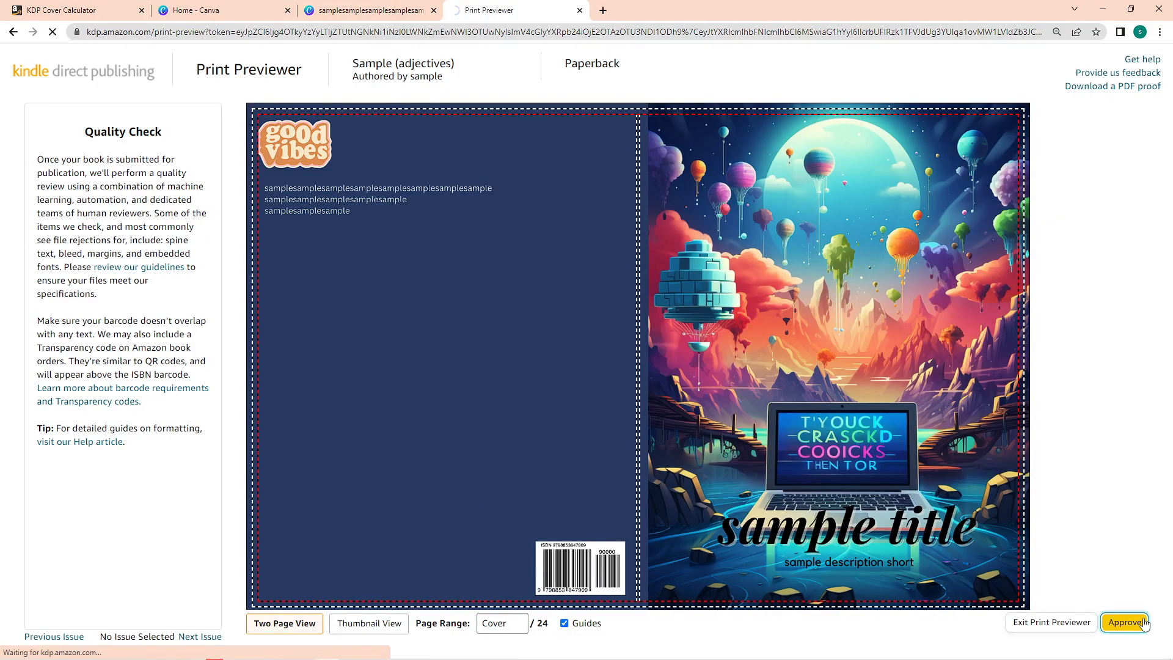
{"action": "left_click", "coordinate": [1125, 622]}
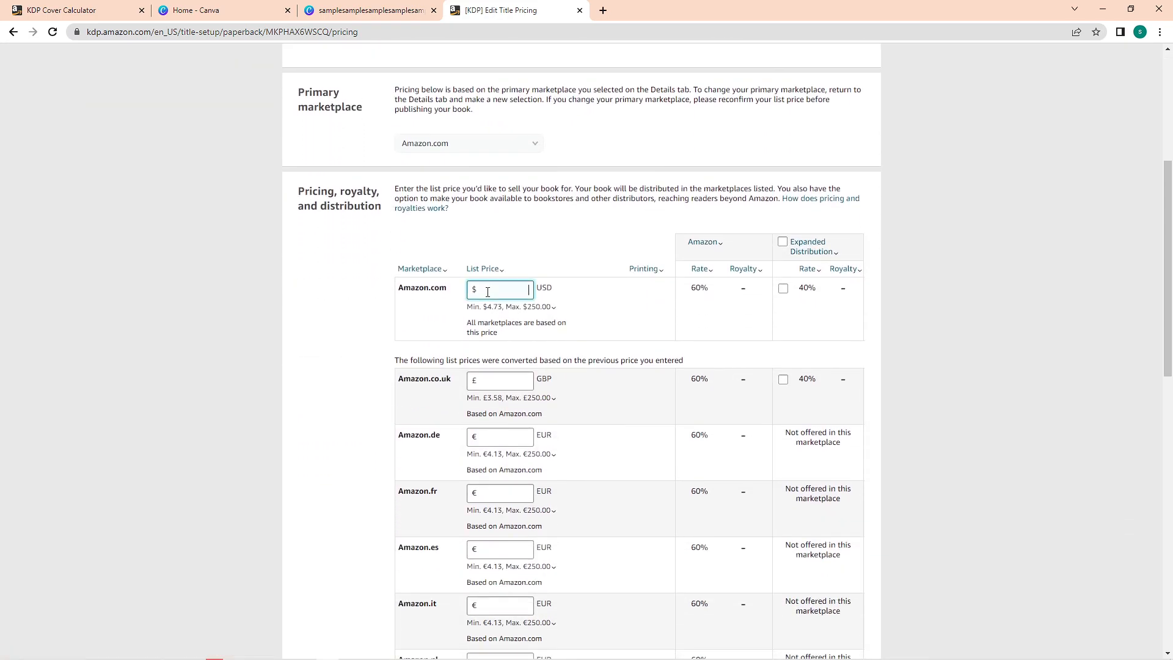
Enter 10 as the Amazon.com list price and review the $3.16 royalty.
{"action": "type", "text": "10"}
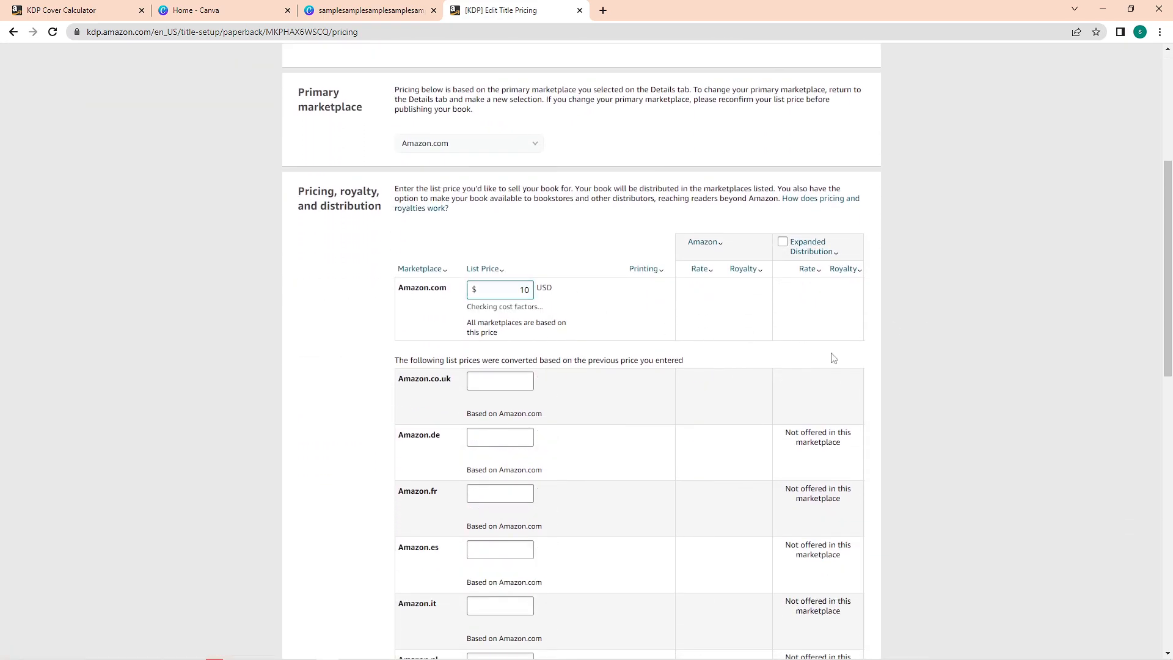
{"action": "scroll", "scroll_direction": "down", "scroll_amount": 3}
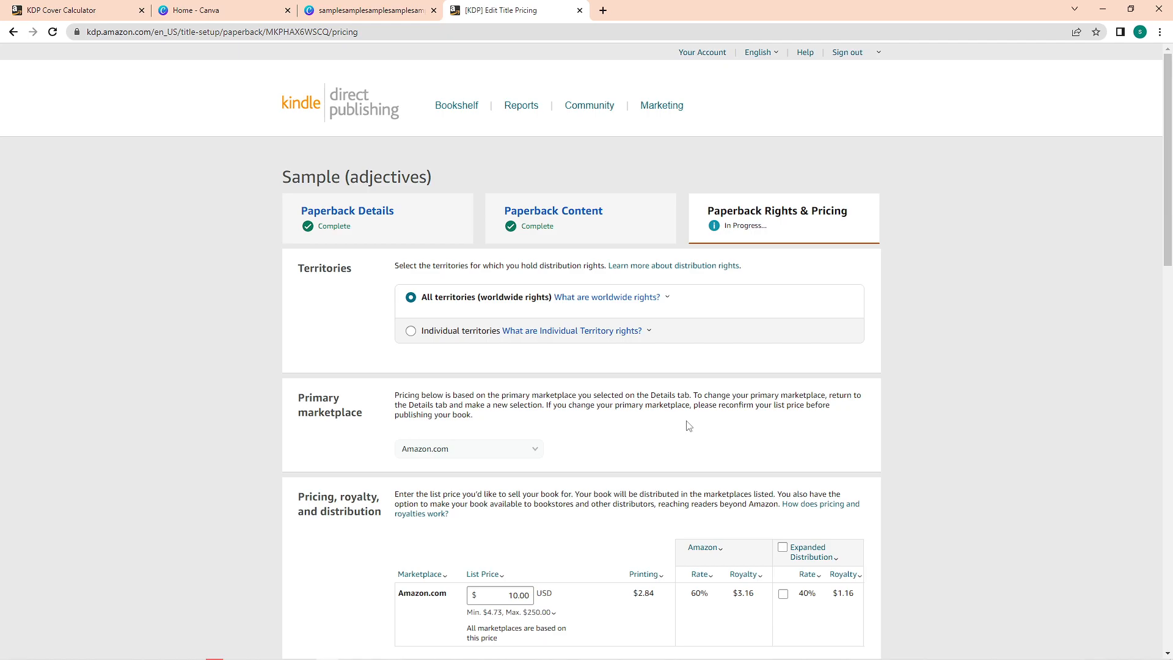
{"action": "mouse_move", "coordinate": [660, 440]}
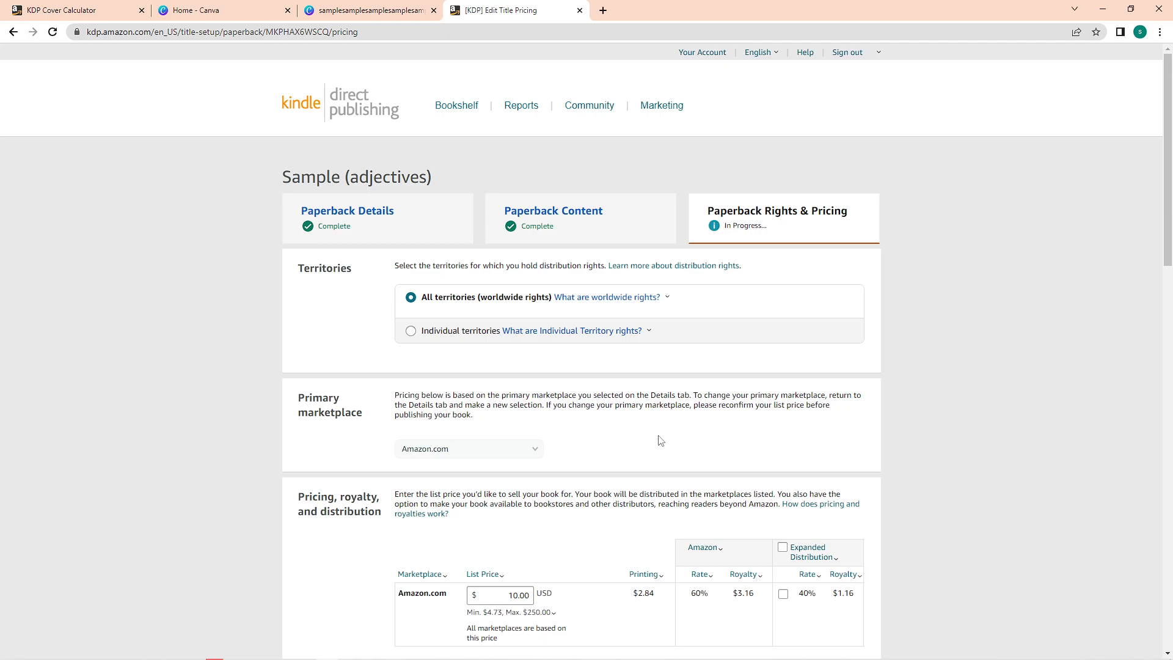